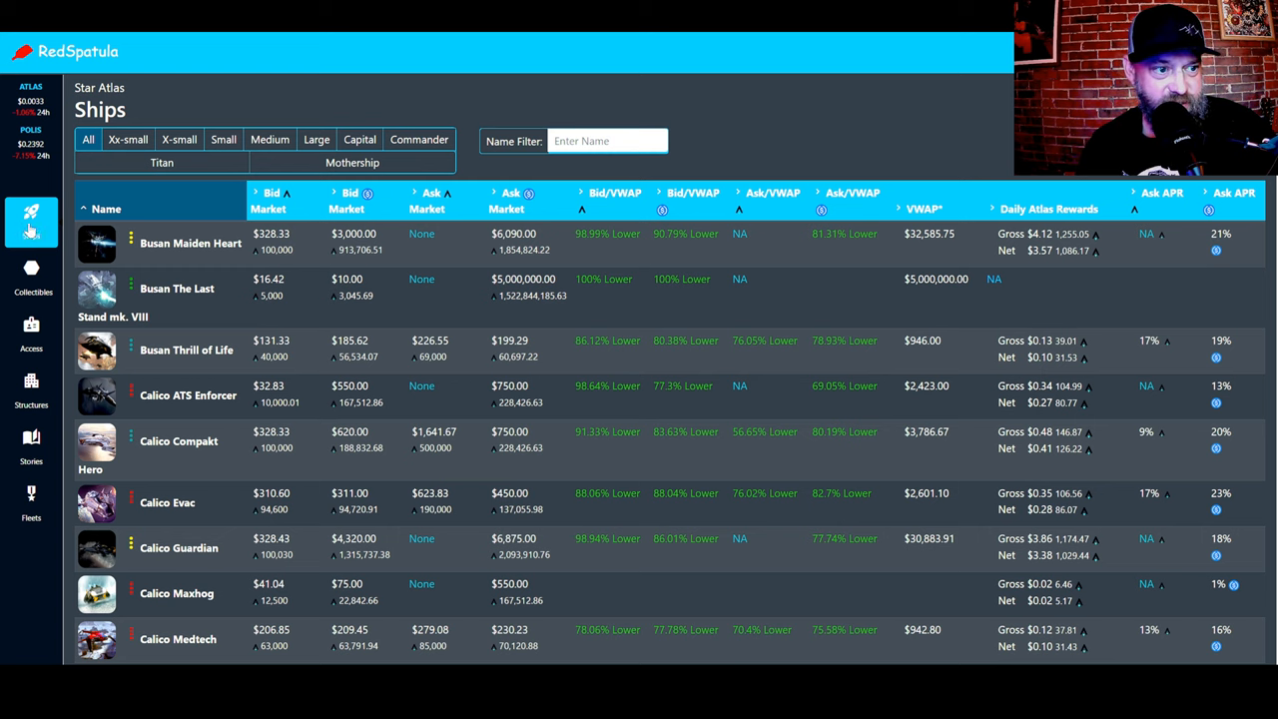
Step: Cycle through the Collectibles, Story and Fleets pages, settling on the Story collection table
click(31, 267)
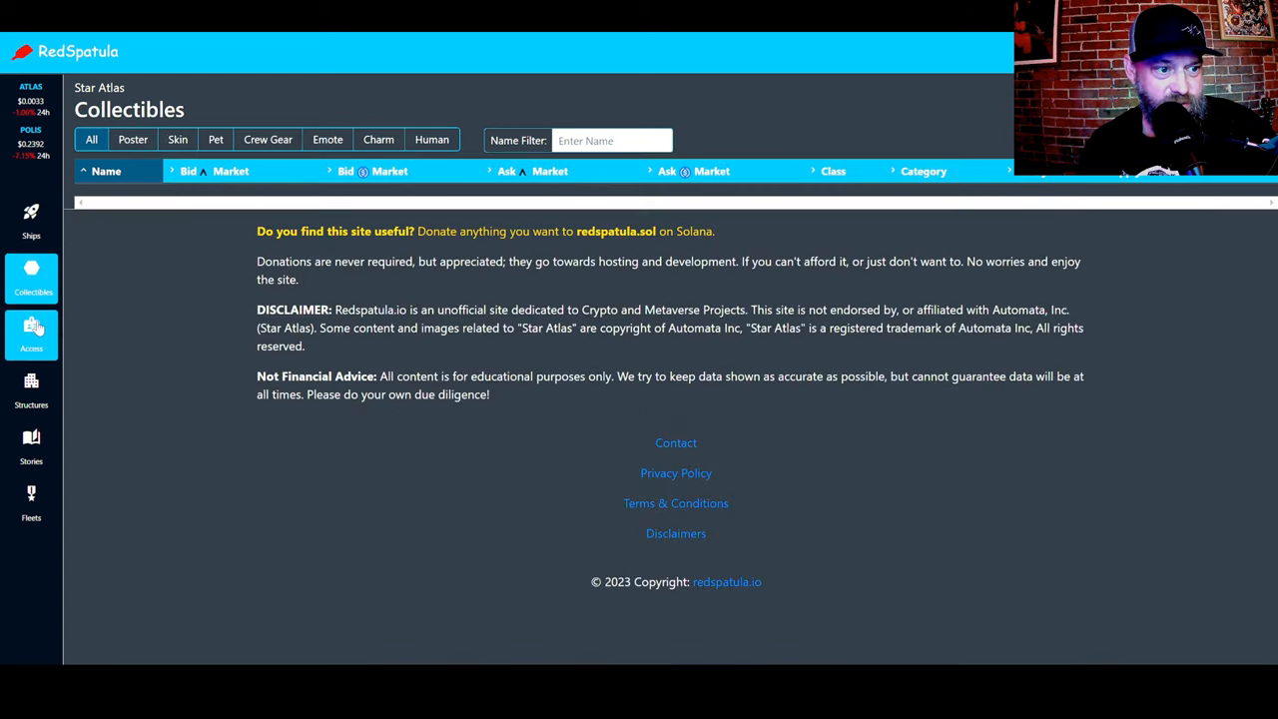
click(31, 444)
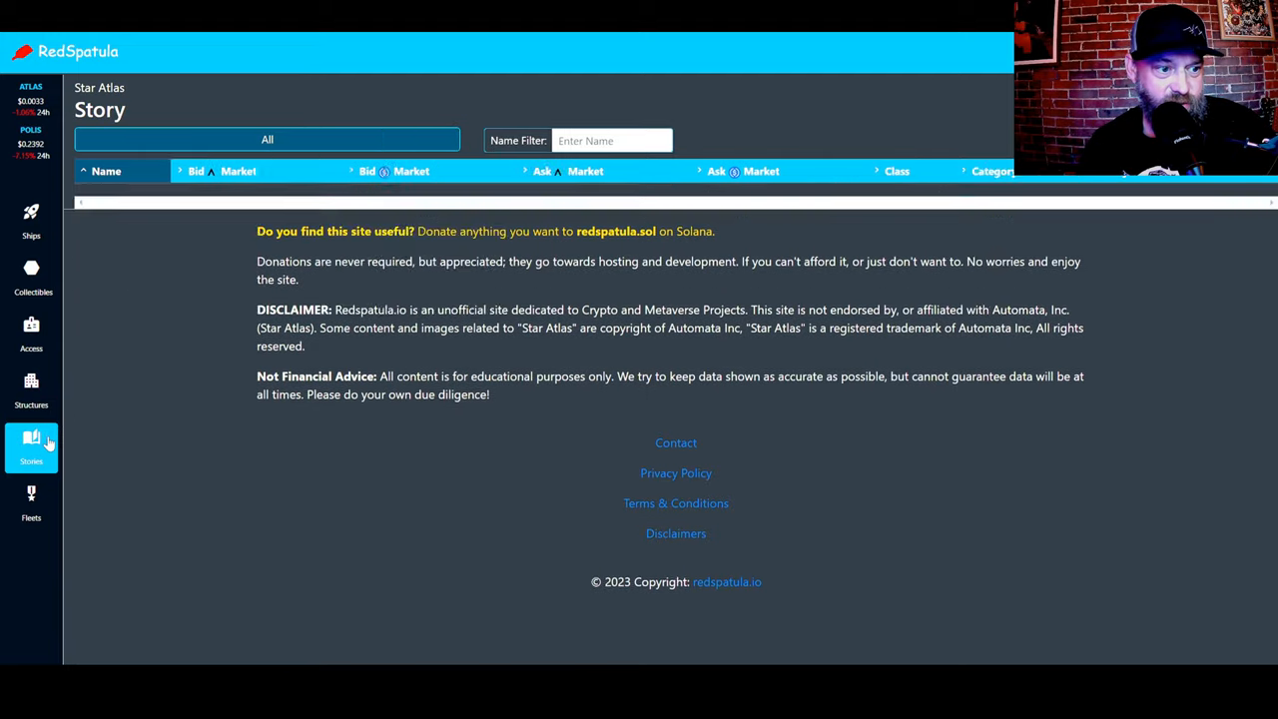
click(31, 502)
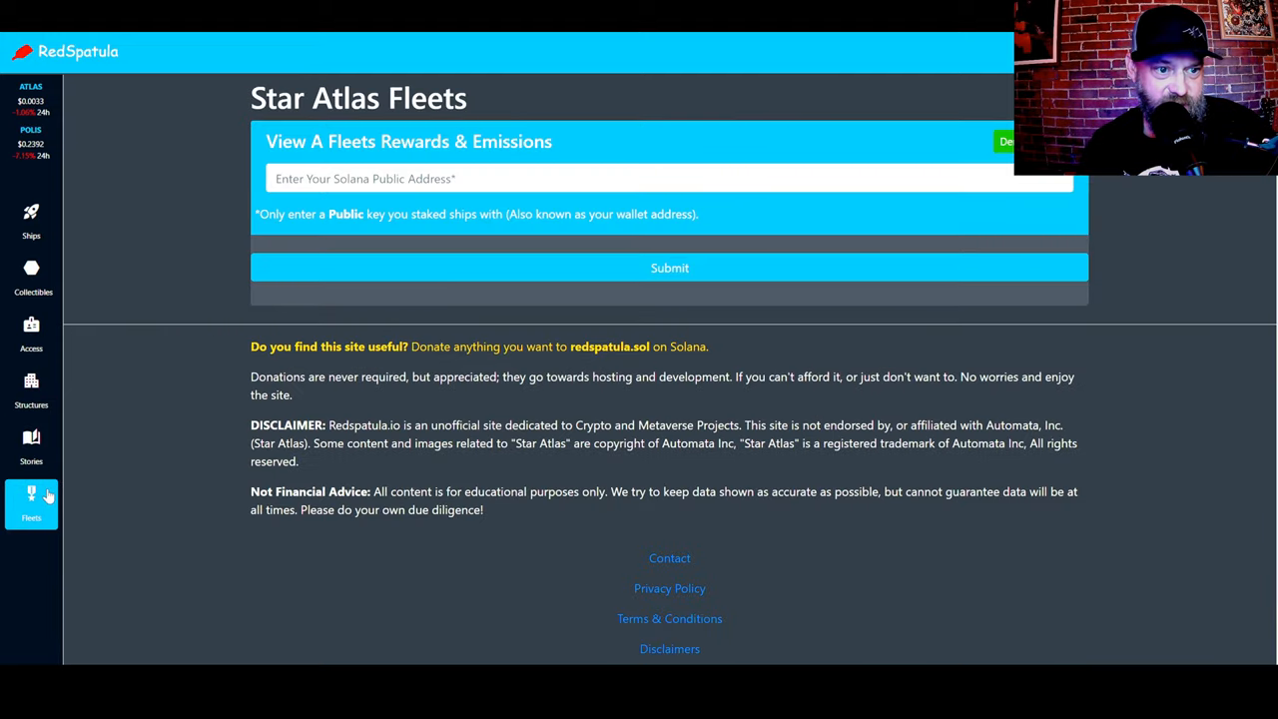
click(31, 447)
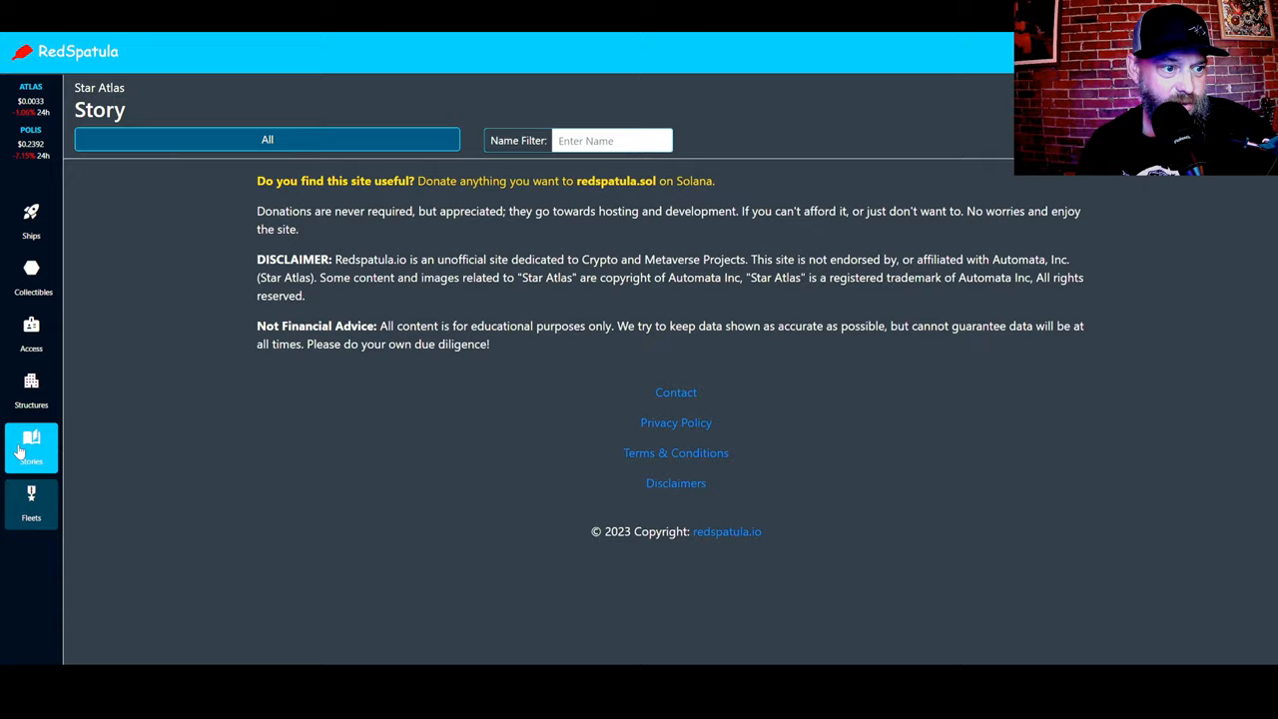
click(31, 504)
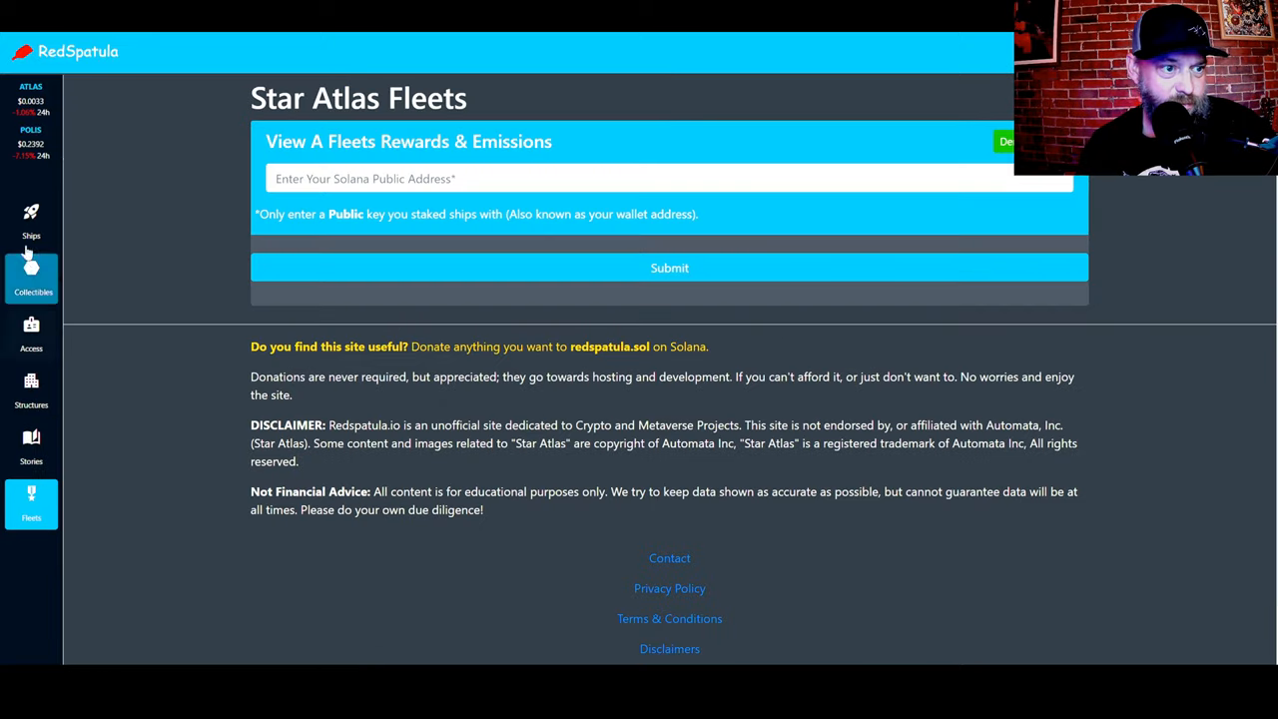
click(31, 444)
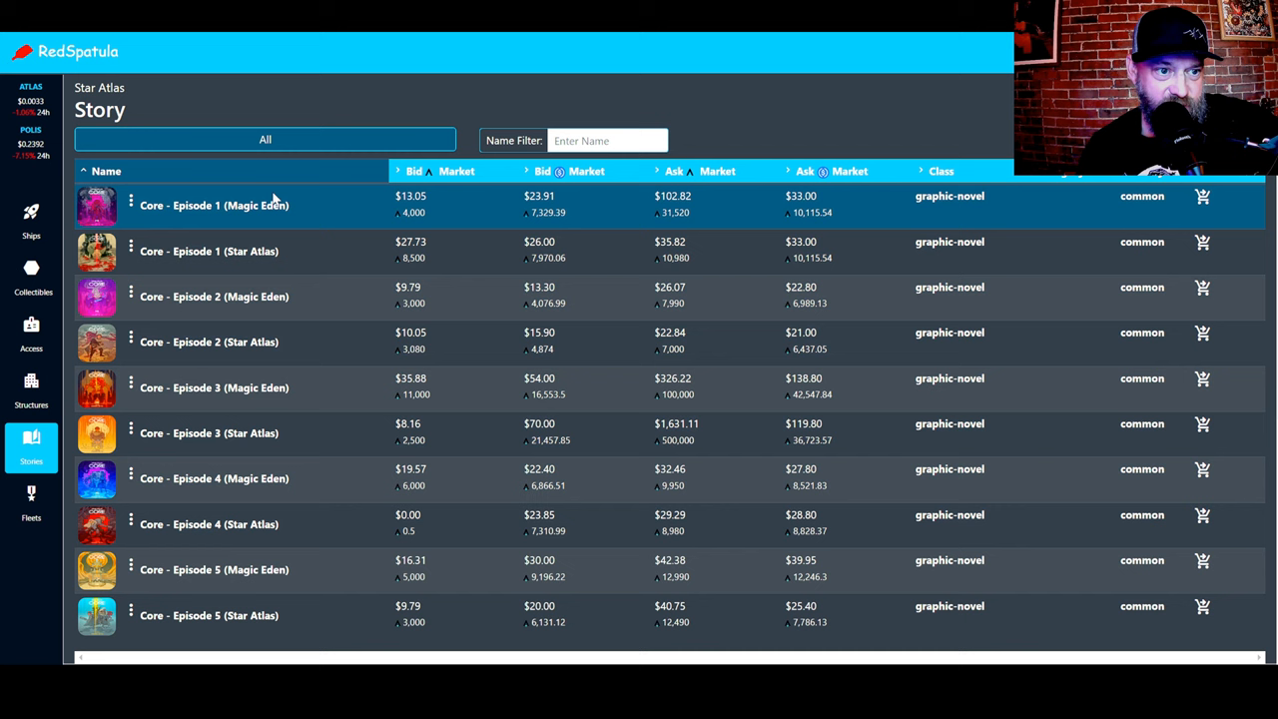
mouse_move(223, 204)
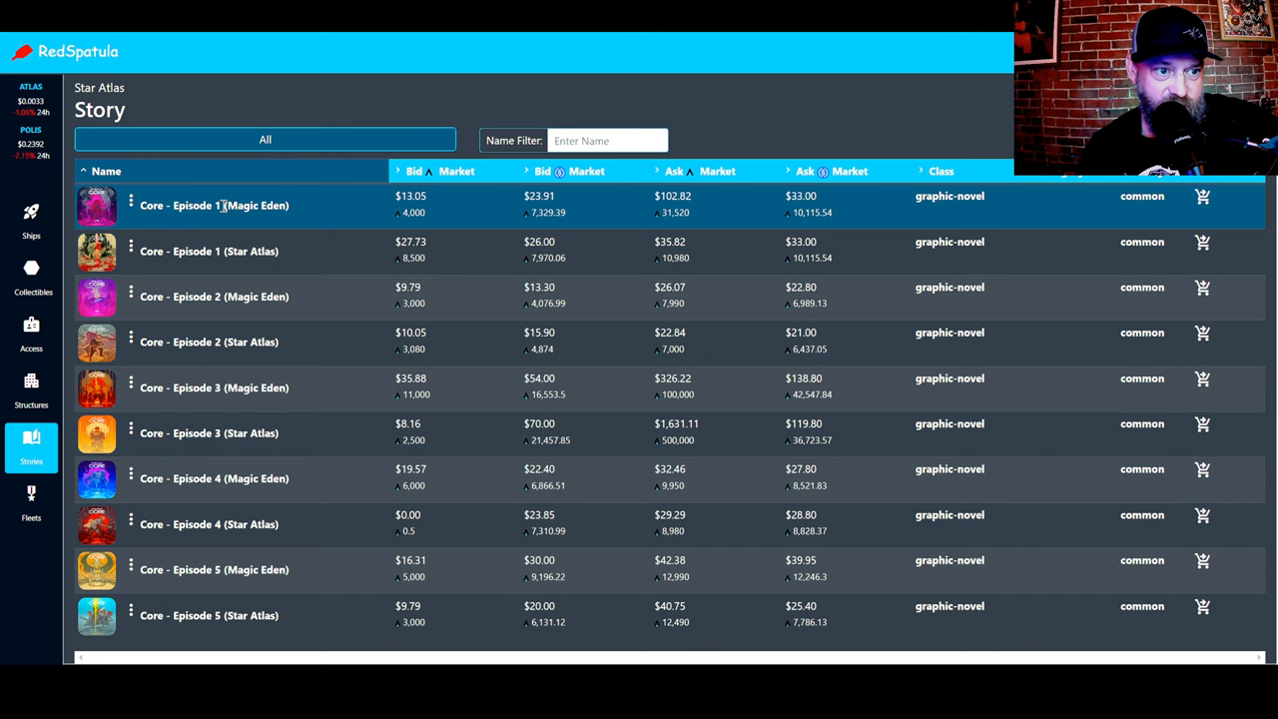
Step: Skim the Core episode comic prices, then switch to the Structures price table
scroll(down, 3)
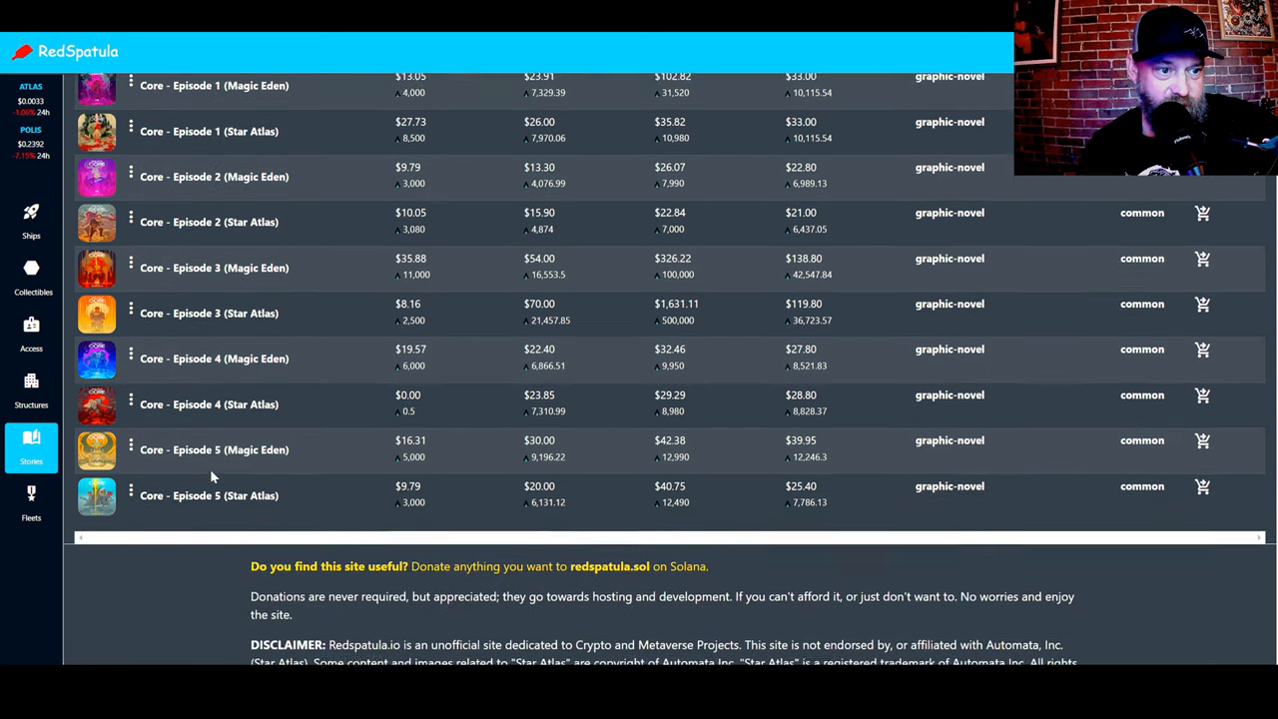
scroll(up, 3)
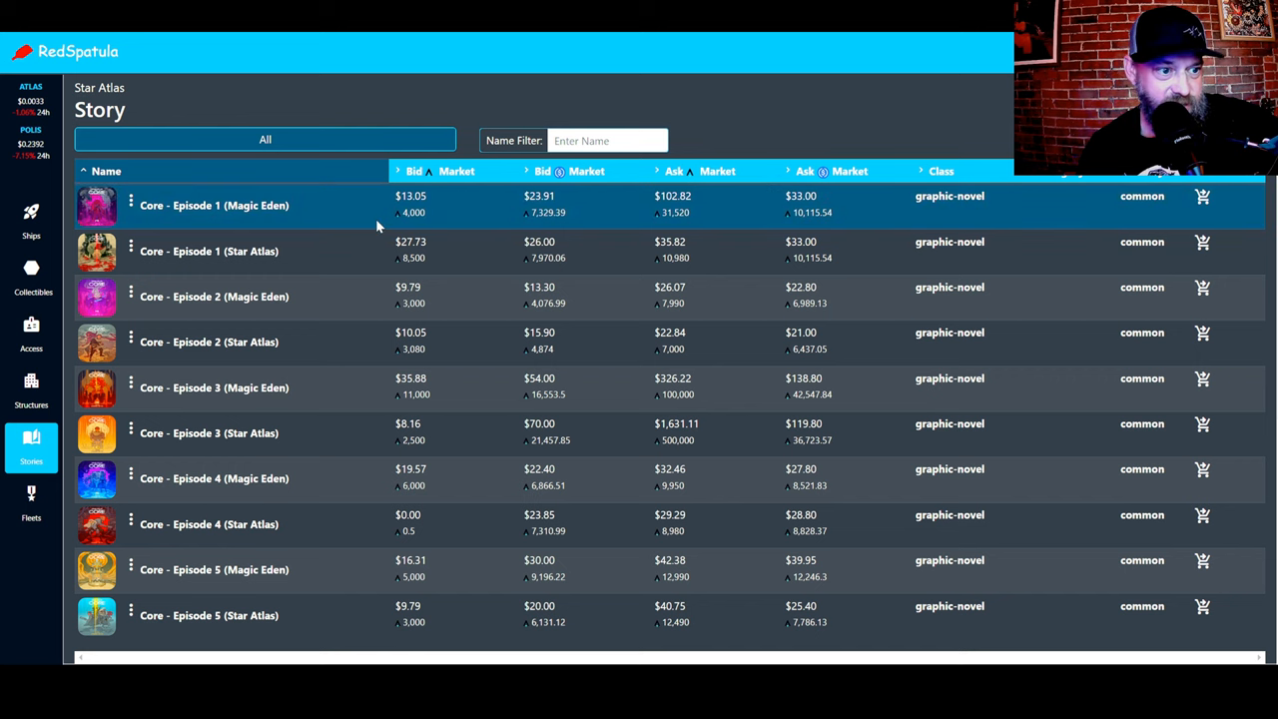
click(31, 387)
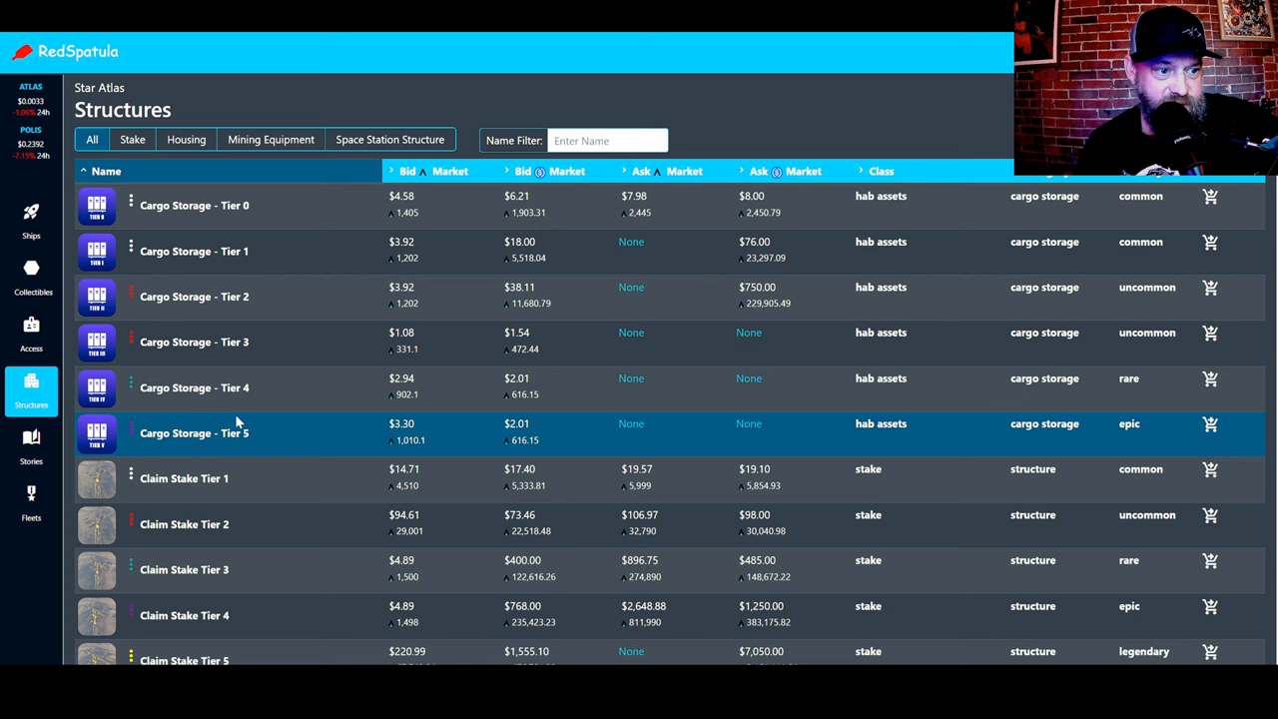
mouse_move(210, 507)
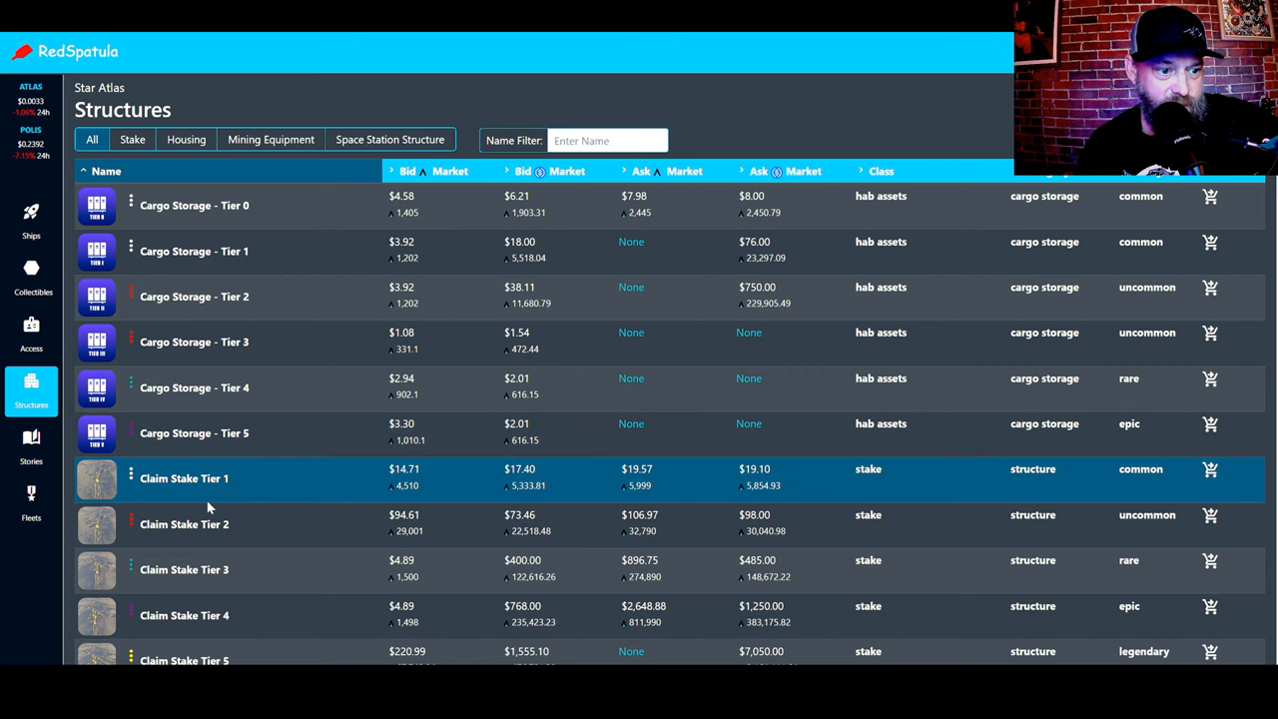
Step: Scroll from cargo storage to housing structure prices, then switch to the Access table
scroll(down, 3)
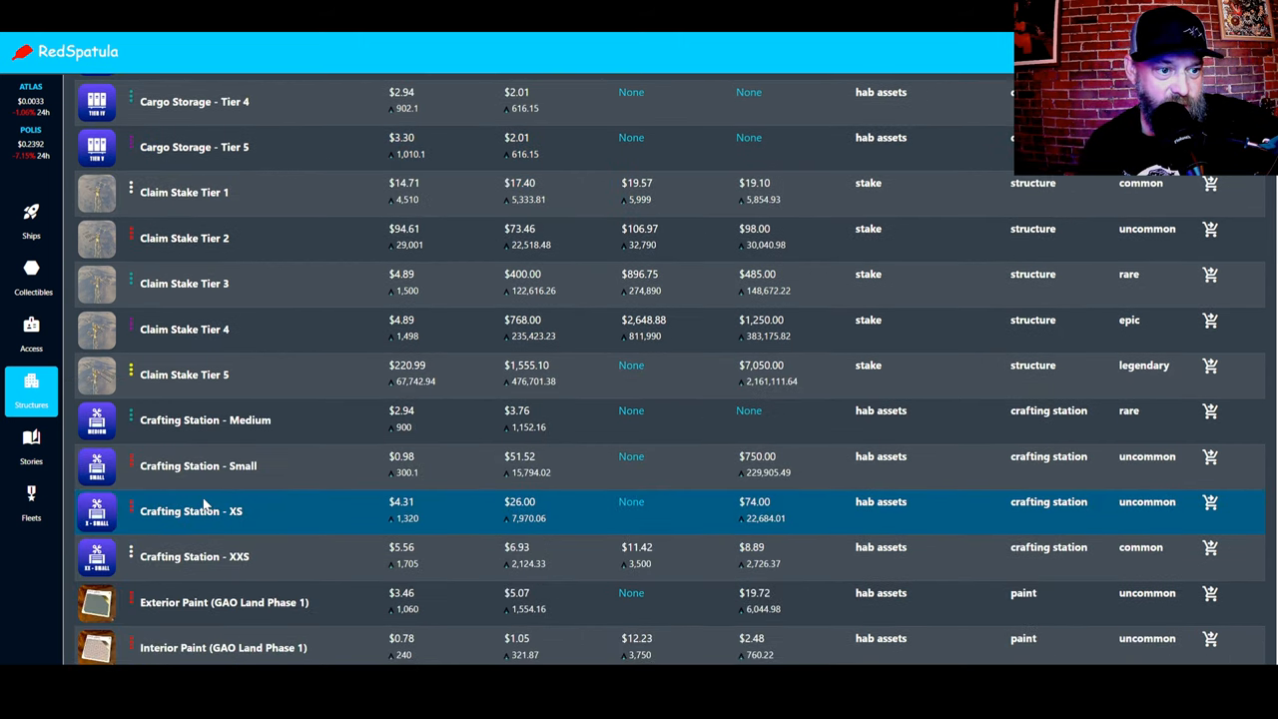
scroll(down, 3)
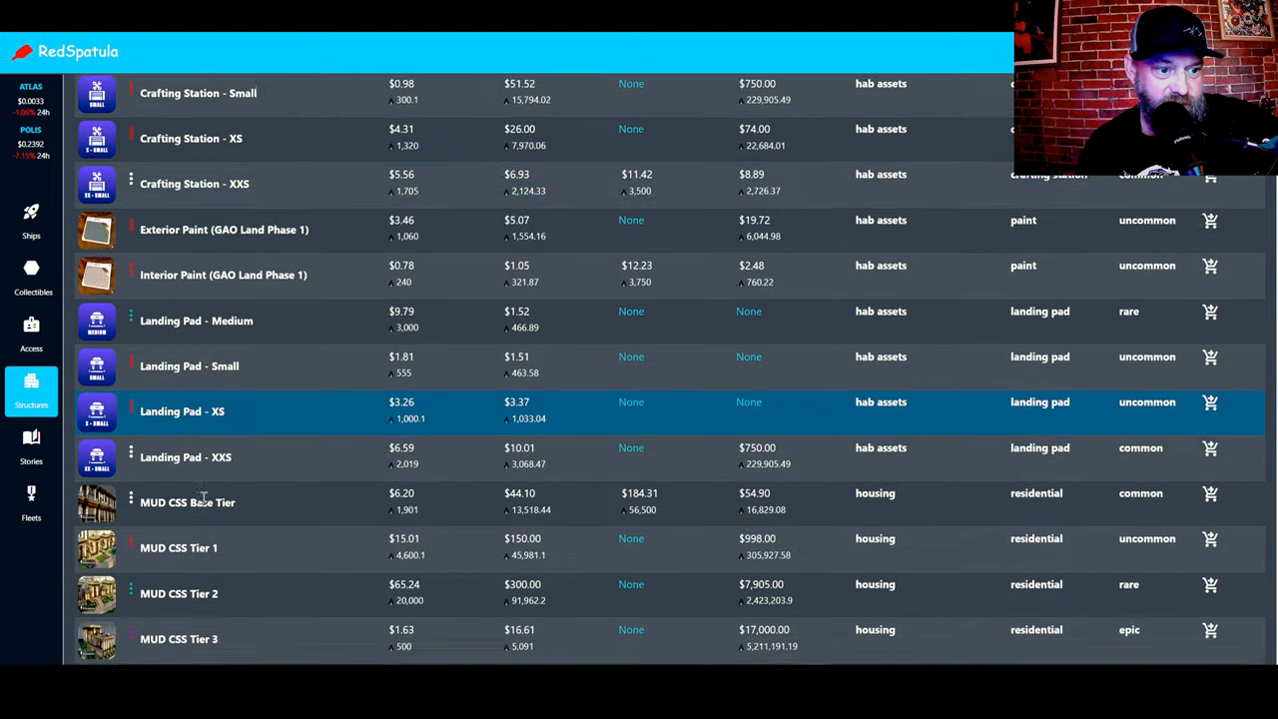
scroll(down, 3)
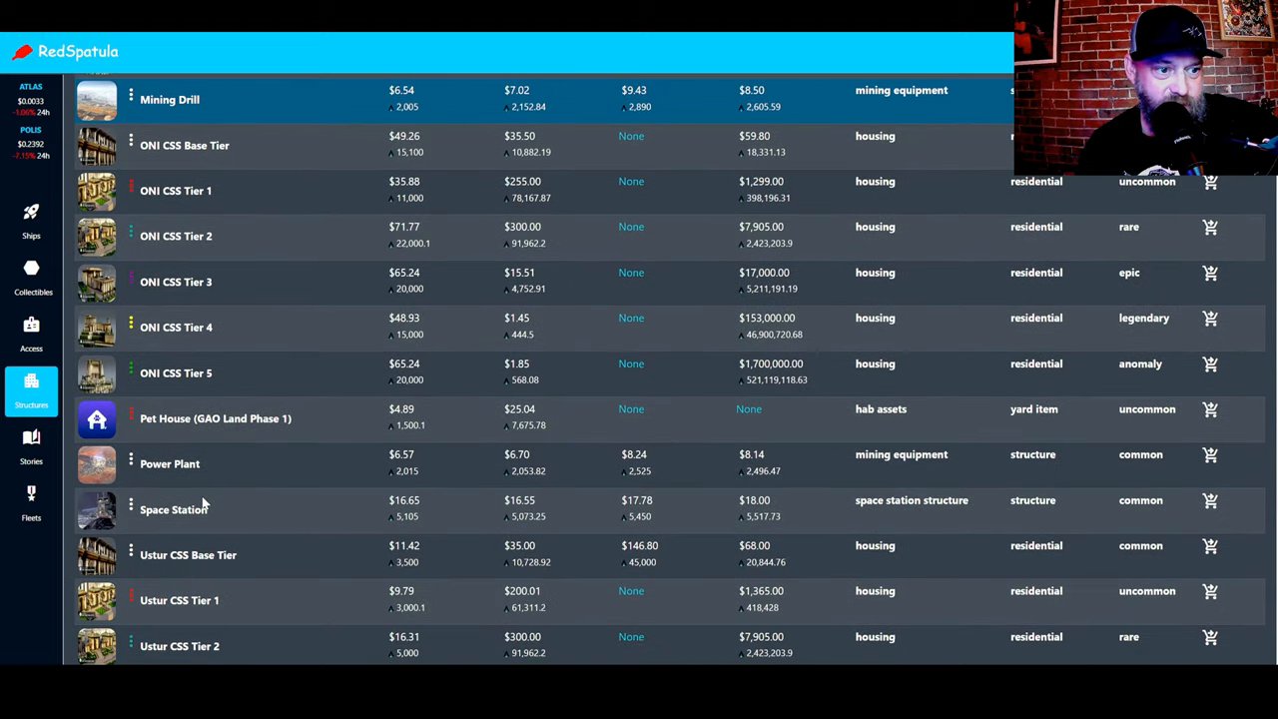
click(31, 335)
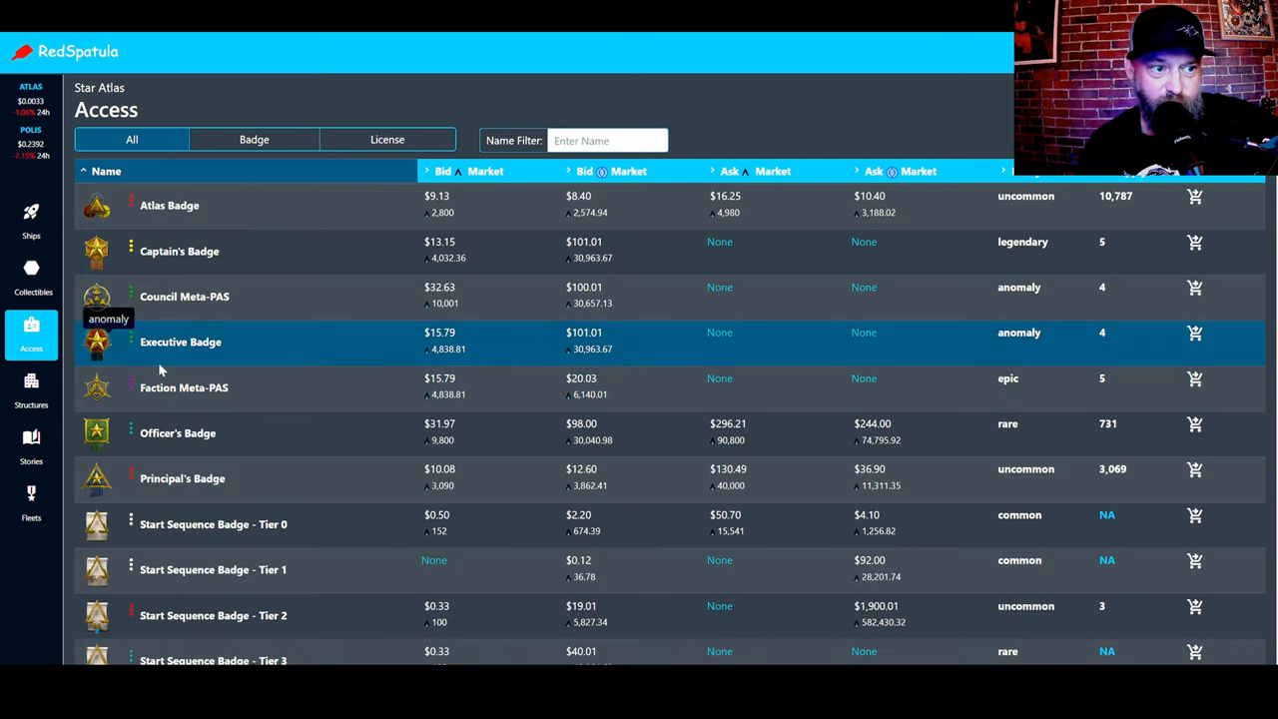
Step: Scroll through the Collectibles price list, then switch back to the Ships table
click(31, 277)
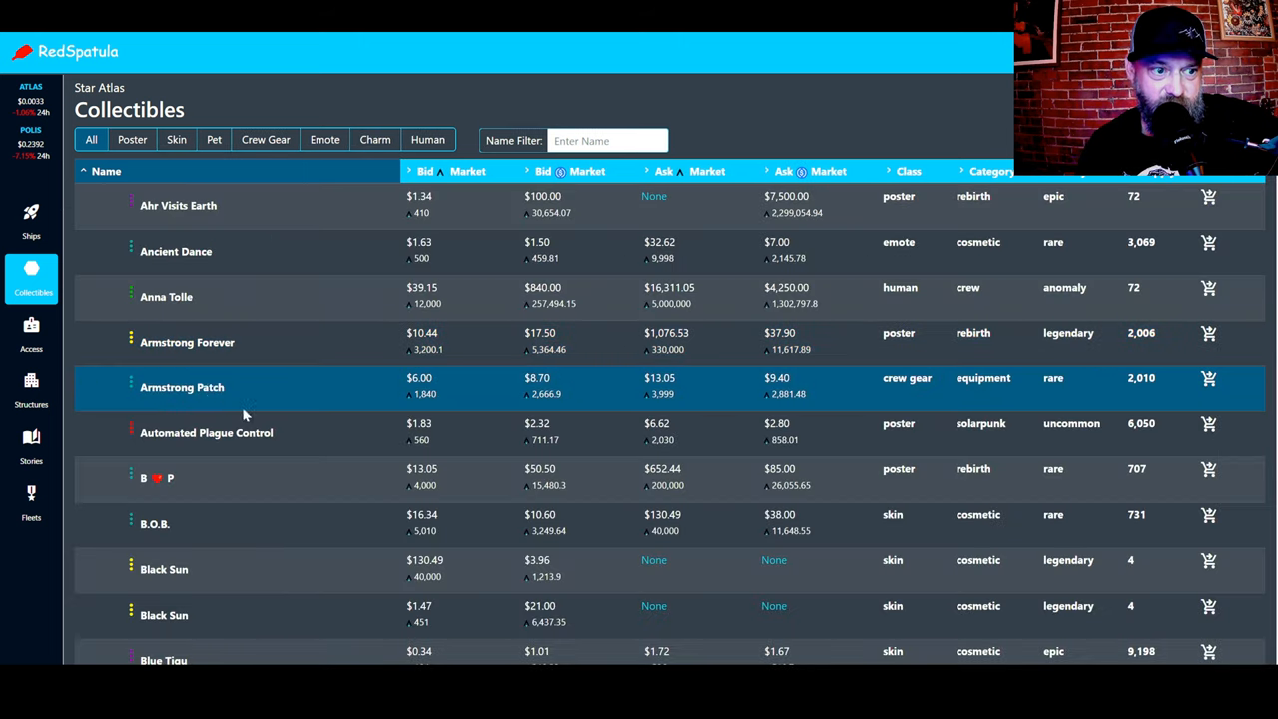
scroll(down, 3)
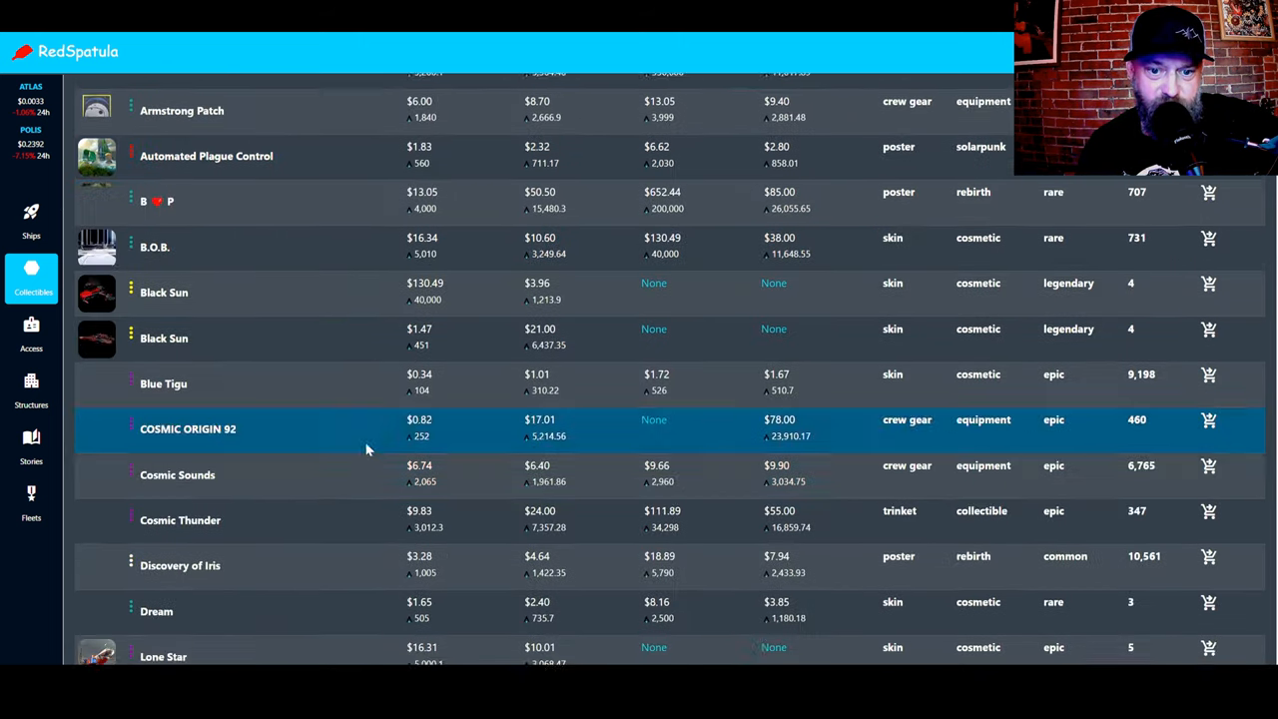
scroll(down, 3)
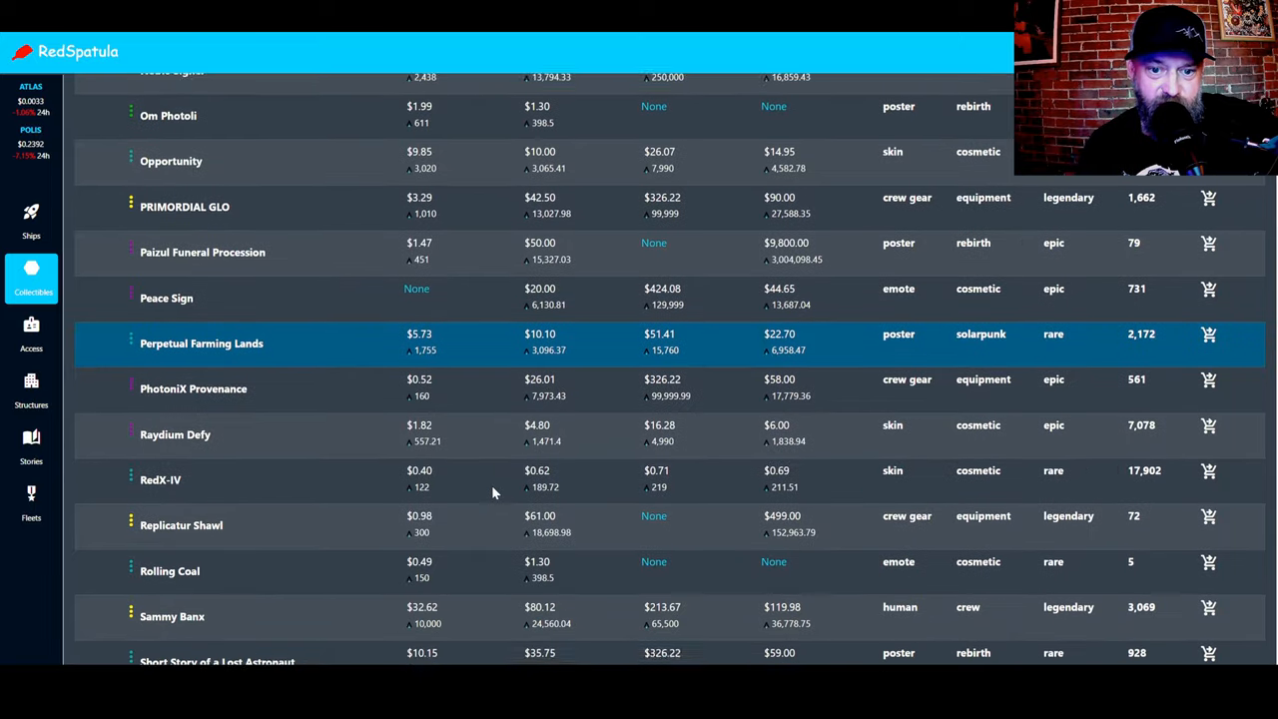
scroll(down, 3)
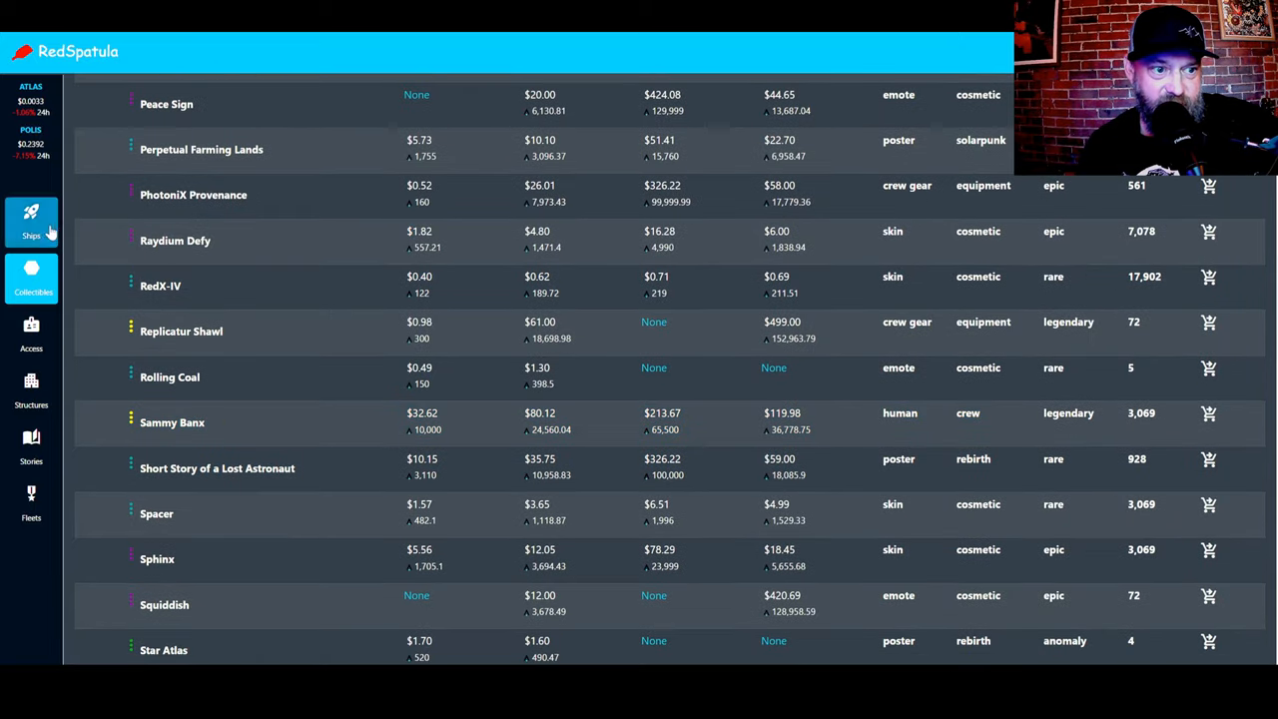
click(31, 220)
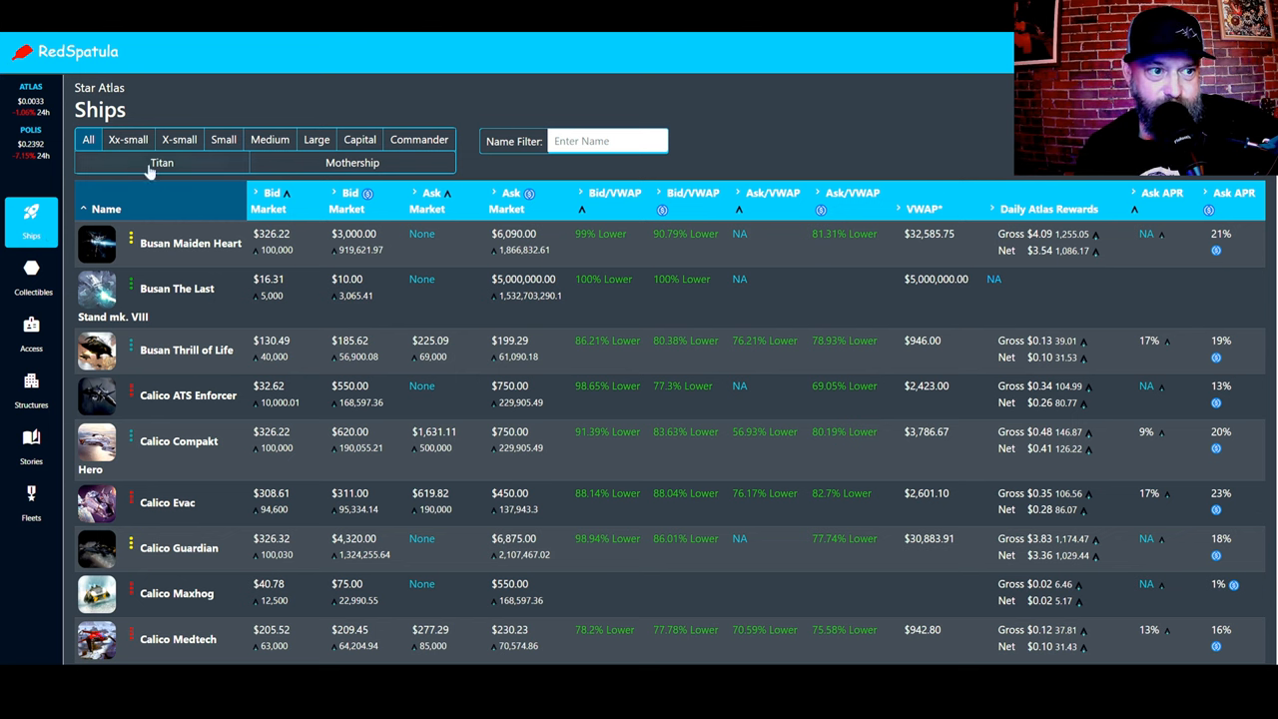
Step: Filter the Ships table to Titan, then to Xx-small ships like Fimbul Airbike and Opal Jet
click(128, 139)
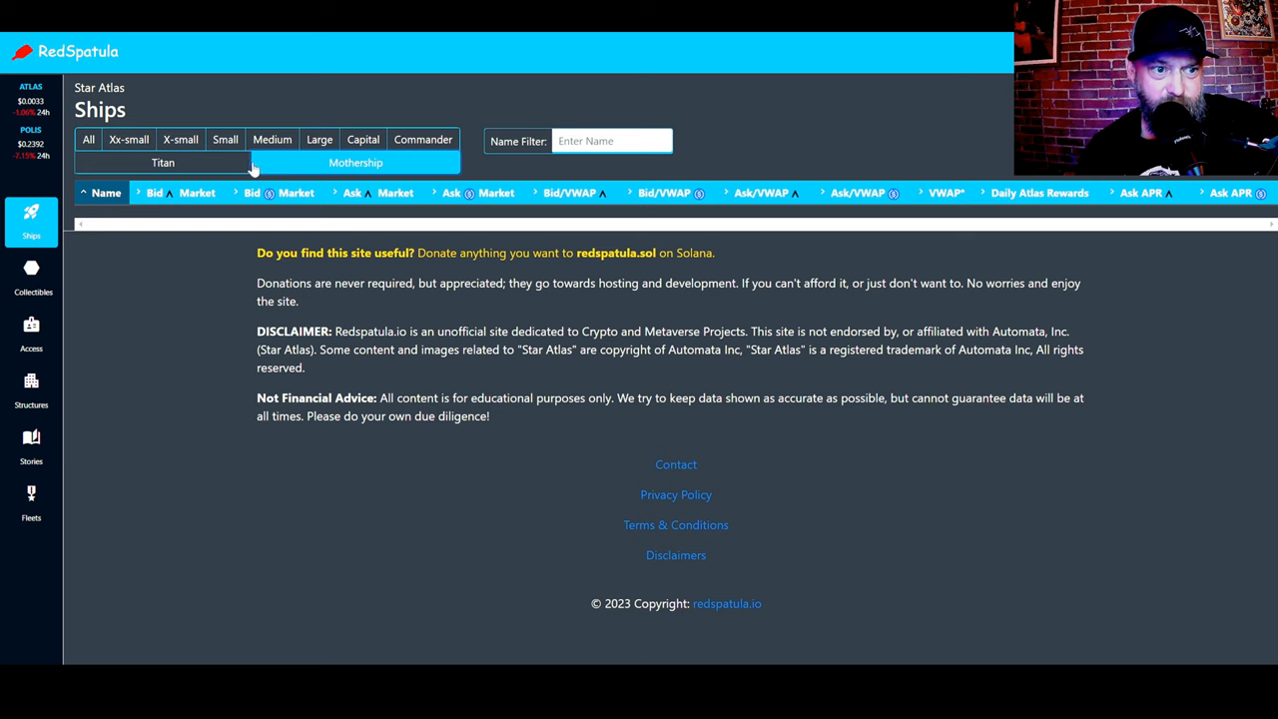
click(128, 139)
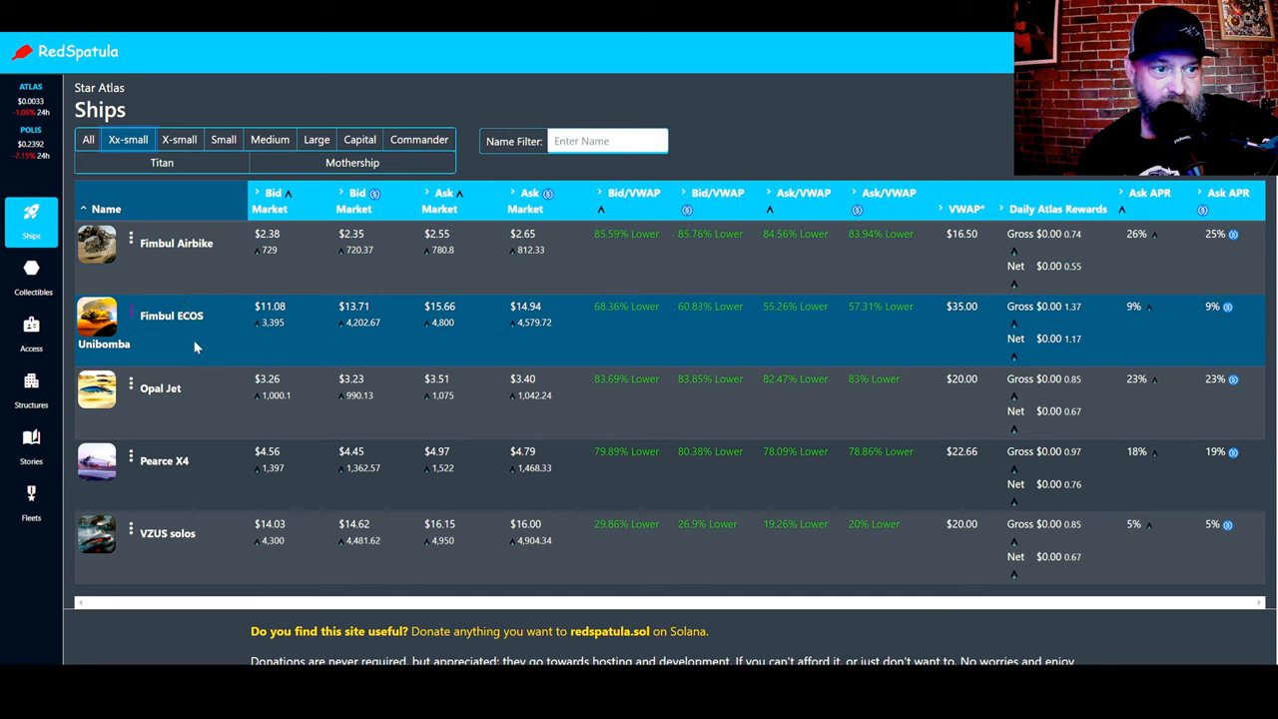
mouse_move(209, 464)
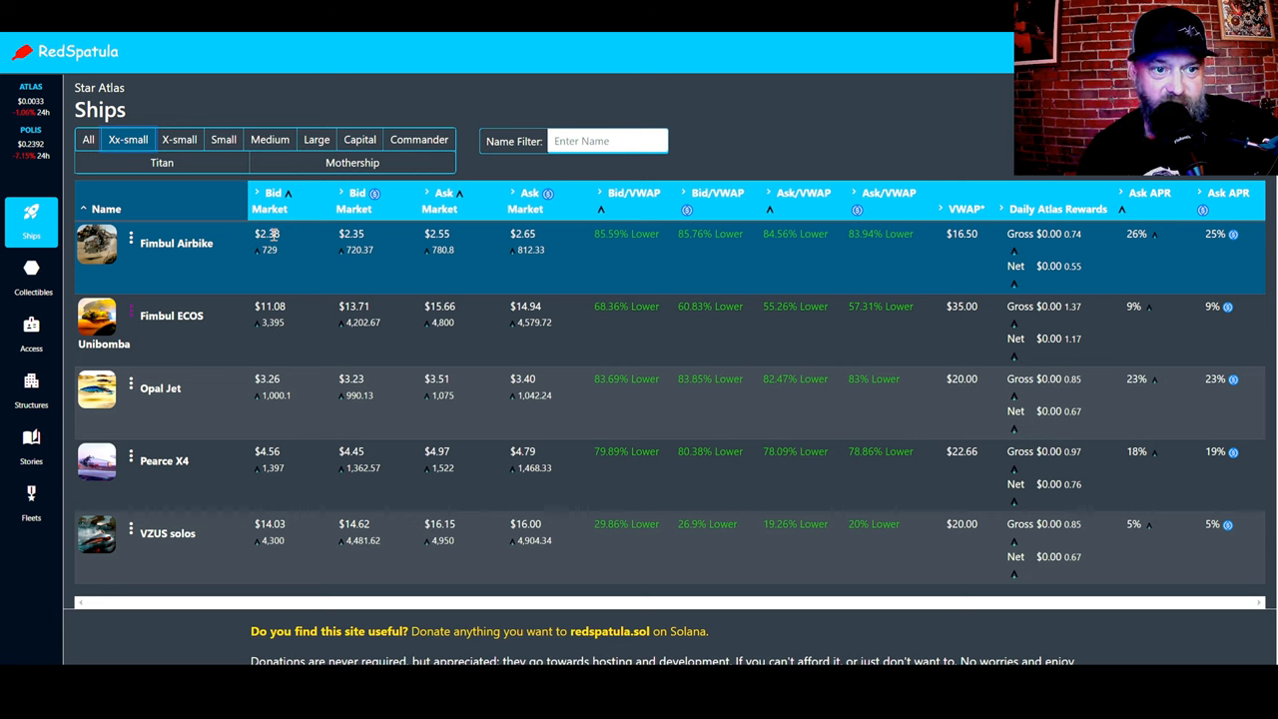
mouse_move(263, 252)
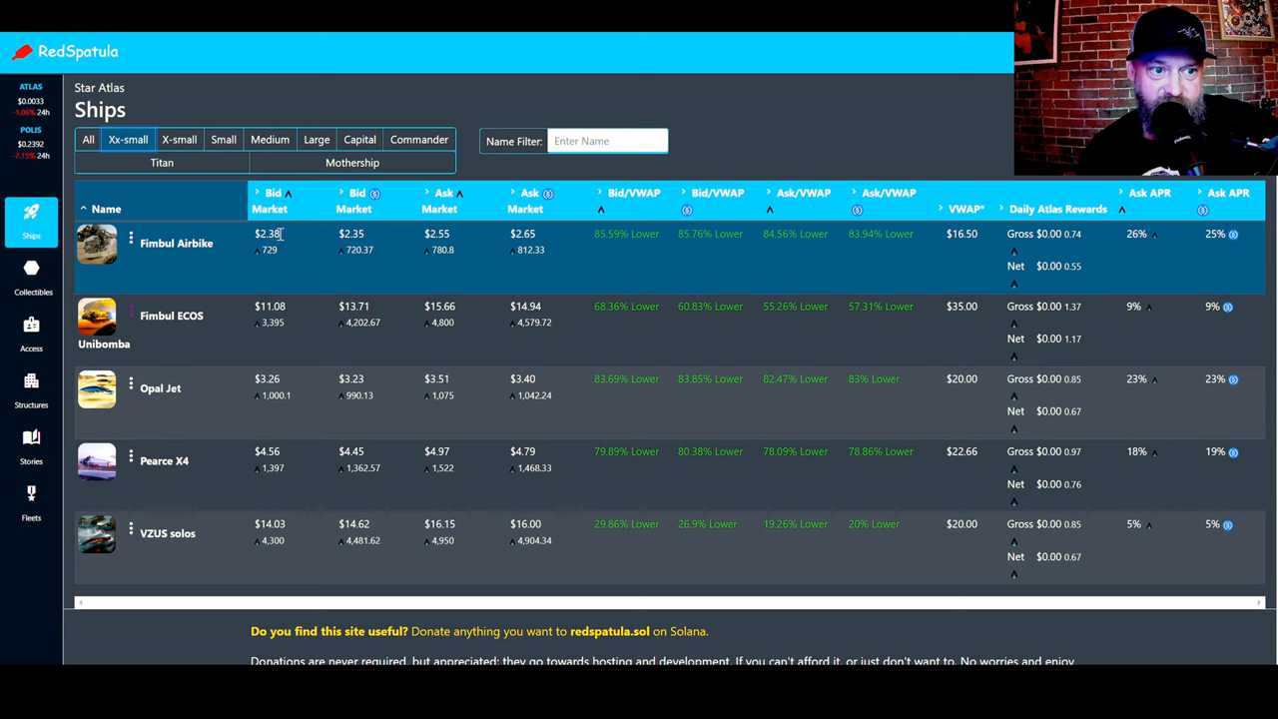
mouse_move(270, 263)
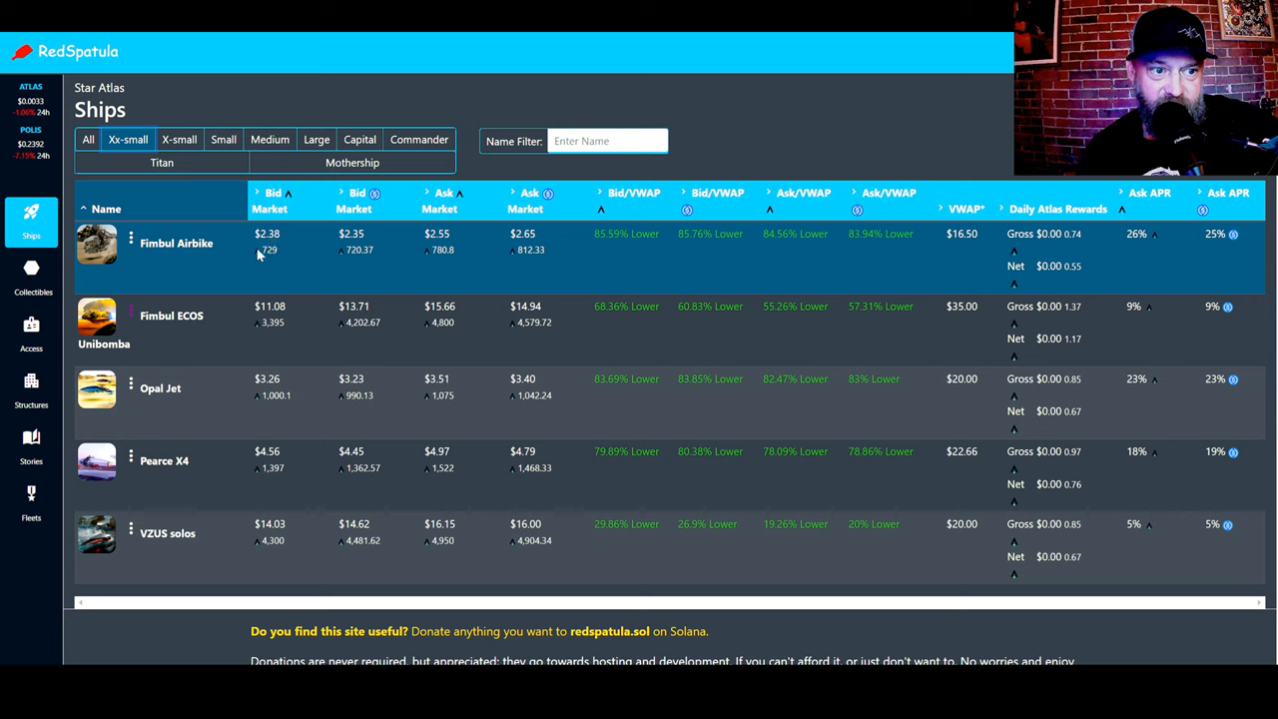
mouse_move(182, 256)
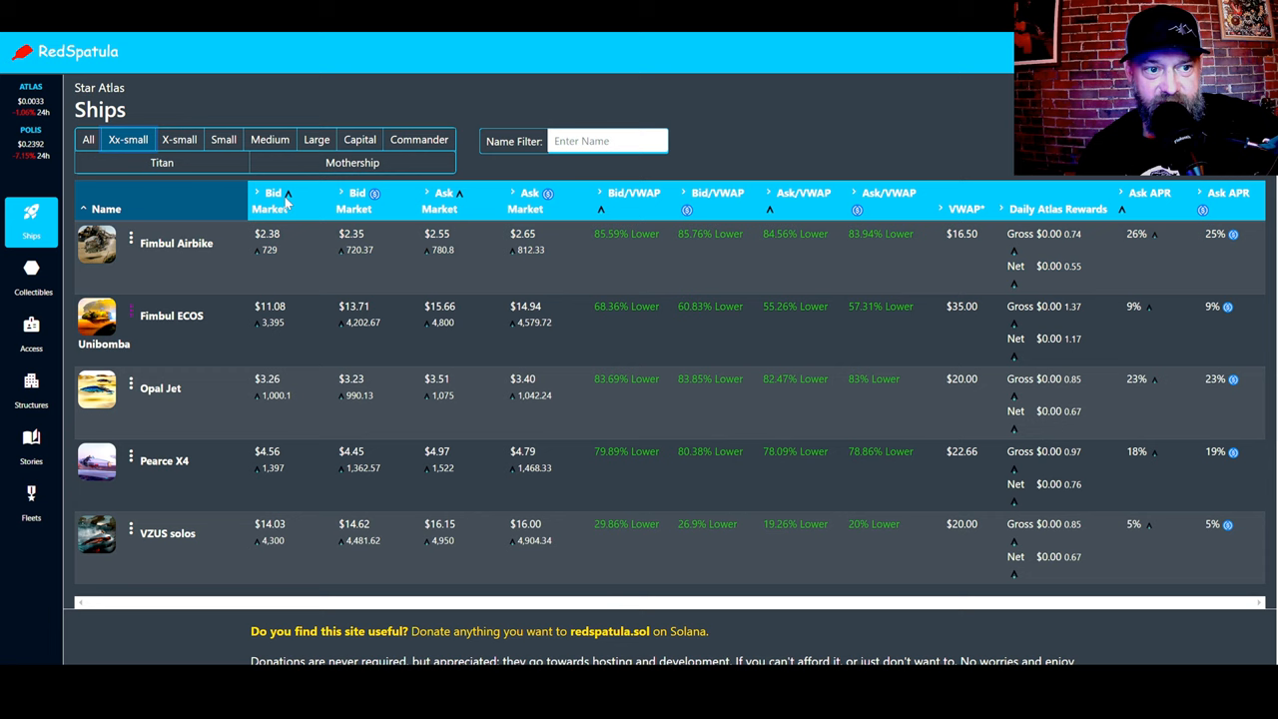
mouse_move(288, 205)
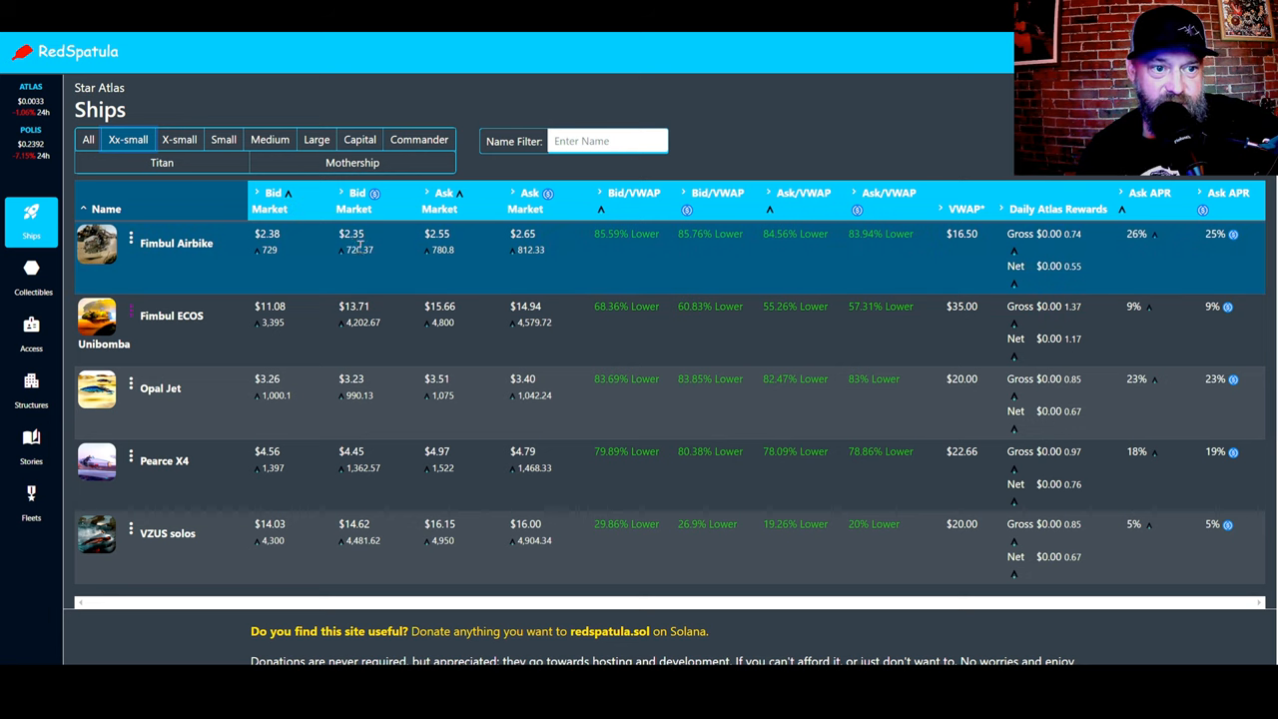
mouse_move(352, 267)
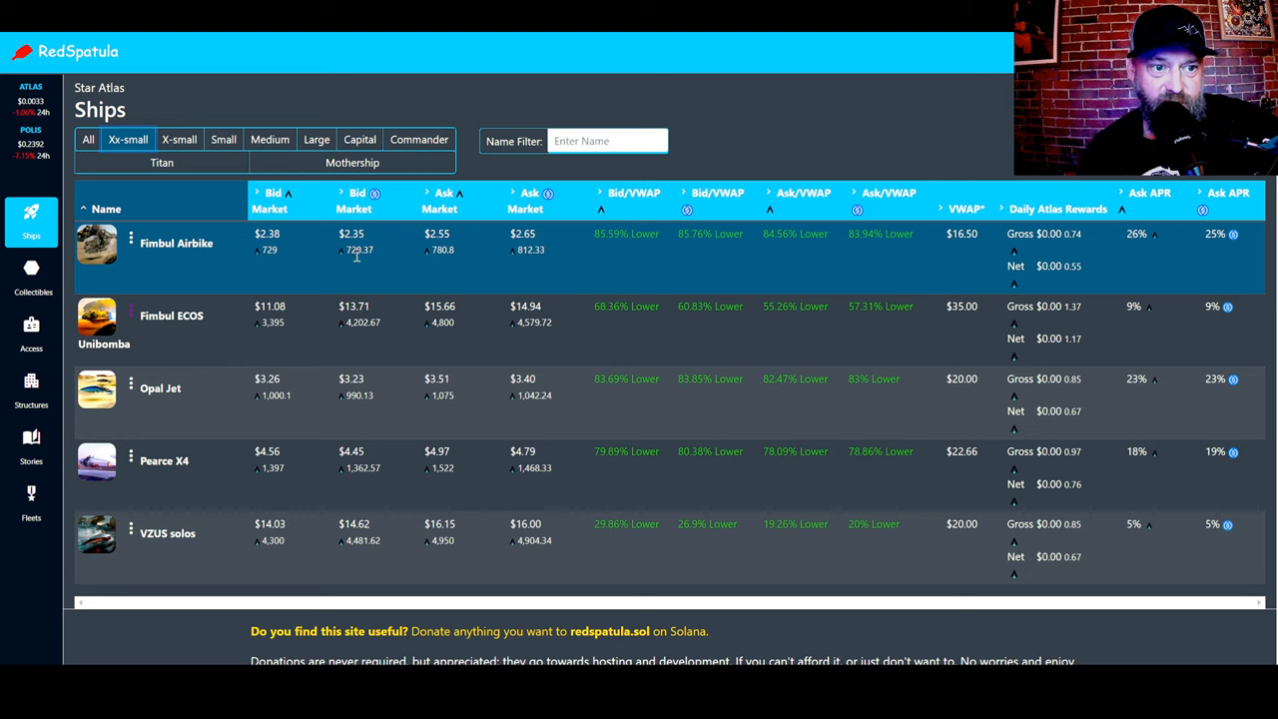
mouse_move(329, 247)
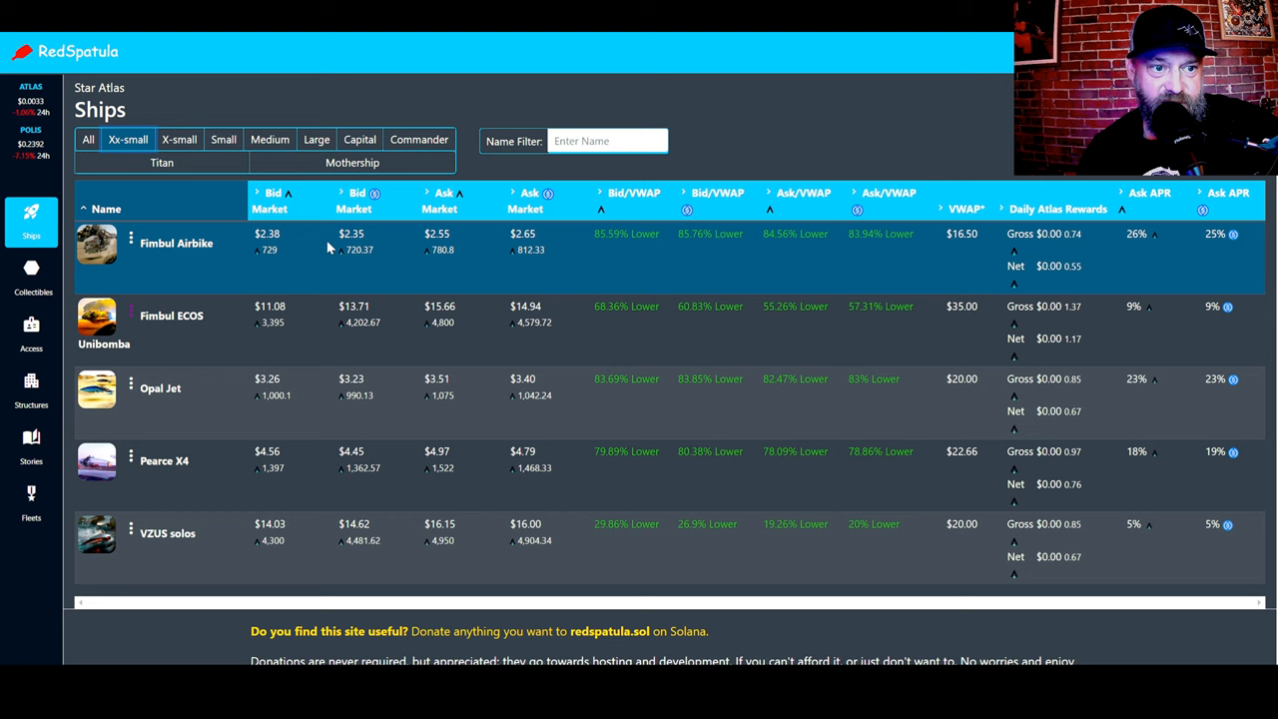
mouse_move(465, 242)
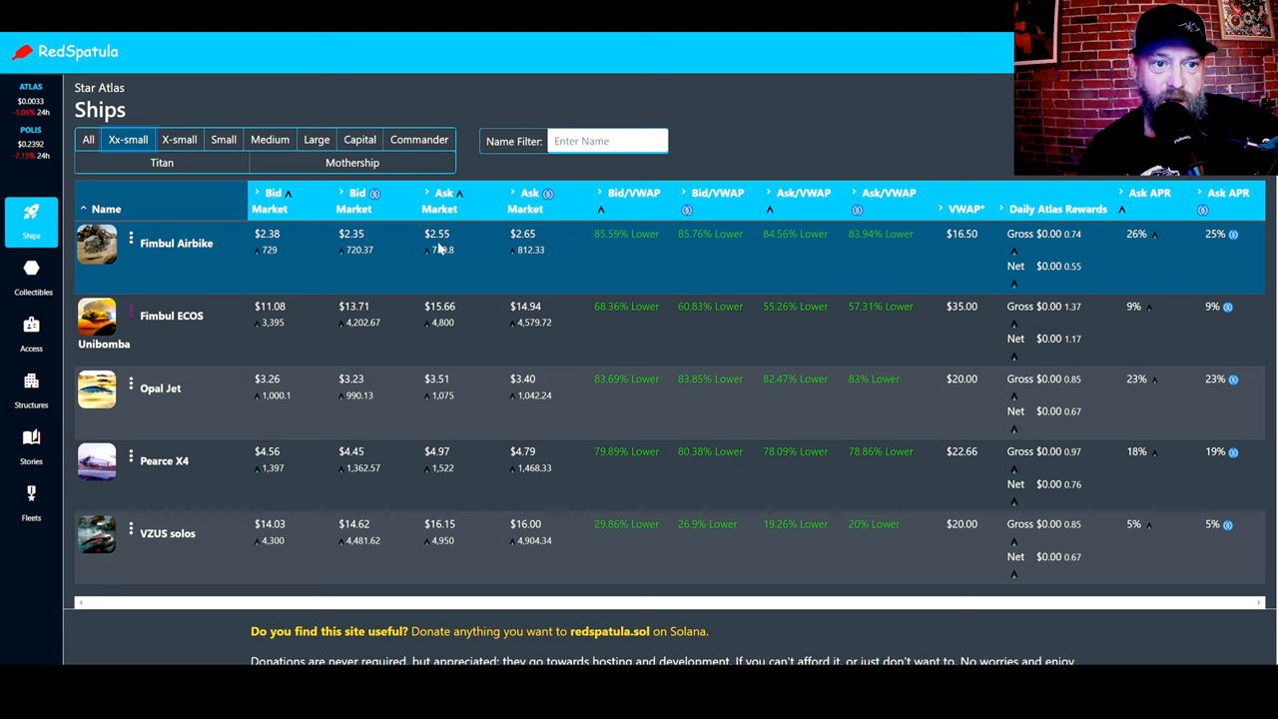
mouse_move(329, 248)
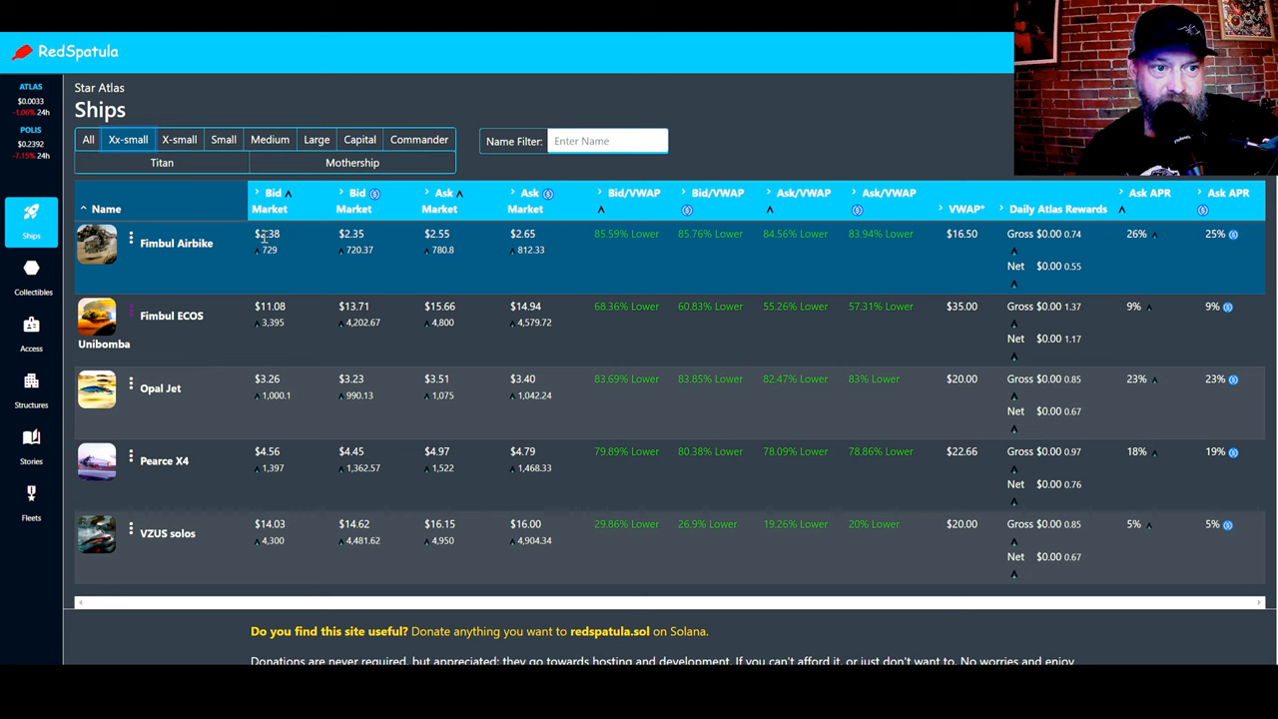
mouse_move(262, 241)
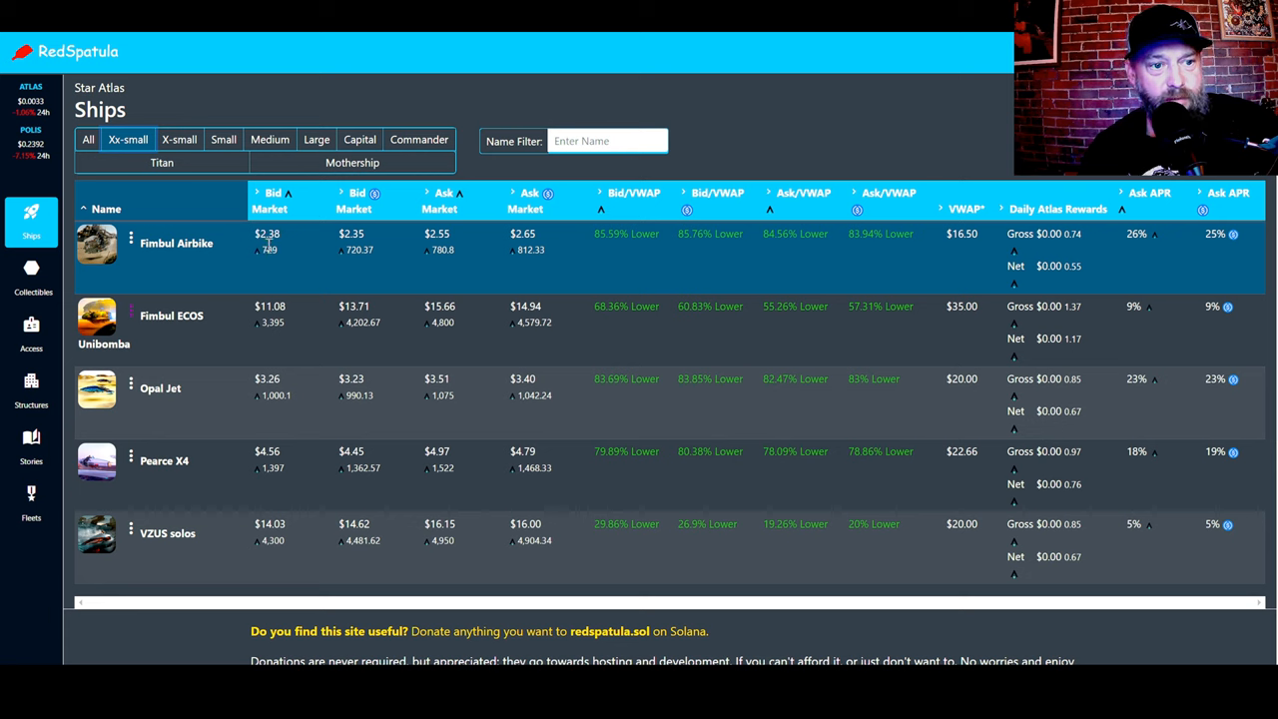
mouse_move(449, 247)
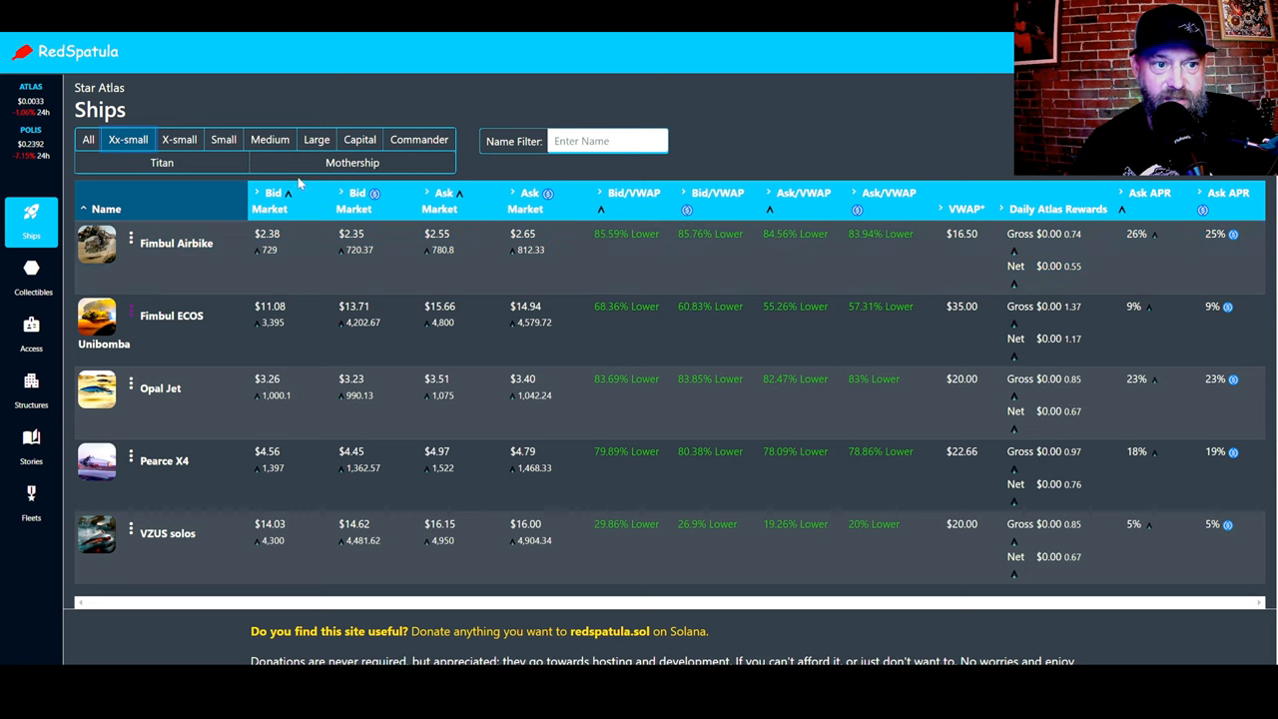
mouse_move(639, 210)
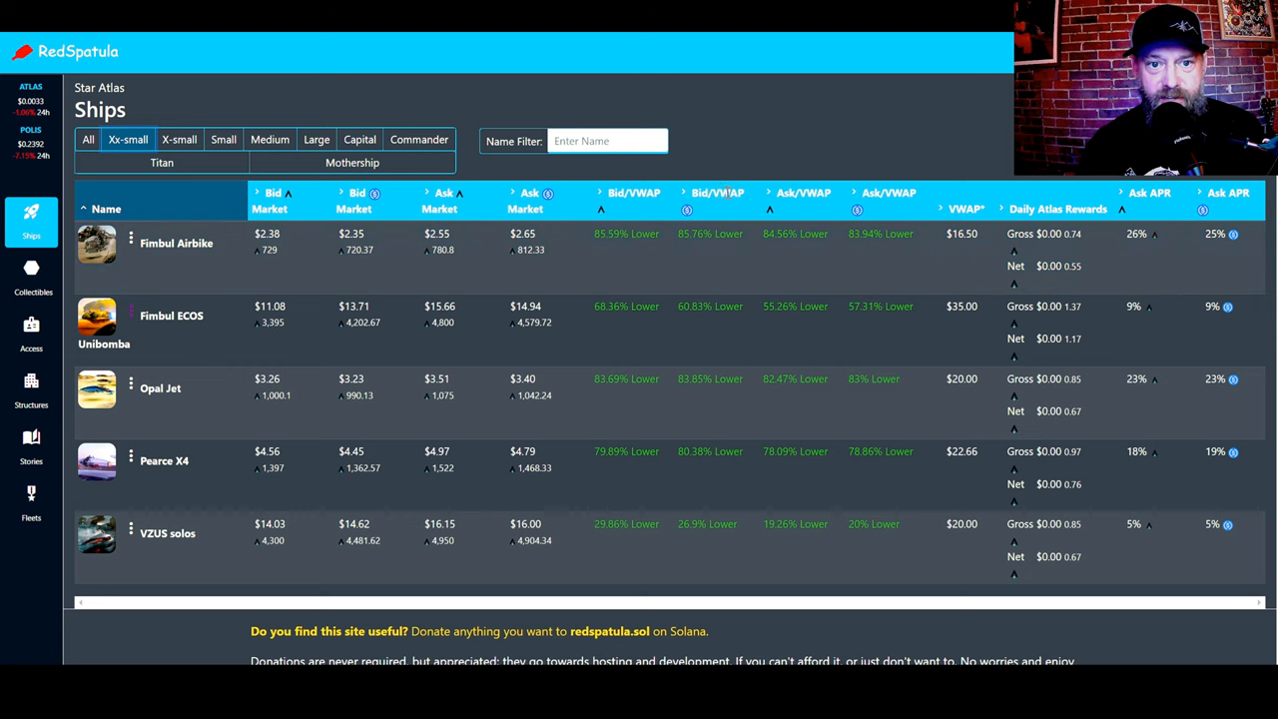
mouse_move(696, 216)
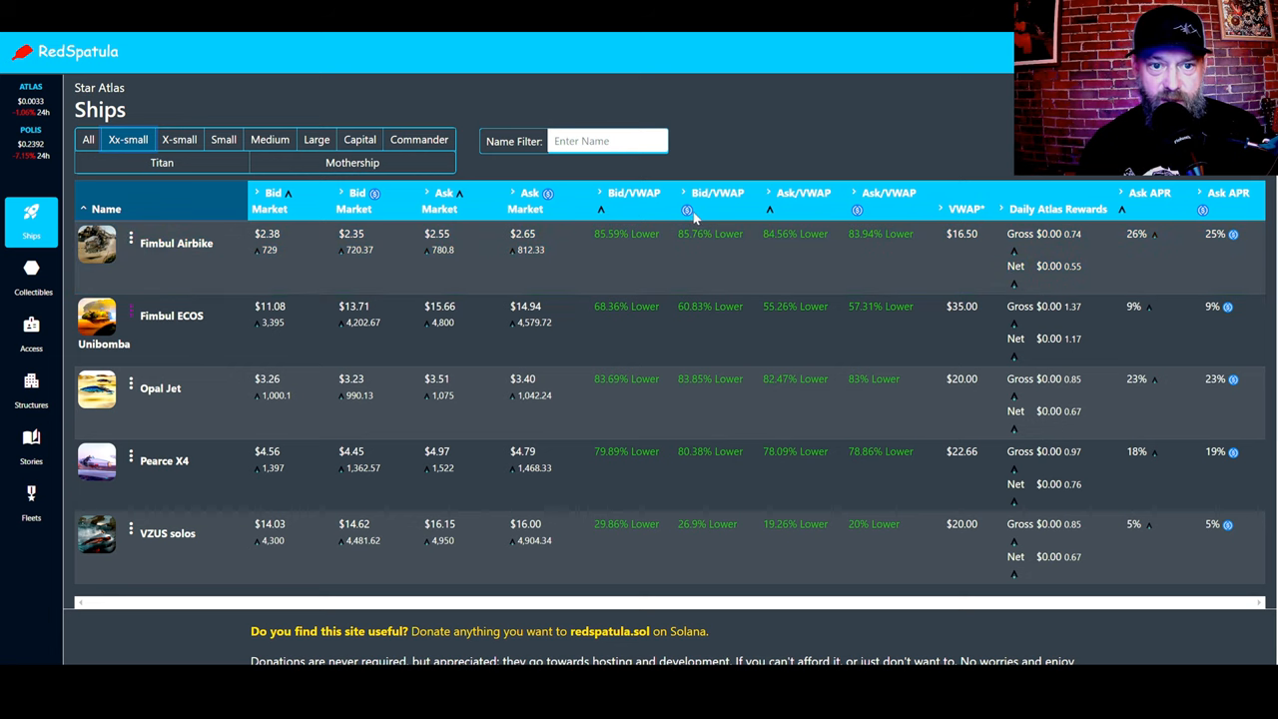
mouse_move(694, 220)
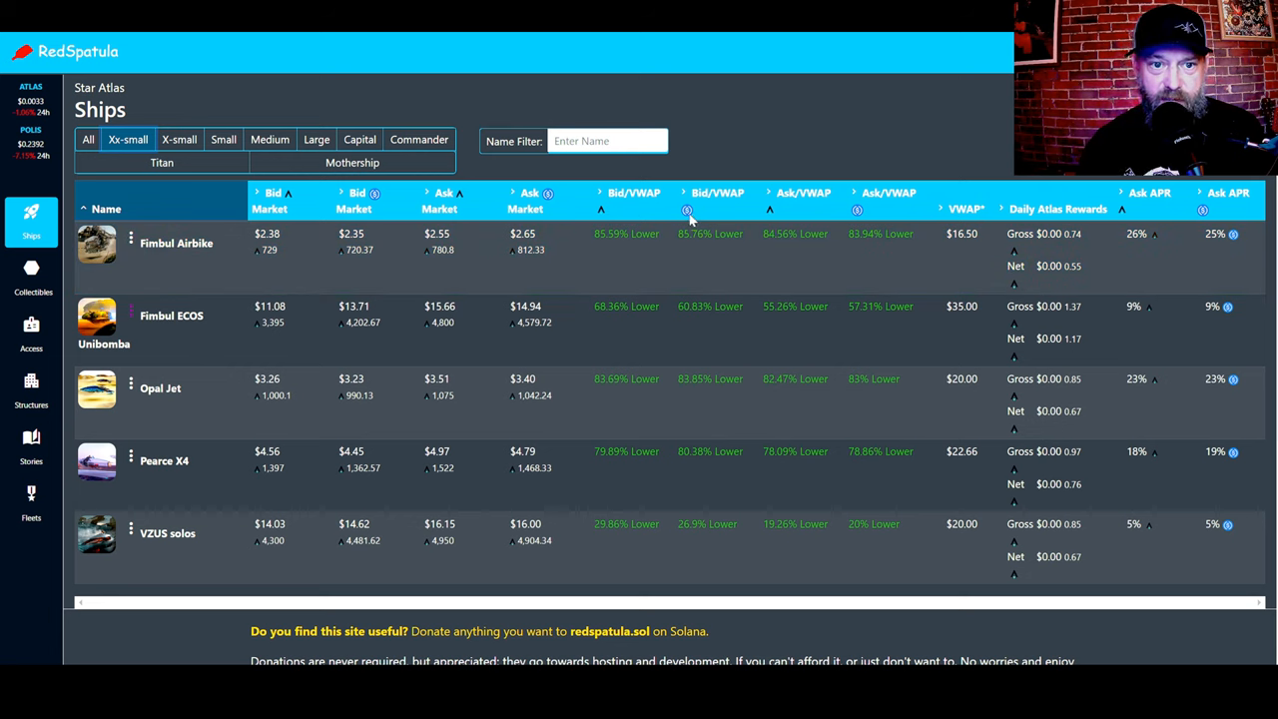
mouse_move(774, 210)
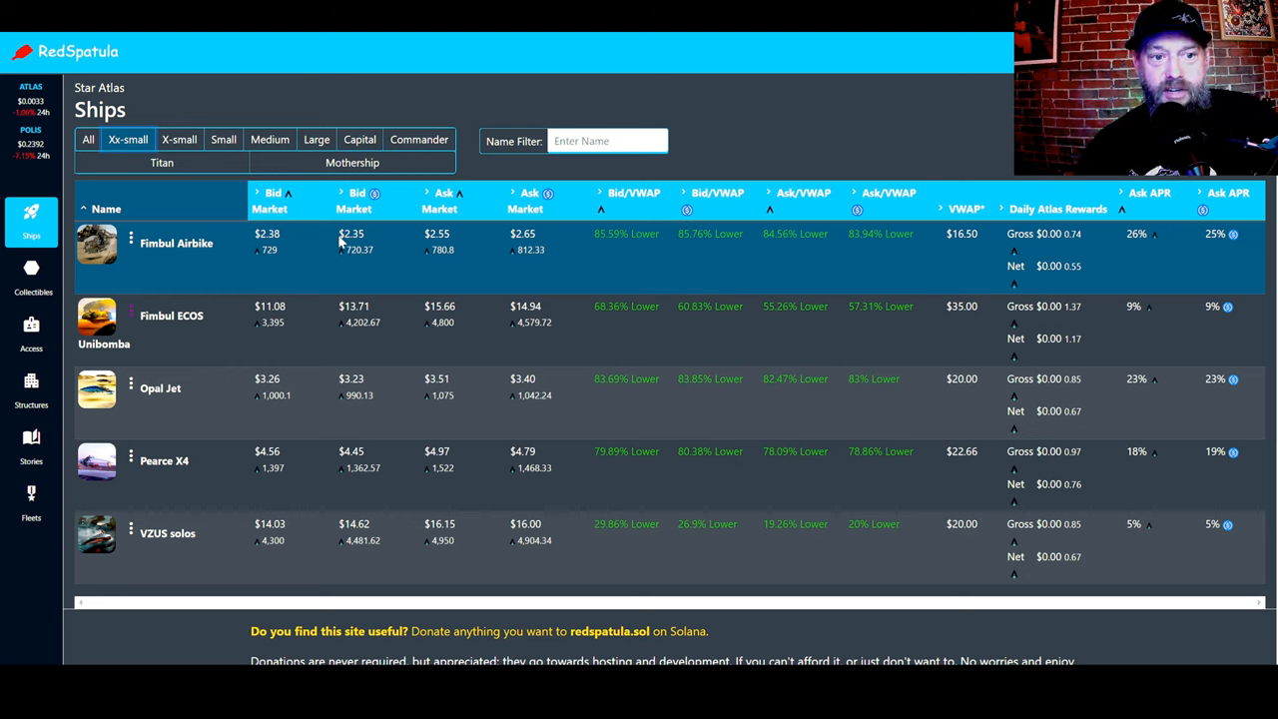
mouse_move(344, 239)
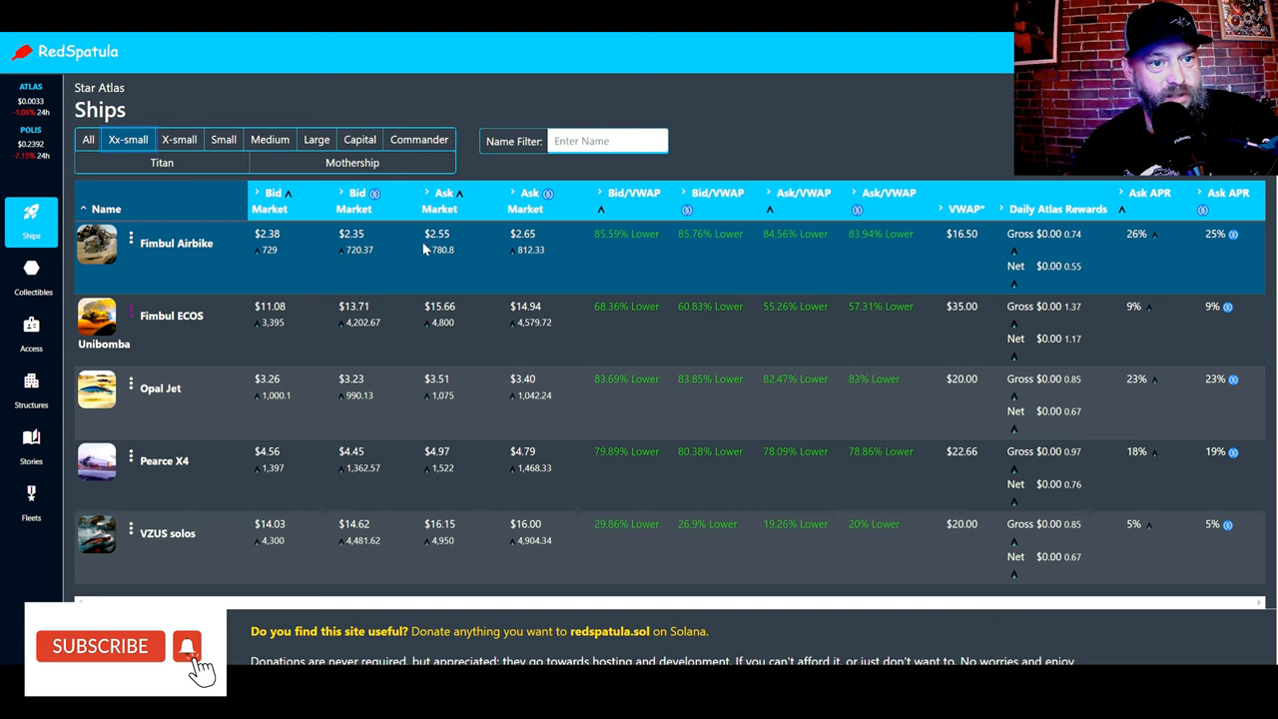
mouse_move(383, 251)
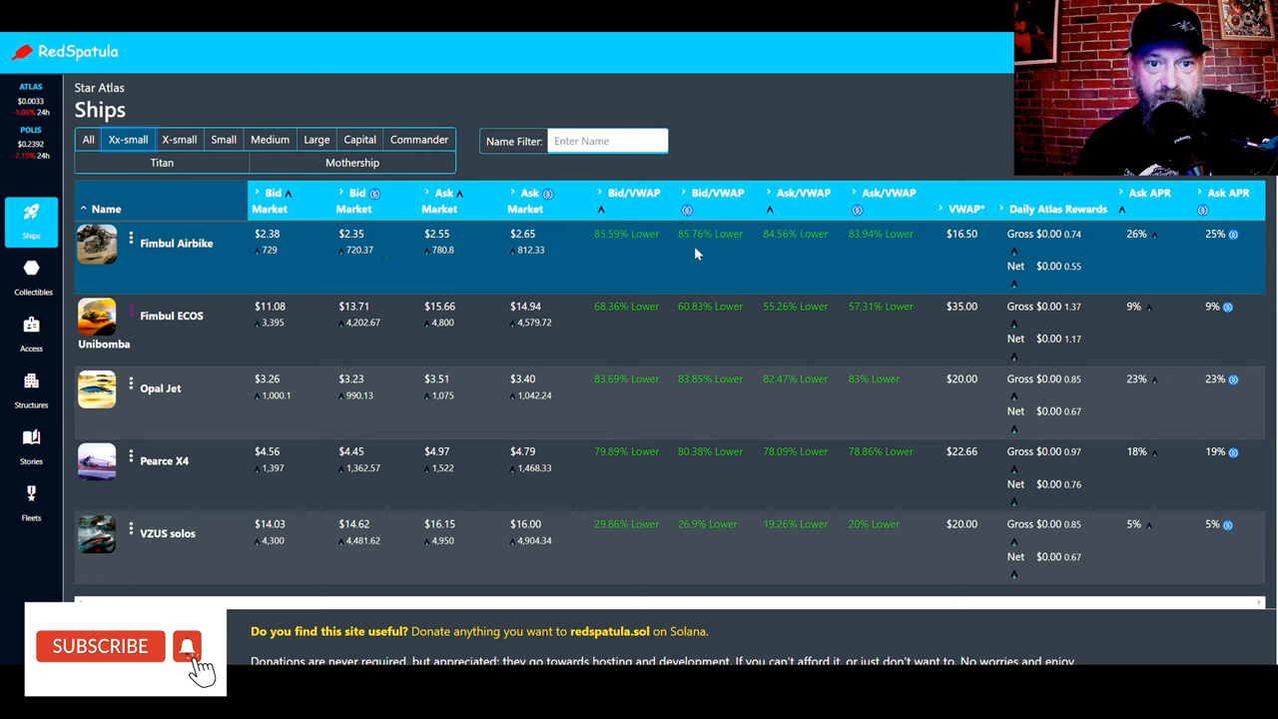
mouse_move(931, 257)
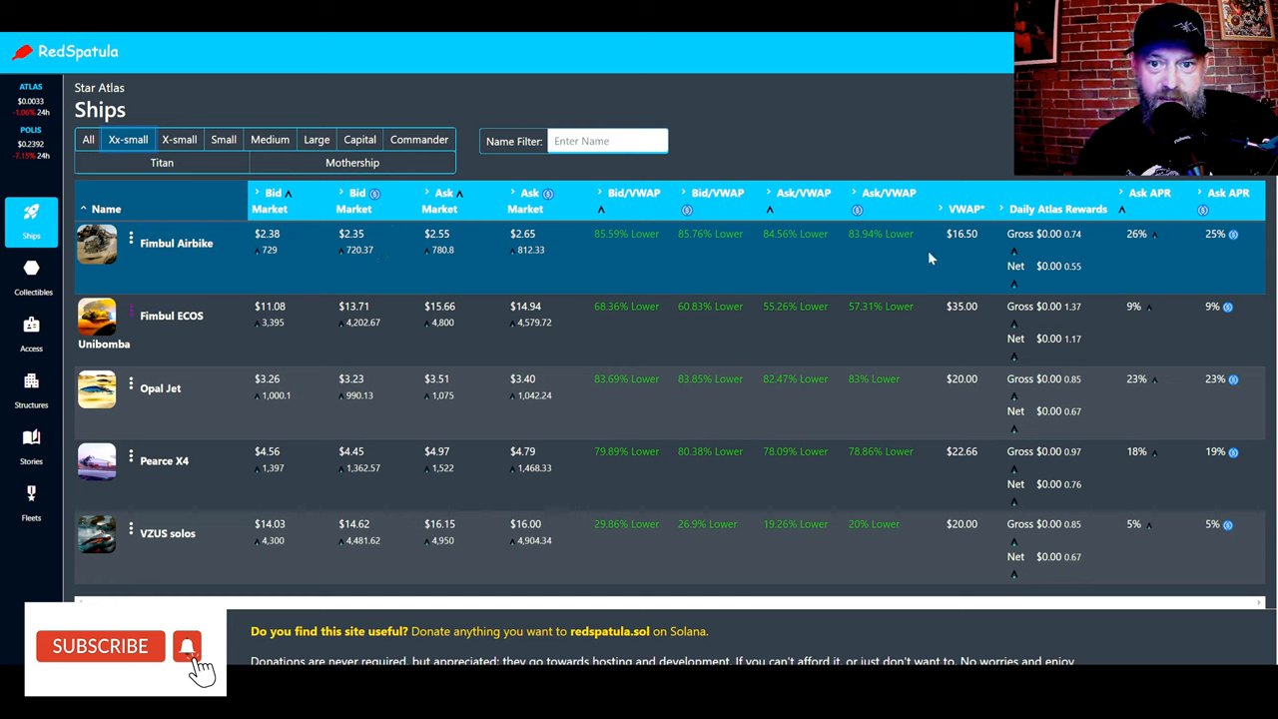
mouse_move(1088, 247)
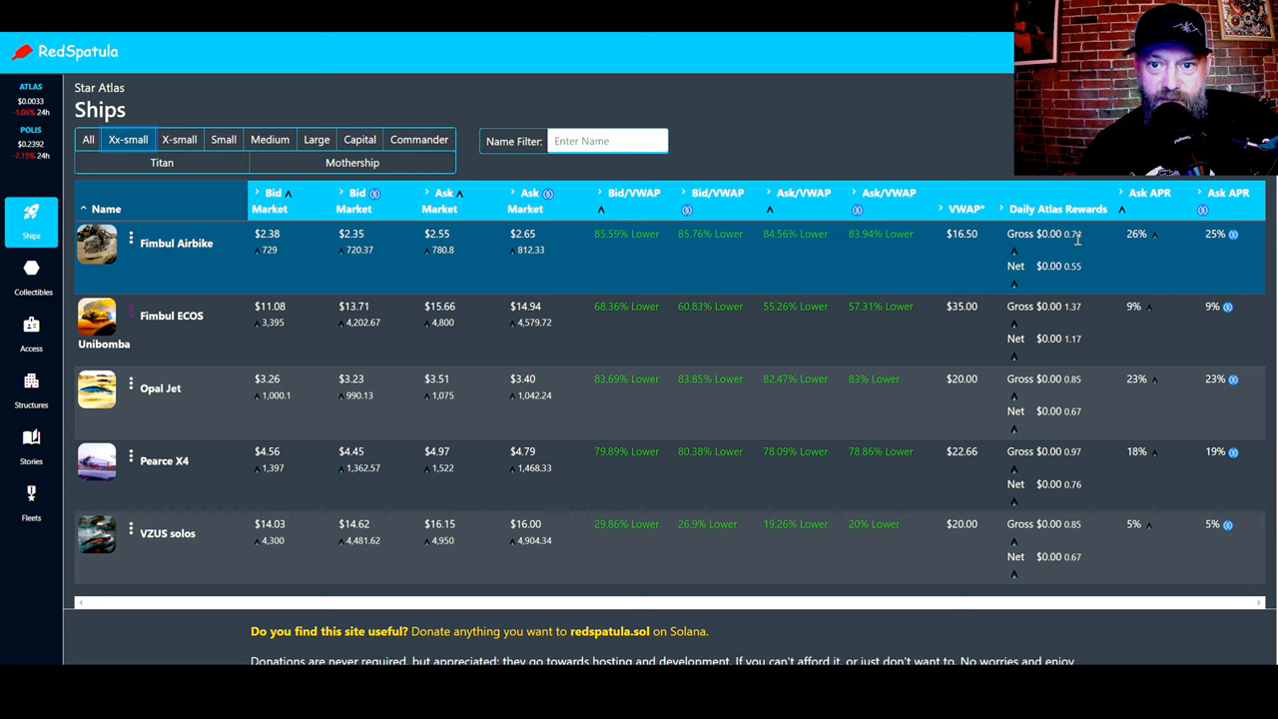
mouse_move(1046, 252)
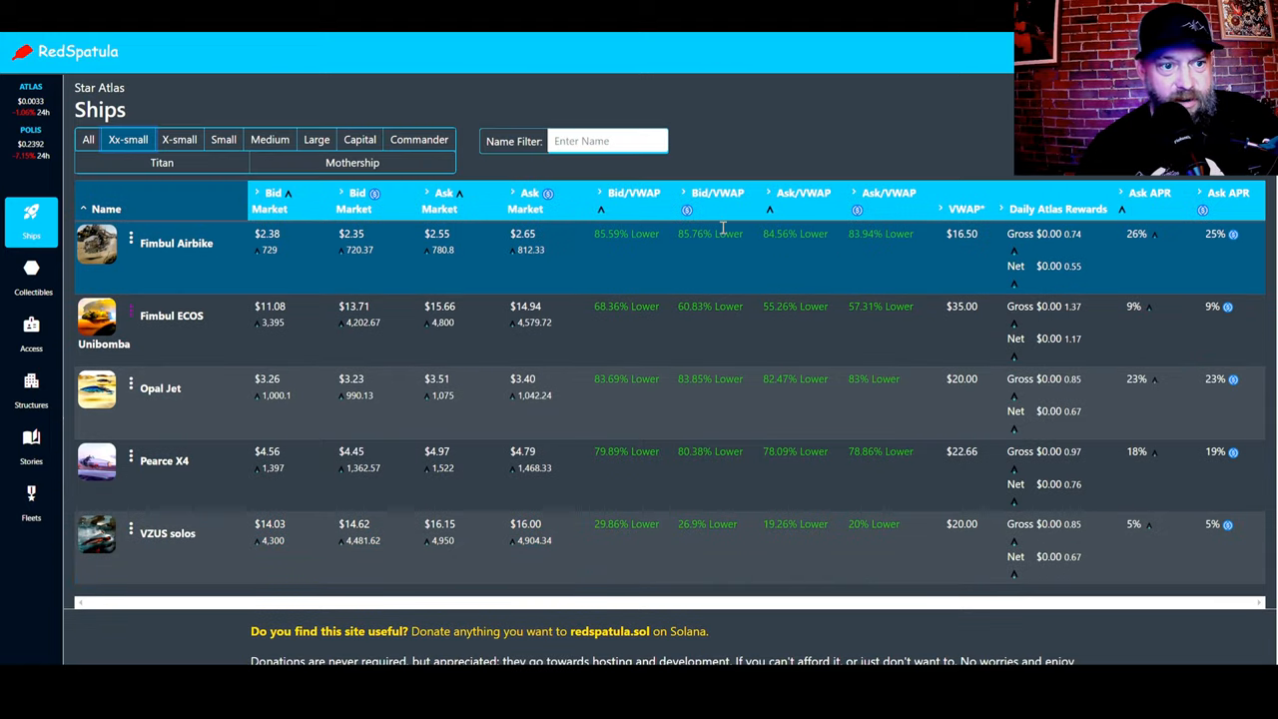
Step: Filter the Ships table by X-small, then Capital ships like Busan Maiden Heart, then Xx-small
click(179, 139)
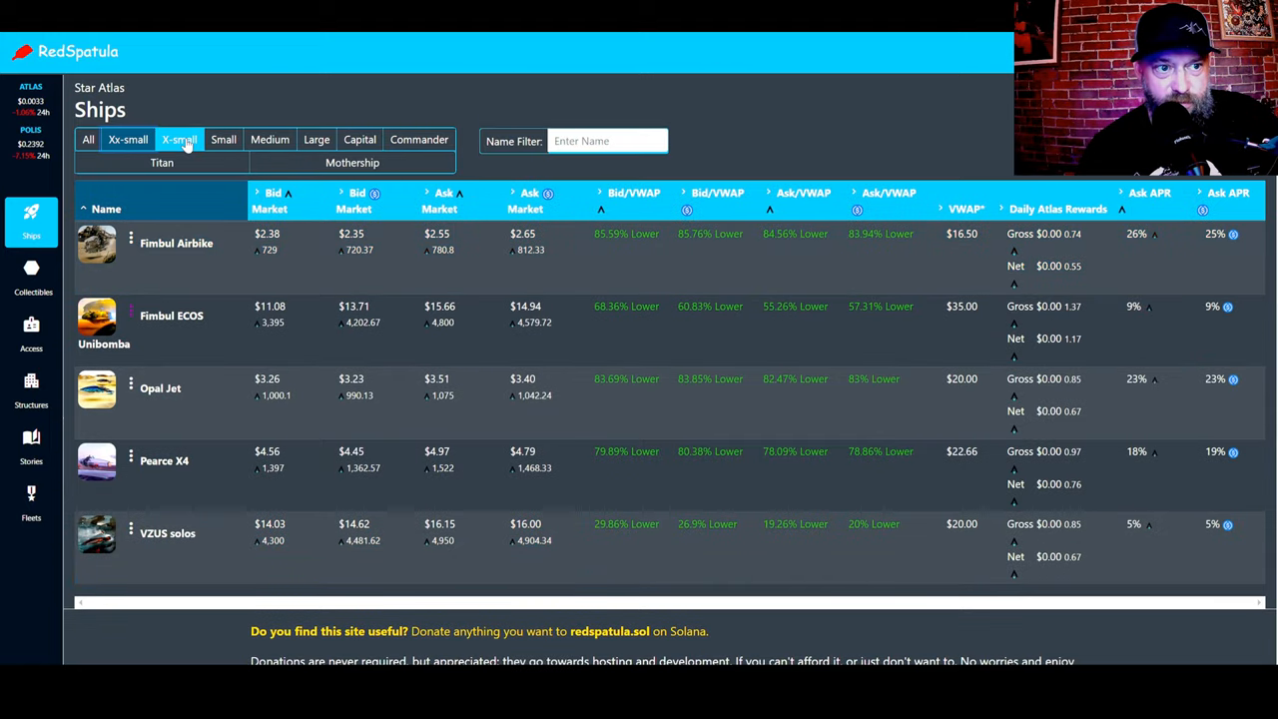
click(179, 139)
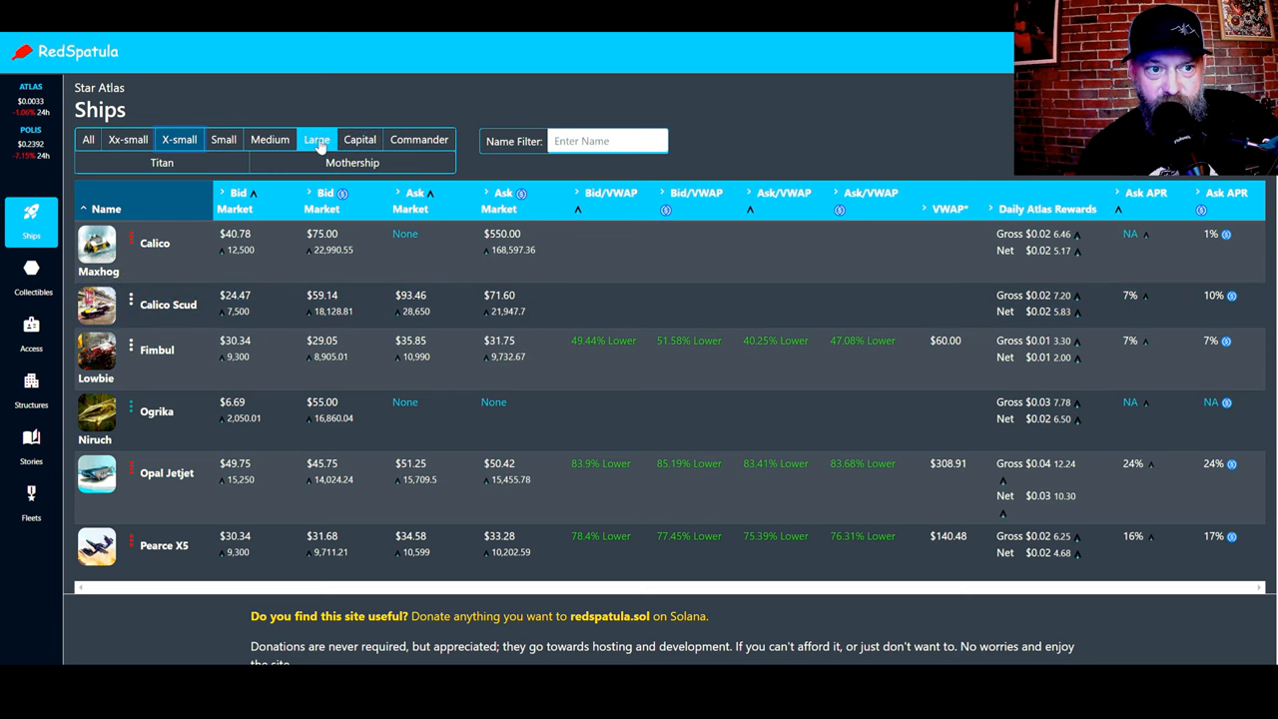
click(359, 139)
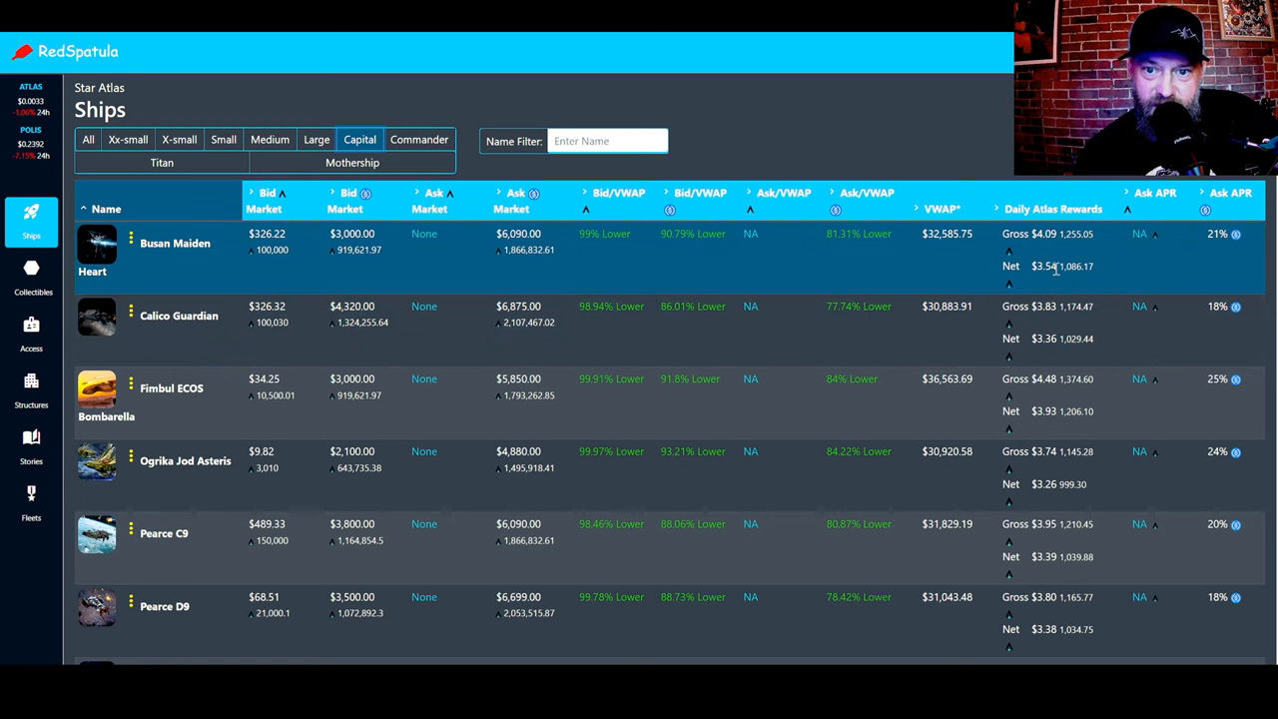
mouse_move(1036, 278)
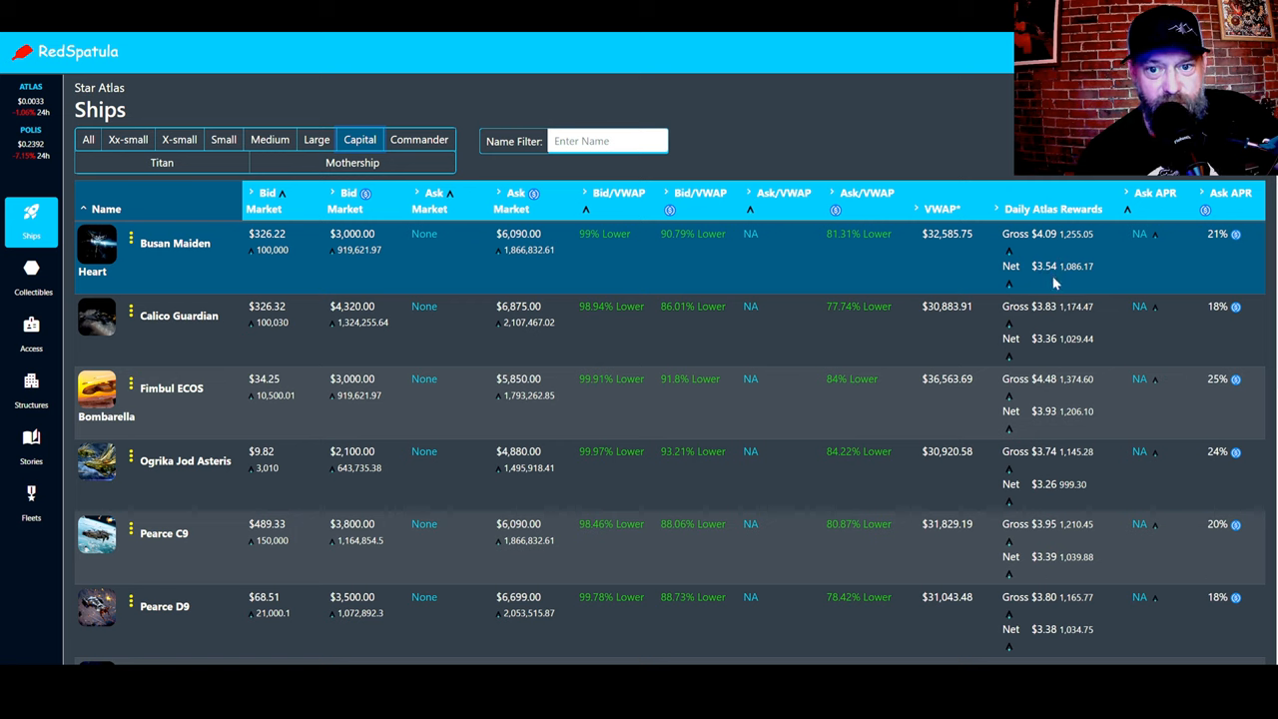
mouse_move(956, 266)
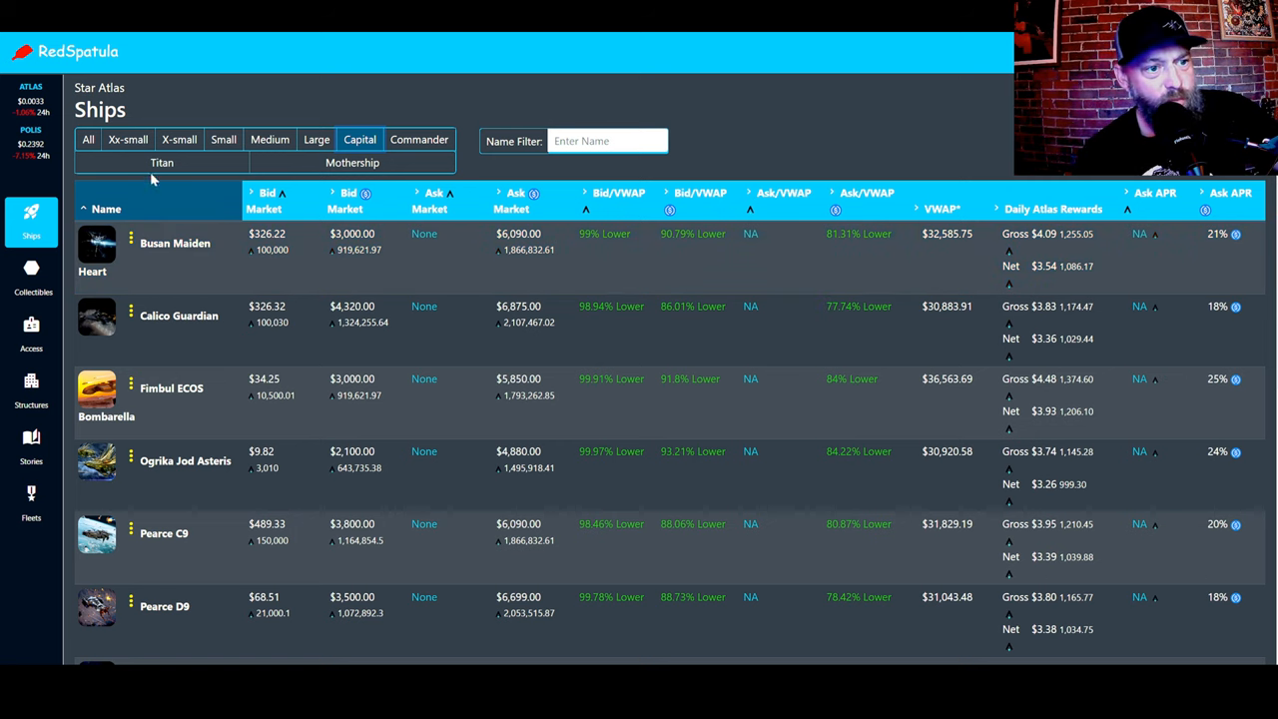
click(128, 139)
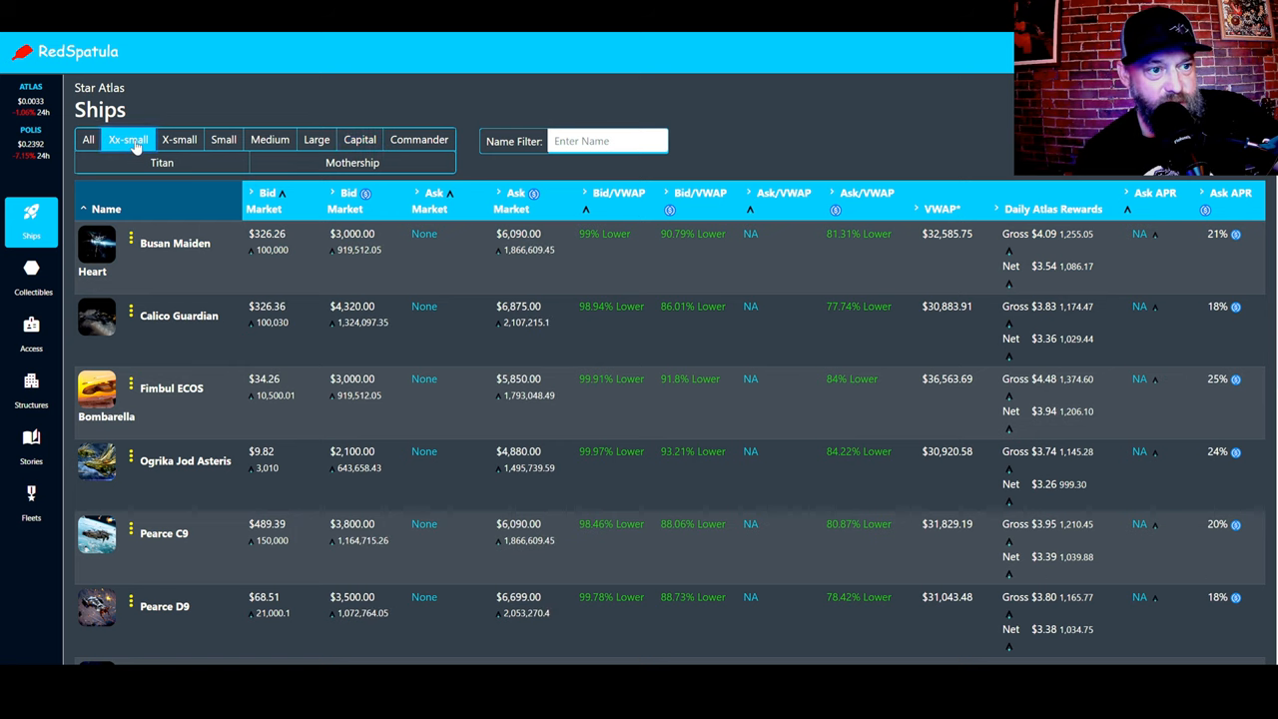
Step: Try several ship size filters, ending on Medium ships like Calico ATS and Fimbul Mamba
click(127, 139)
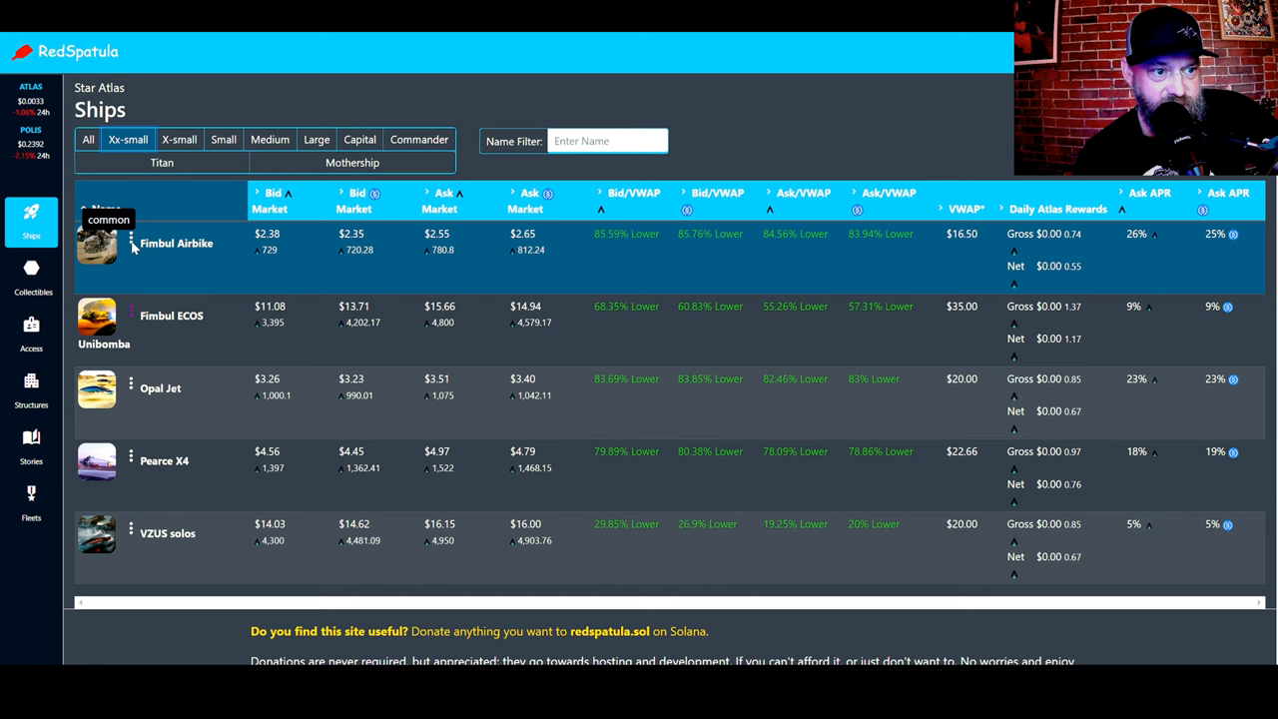
mouse_move(130, 294)
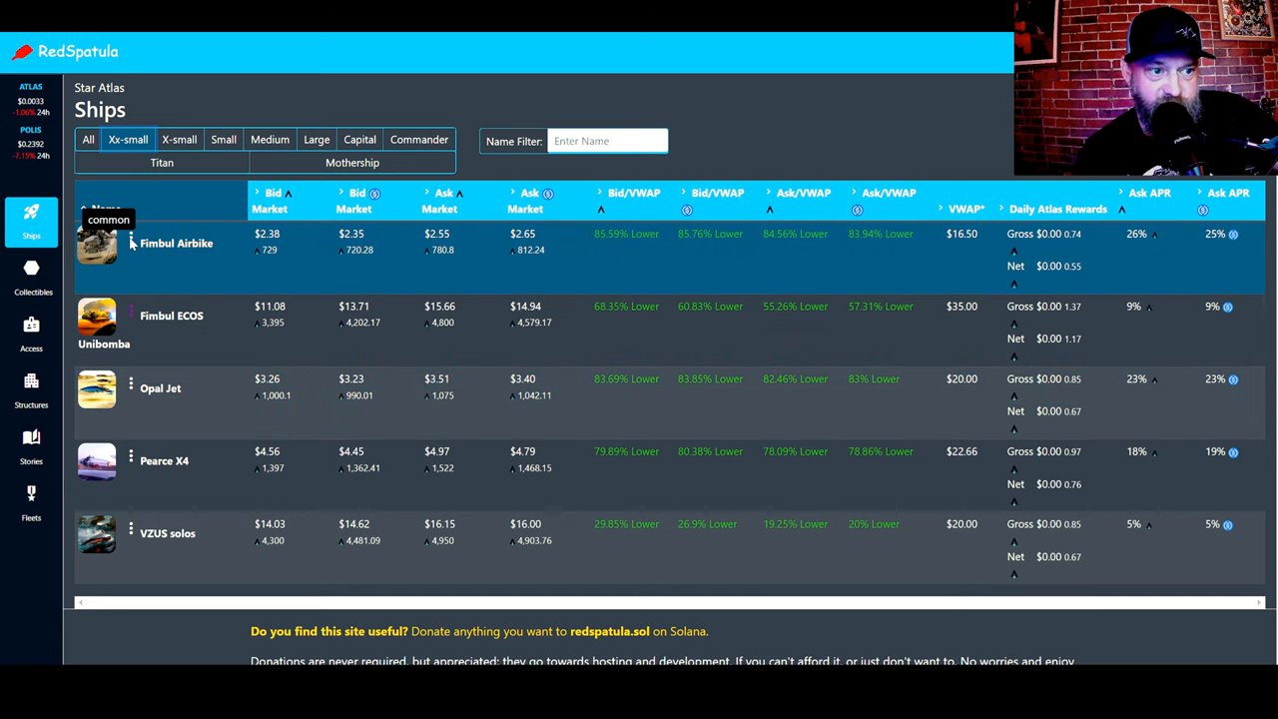
mouse_move(130, 315)
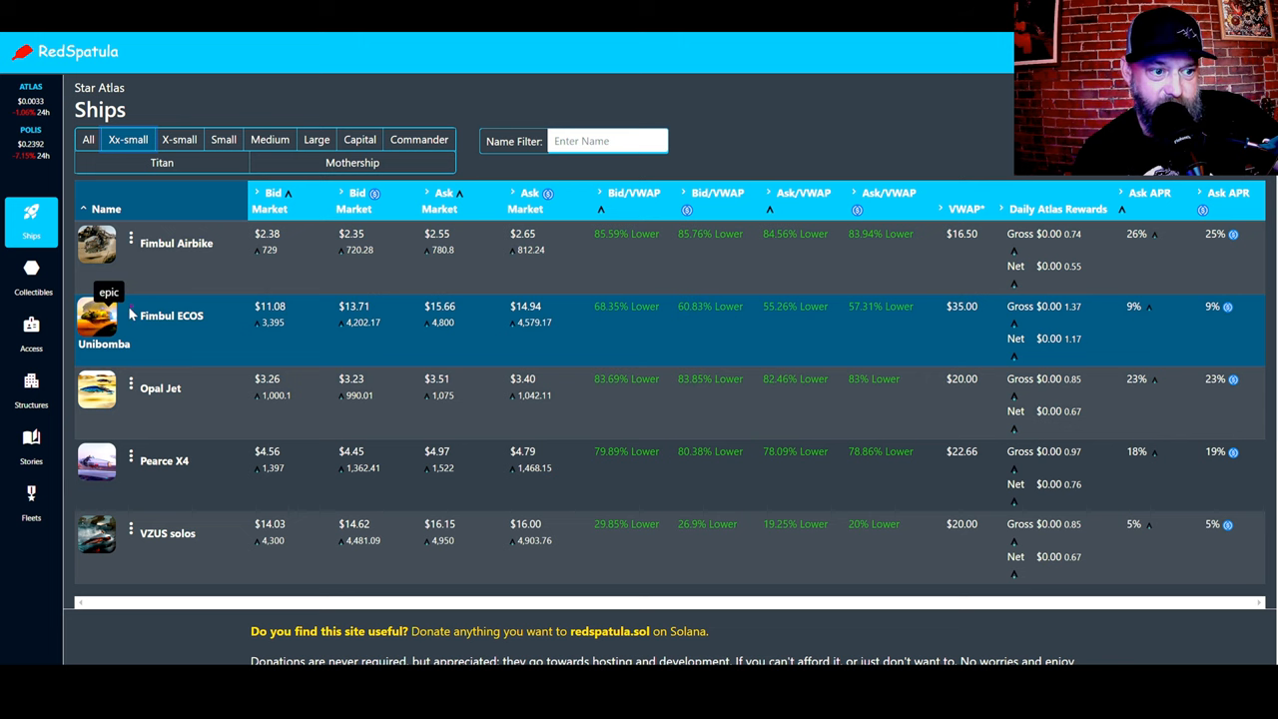
click(269, 138)
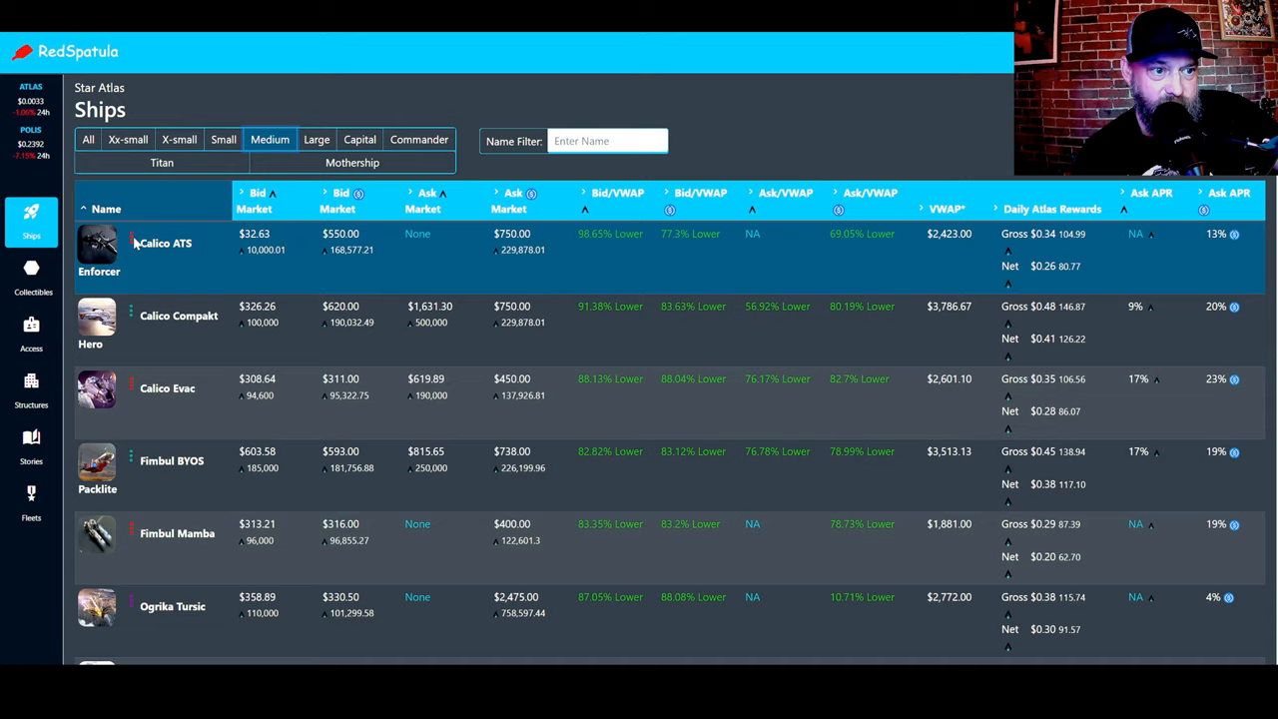
mouse_move(110, 243)
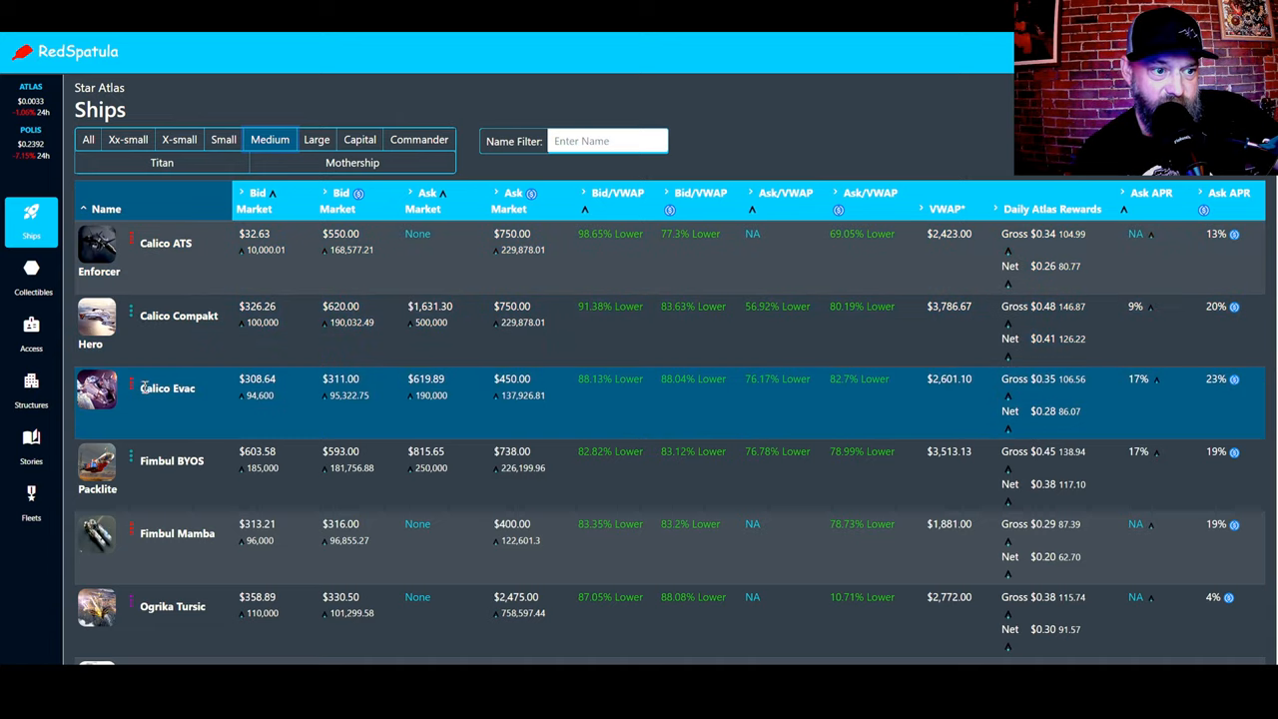
scroll(down, 3)
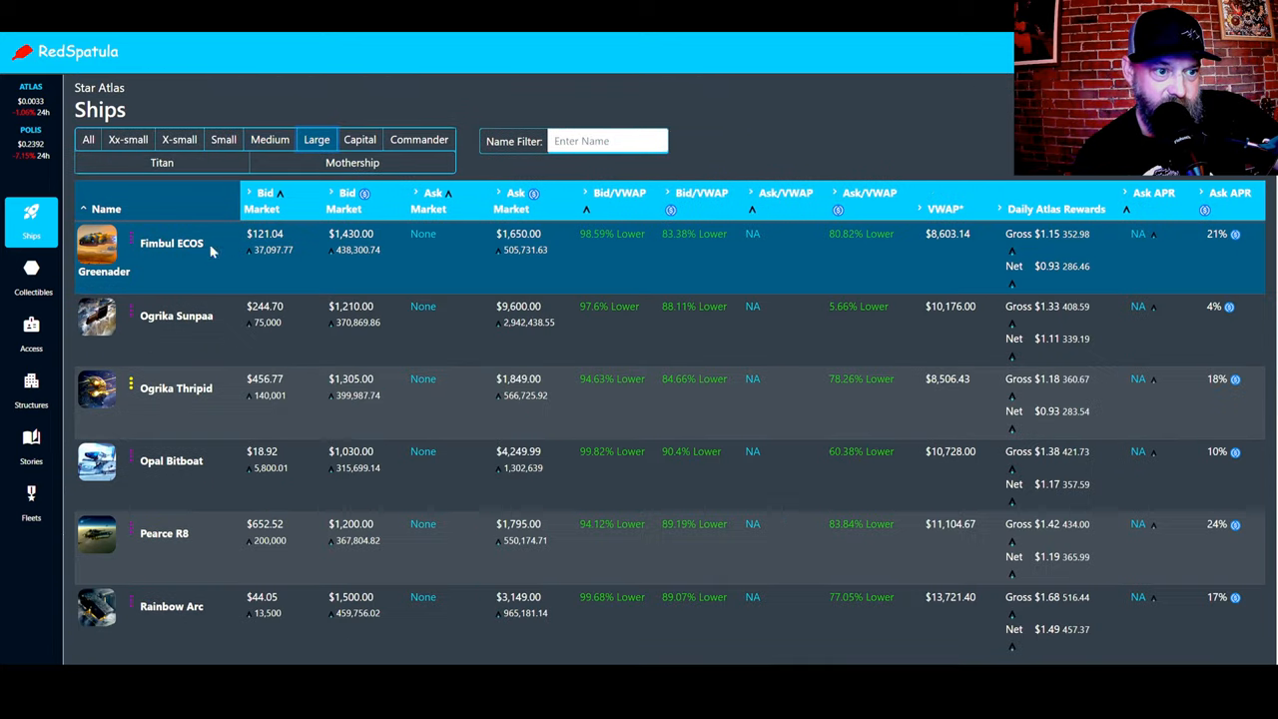
mouse_move(130, 387)
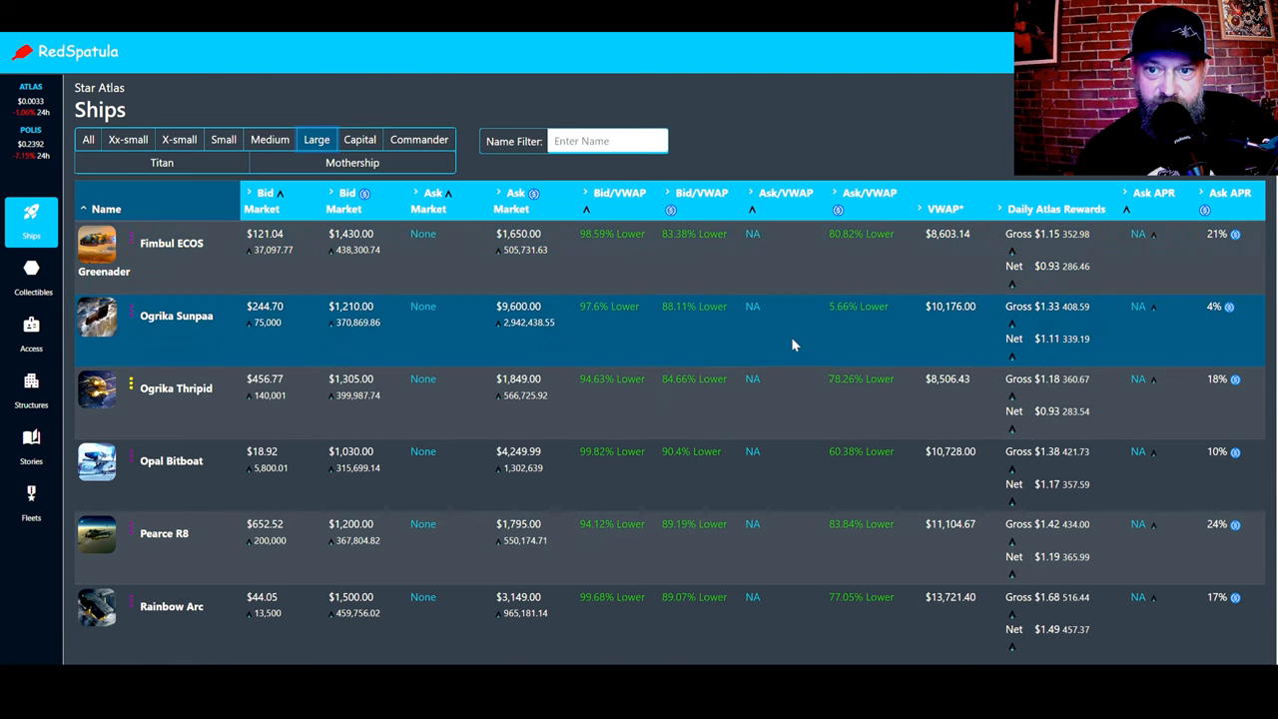
mouse_move(1233, 322)
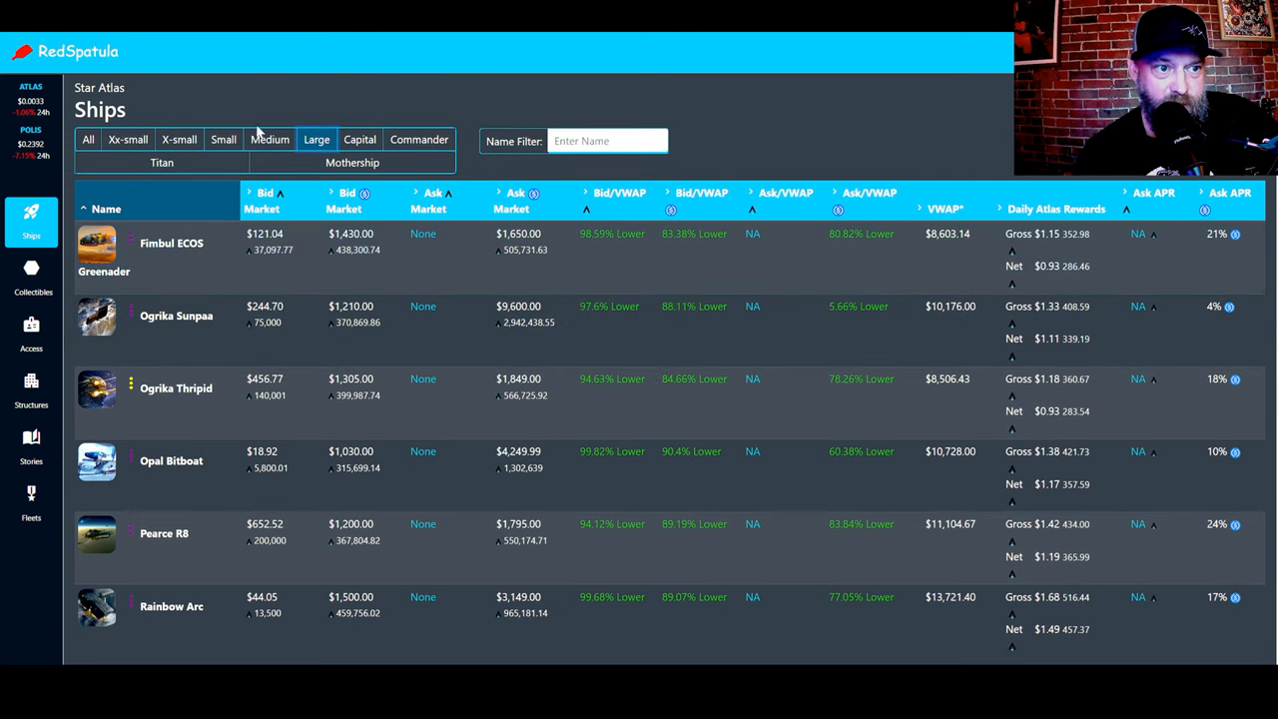
click(178, 139)
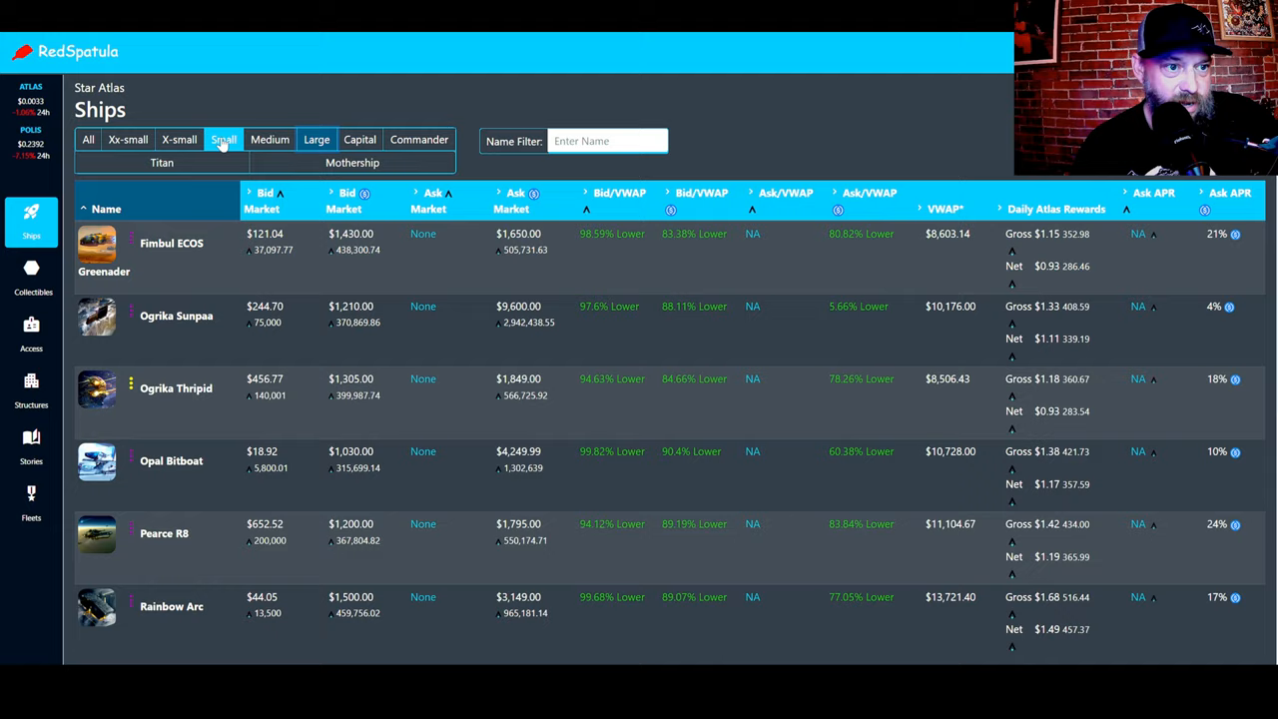
click(316, 139)
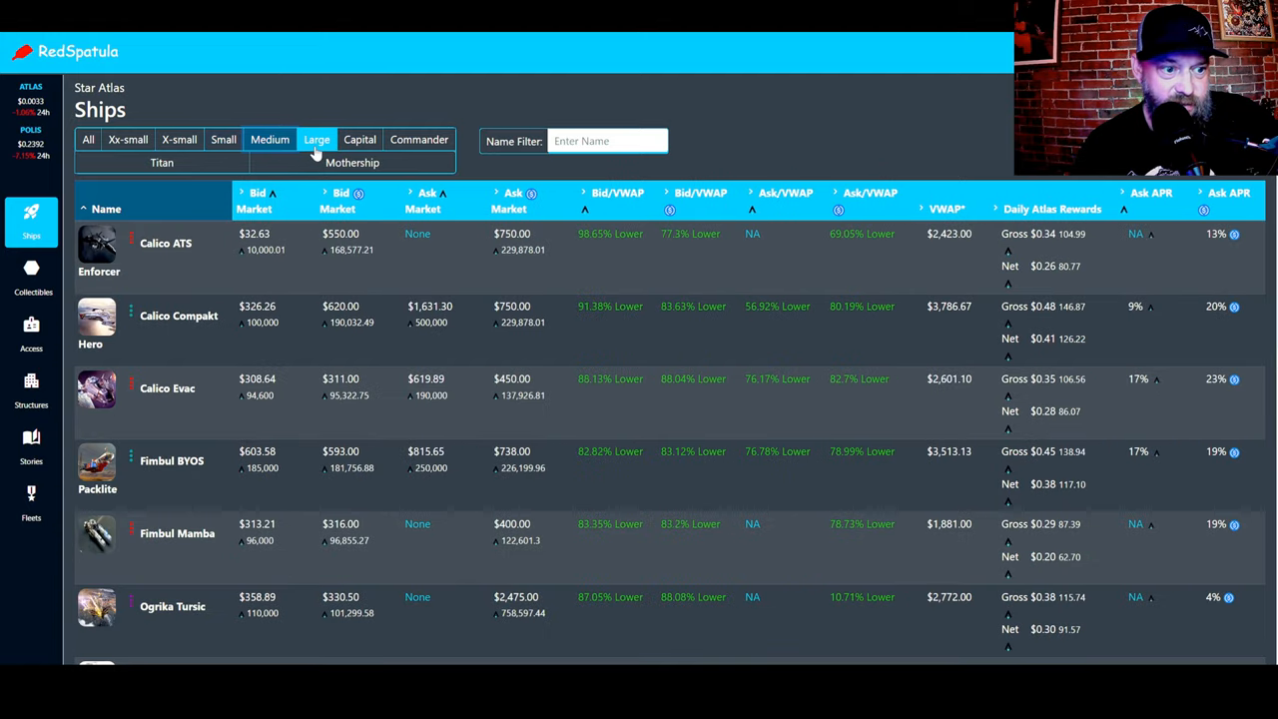
Step: Scroll the Medium ships list and open the Fimbul Mamba detail card
scroll(down, 3)
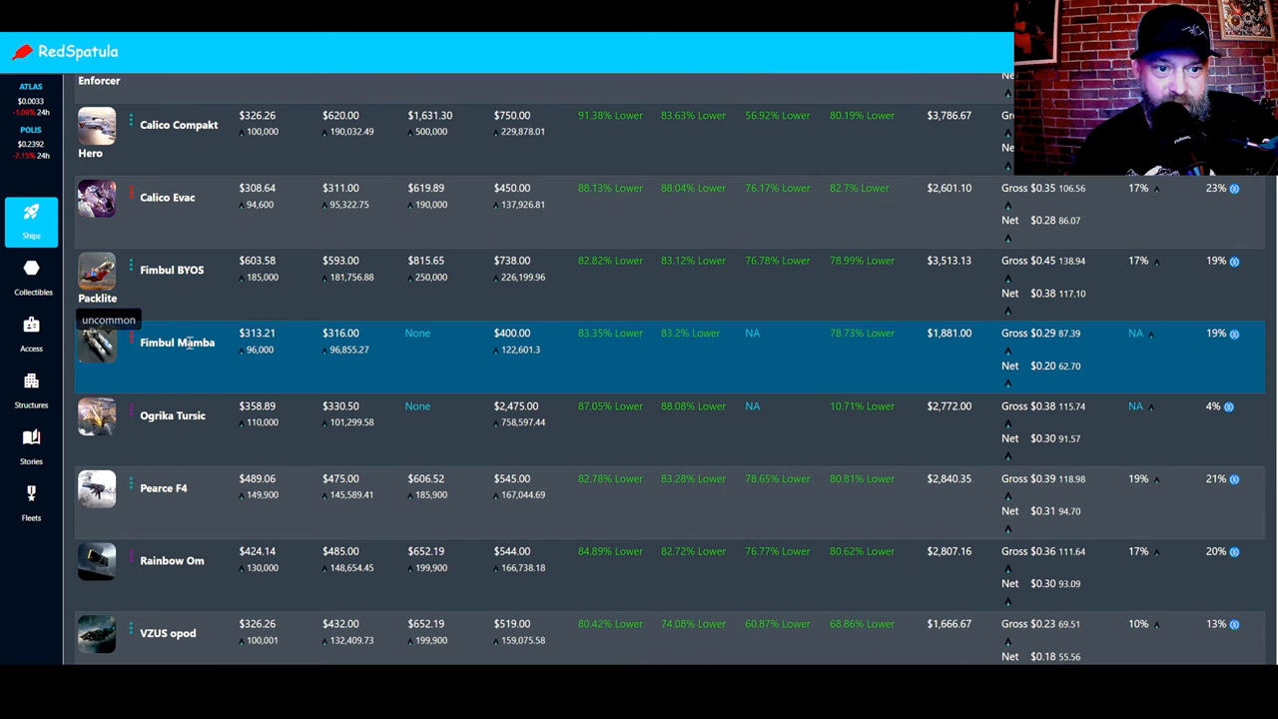
mouse_move(462, 360)
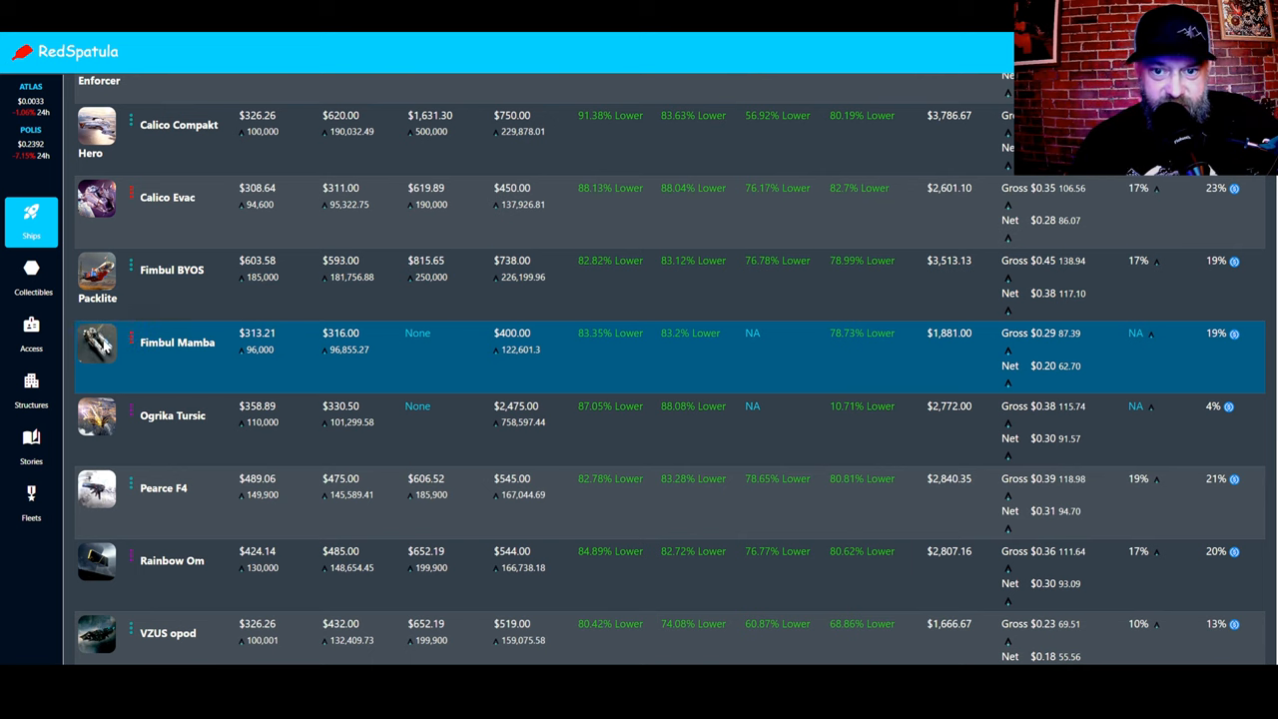
click(177, 343)
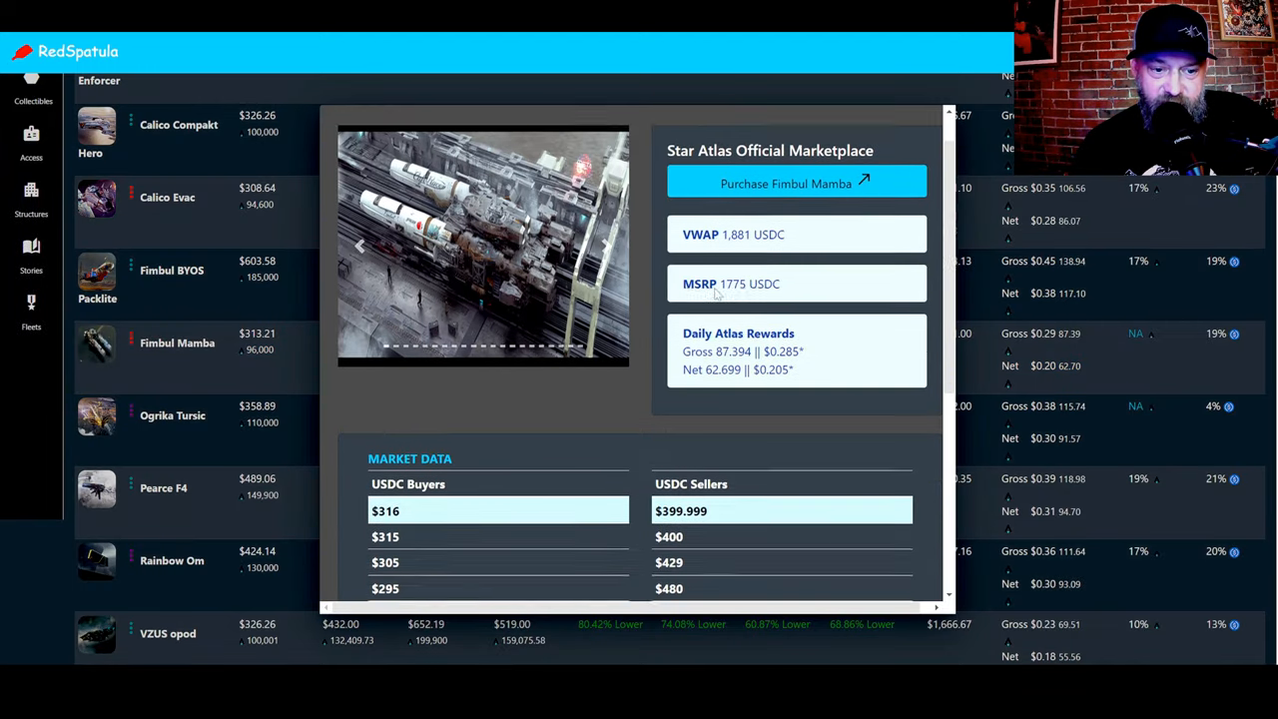
scroll(down, 3)
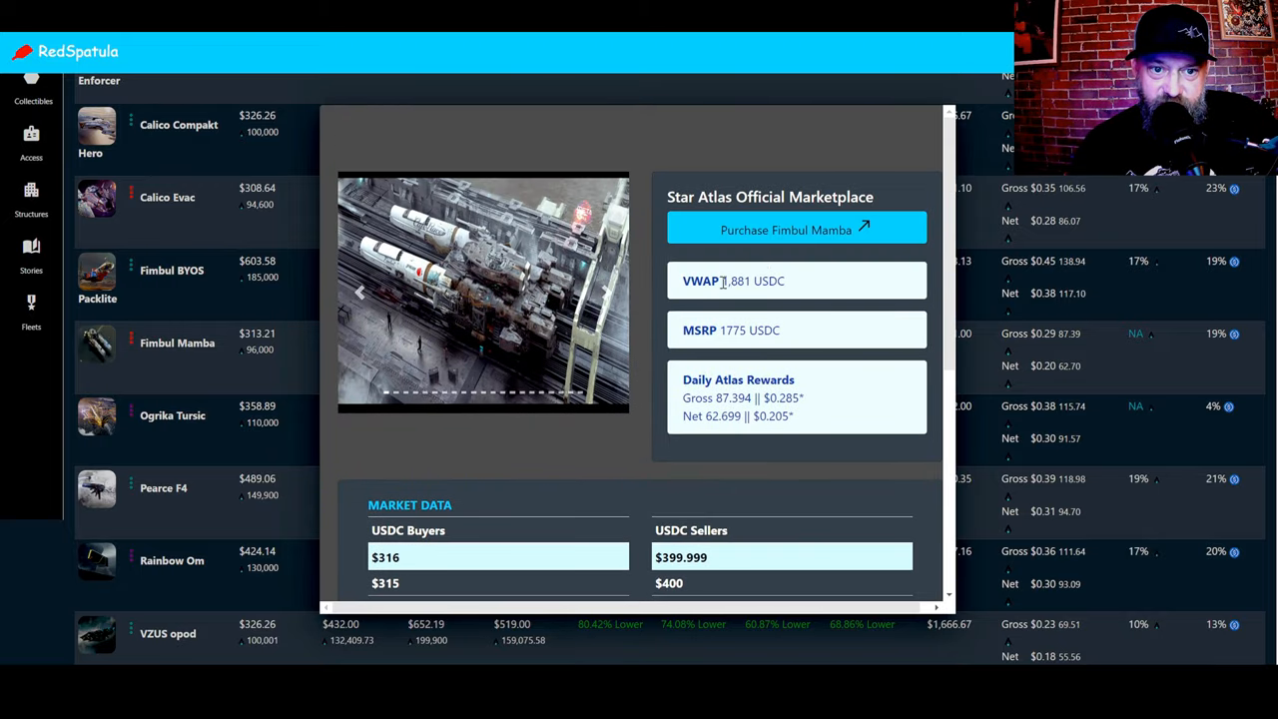
scroll(down, 3)
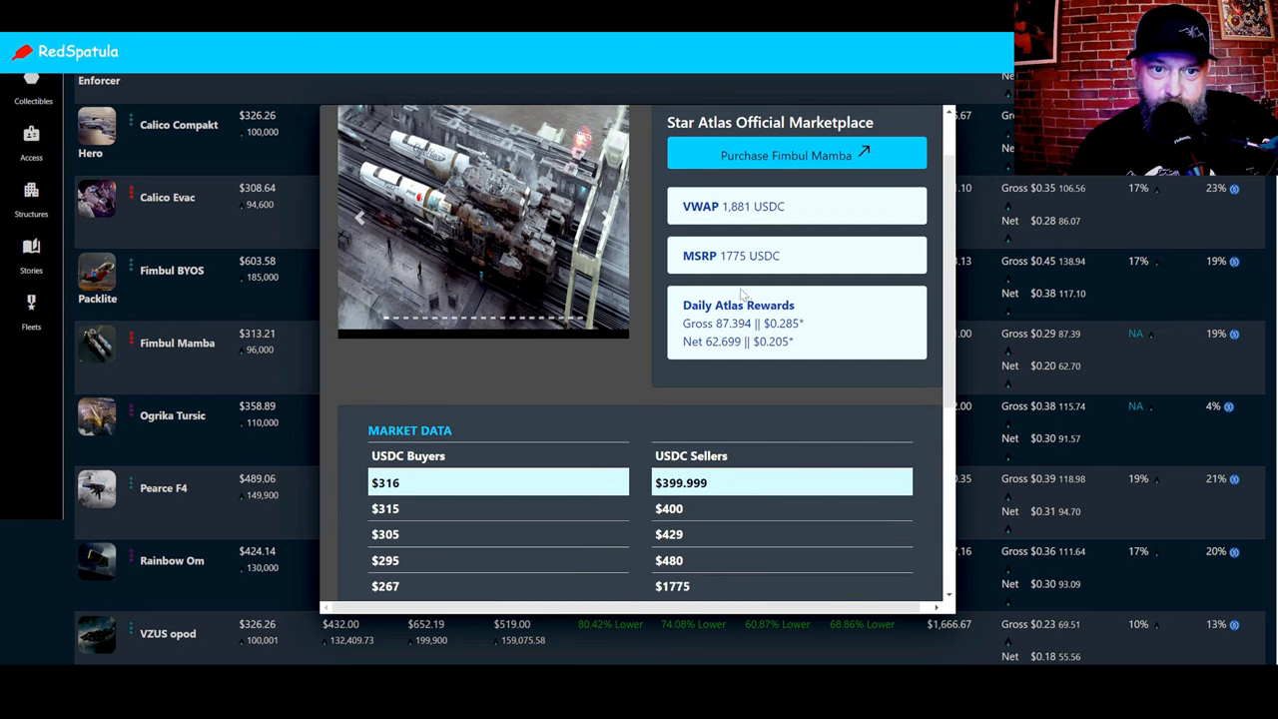
scroll(down, 3)
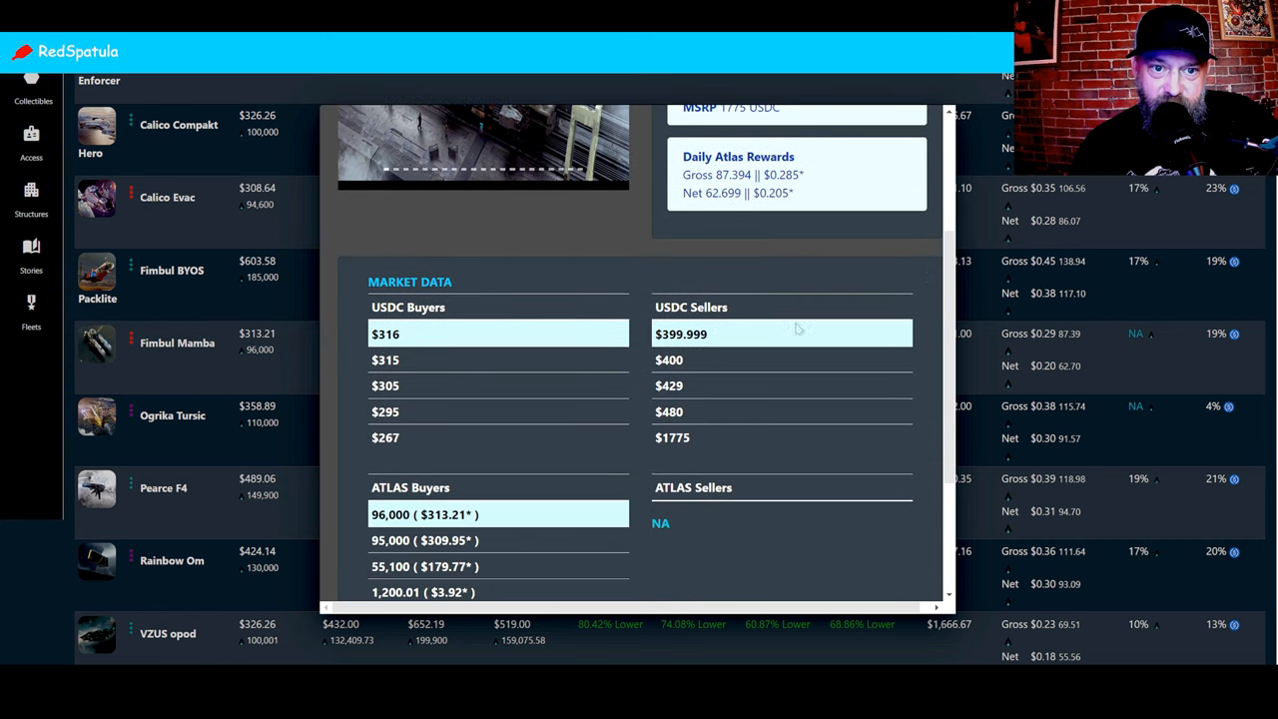
mouse_move(418, 280)
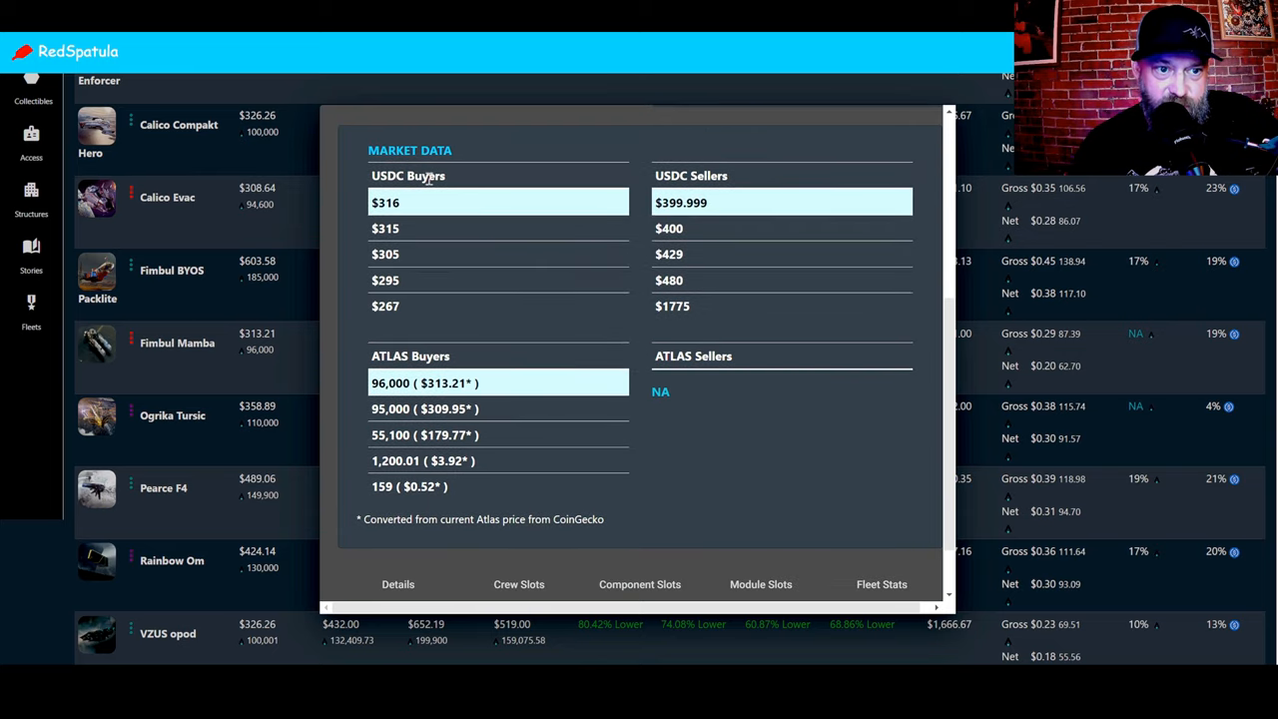
mouse_move(394, 272)
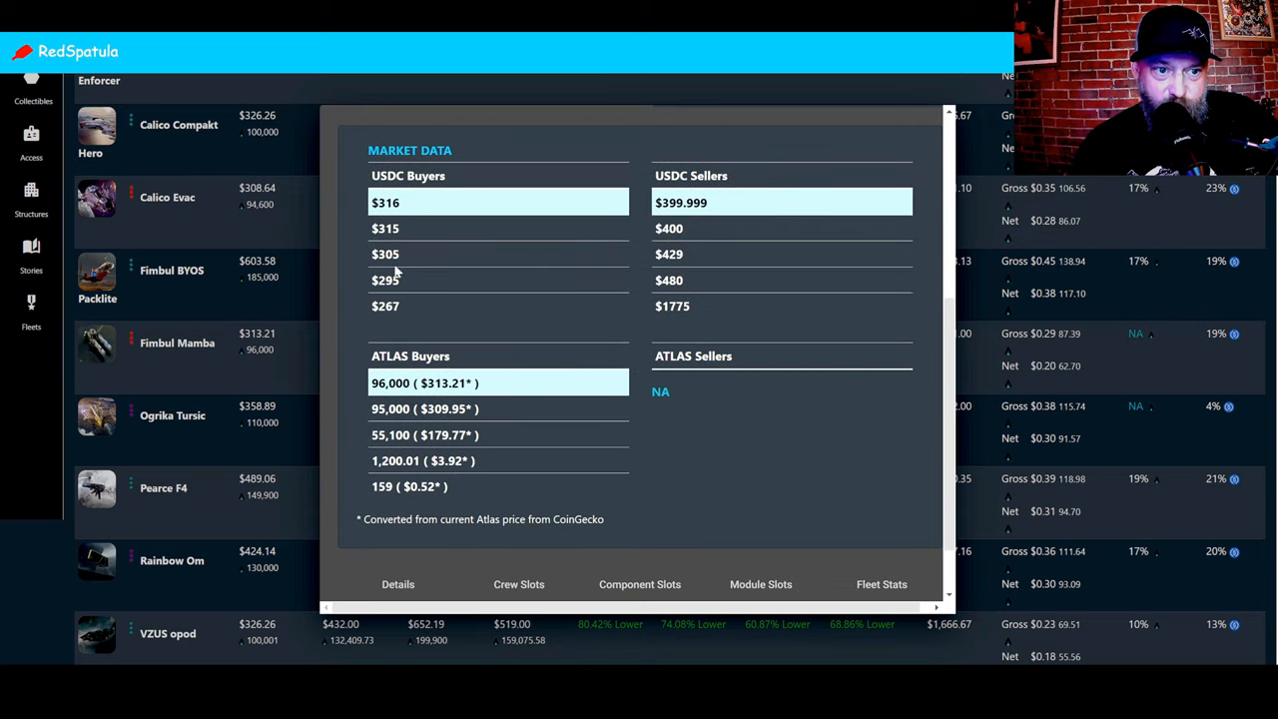
mouse_move(639, 219)
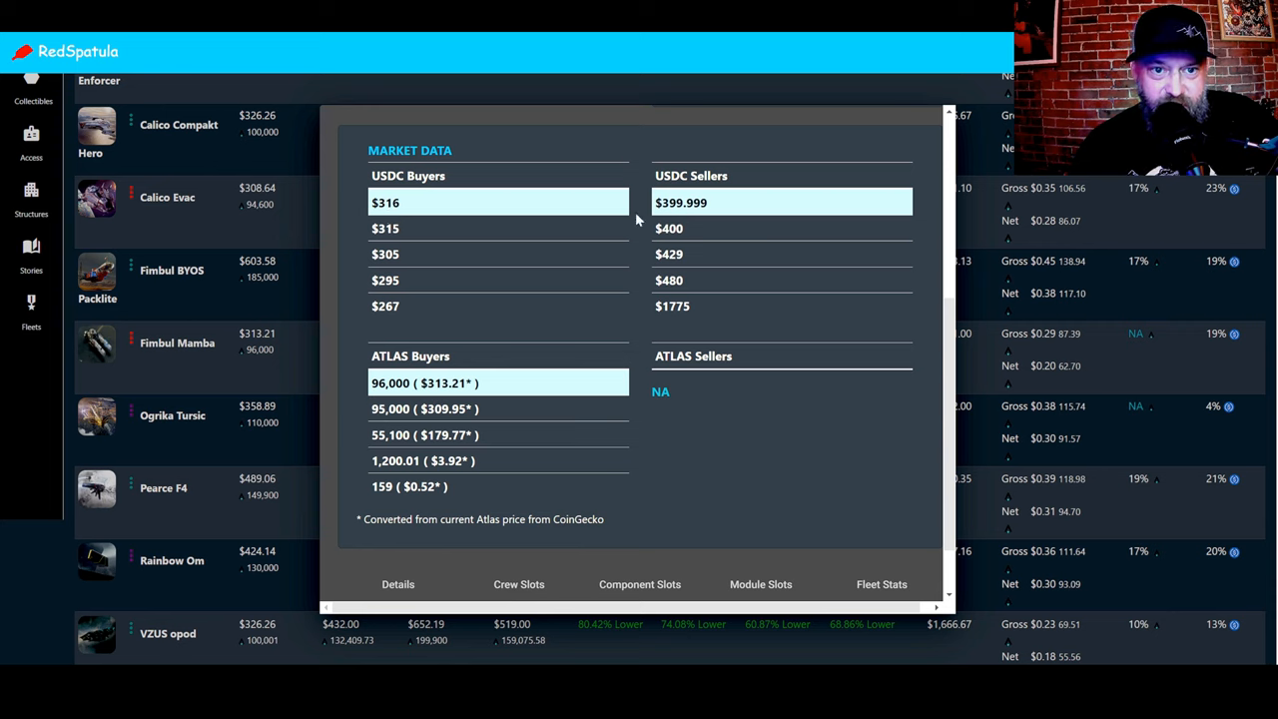
mouse_move(699, 246)
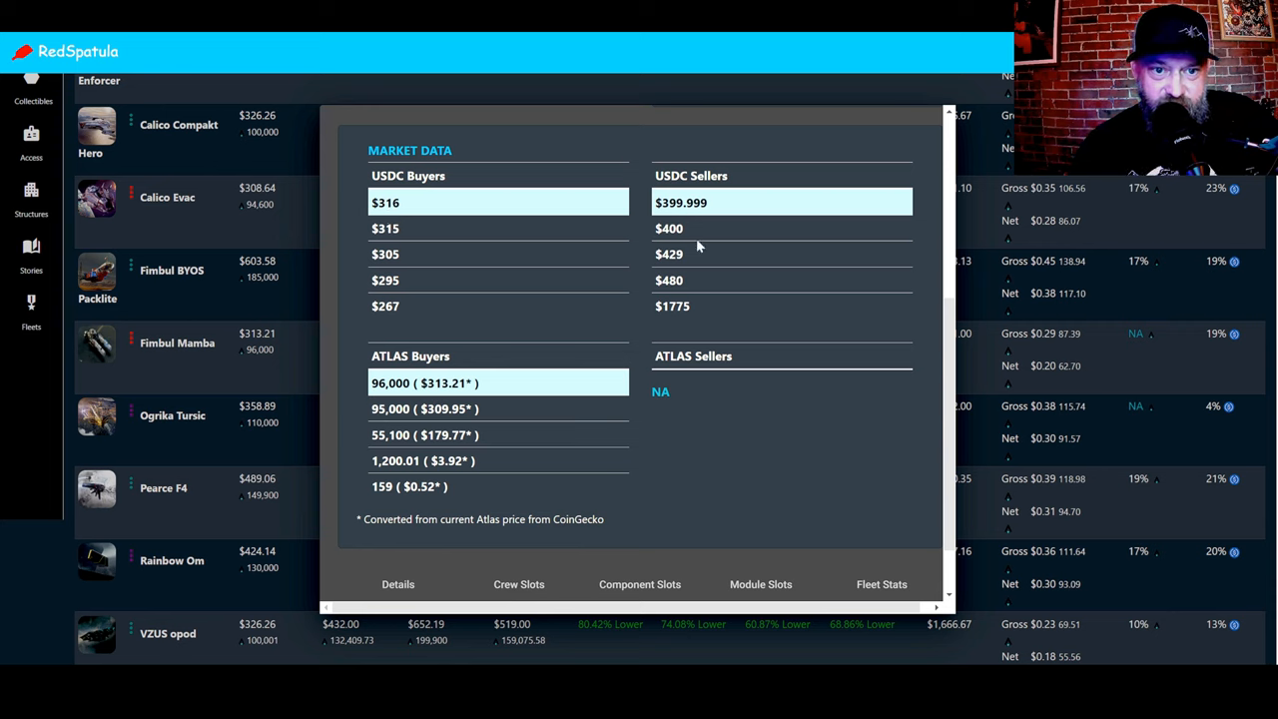
mouse_move(677, 220)
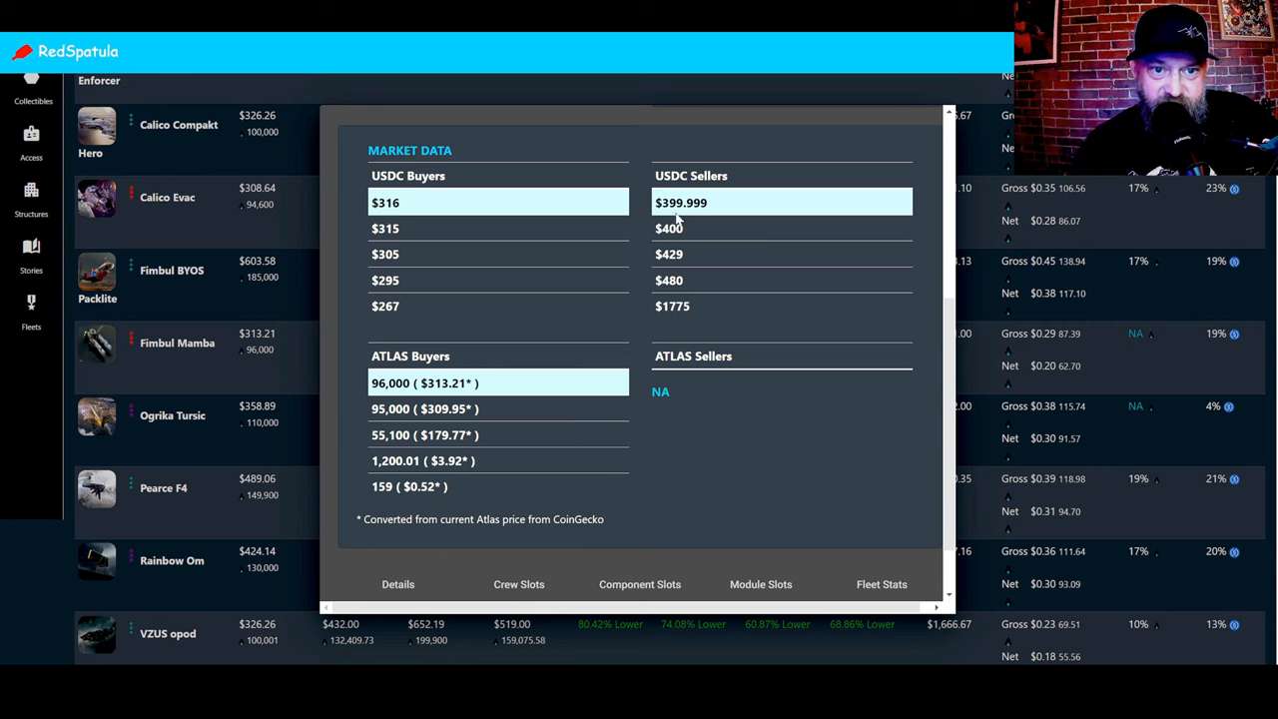
mouse_move(687, 217)
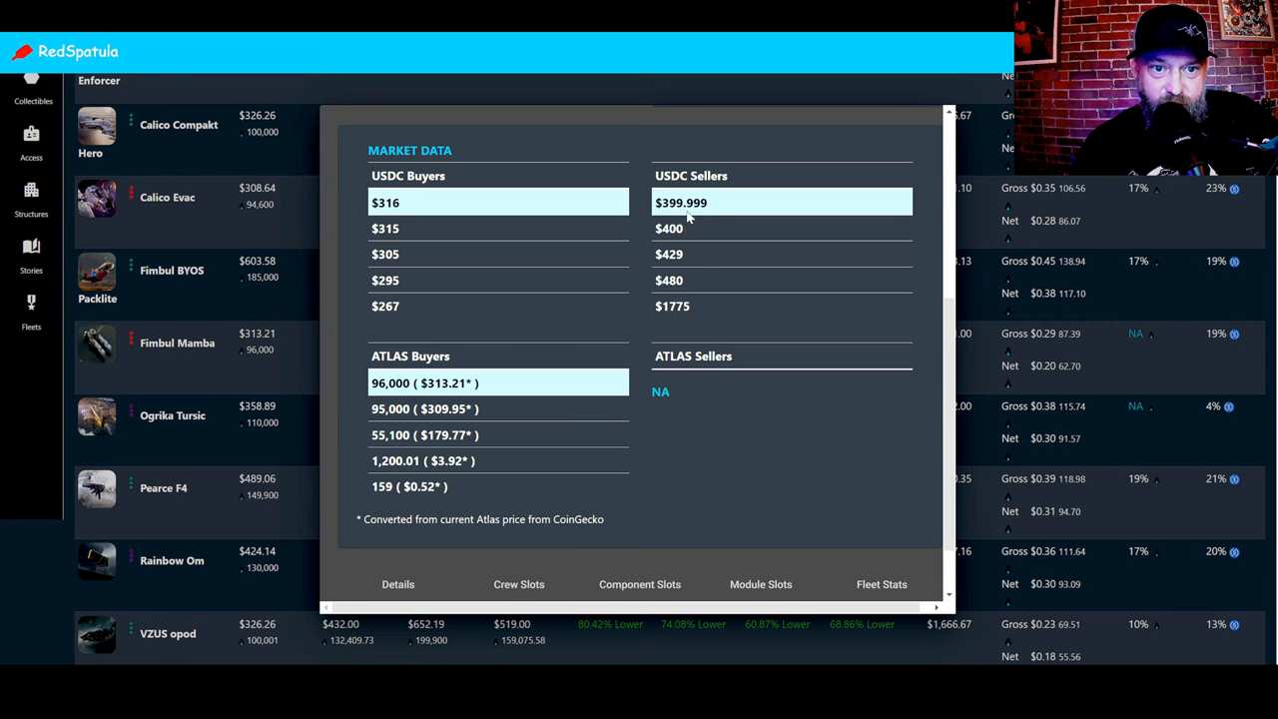
mouse_move(701, 253)
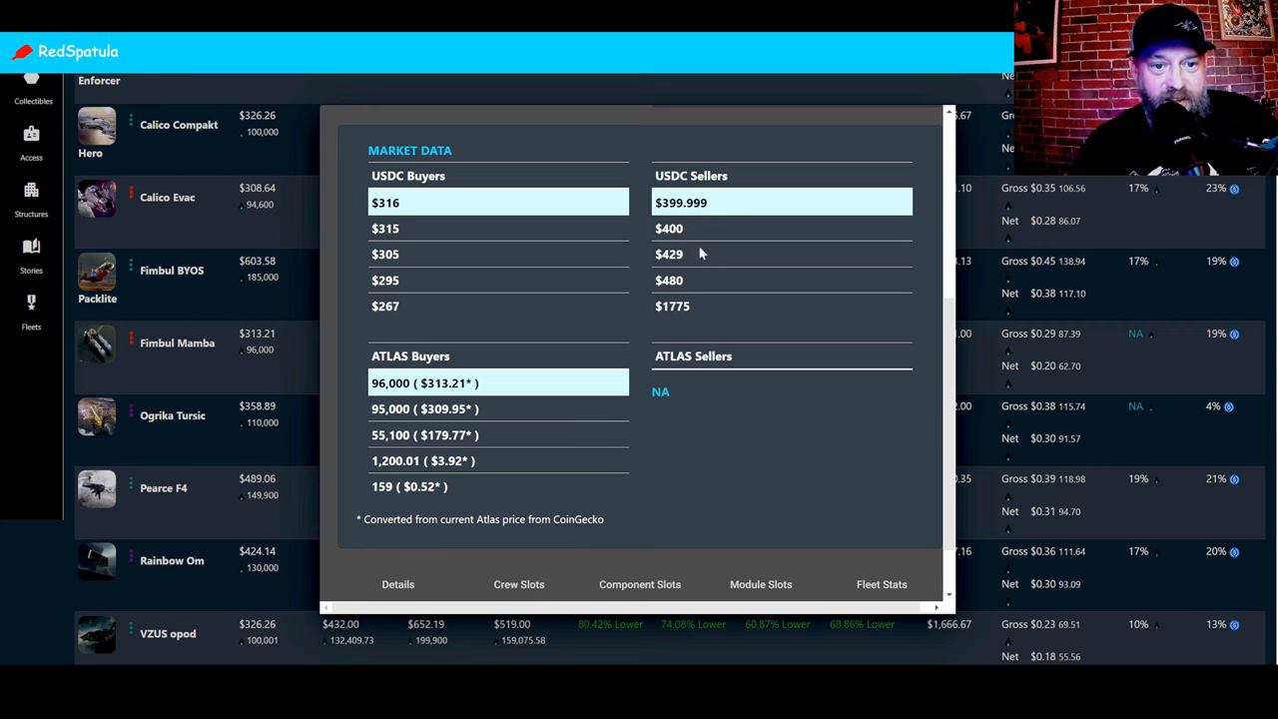
mouse_move(725, 306)
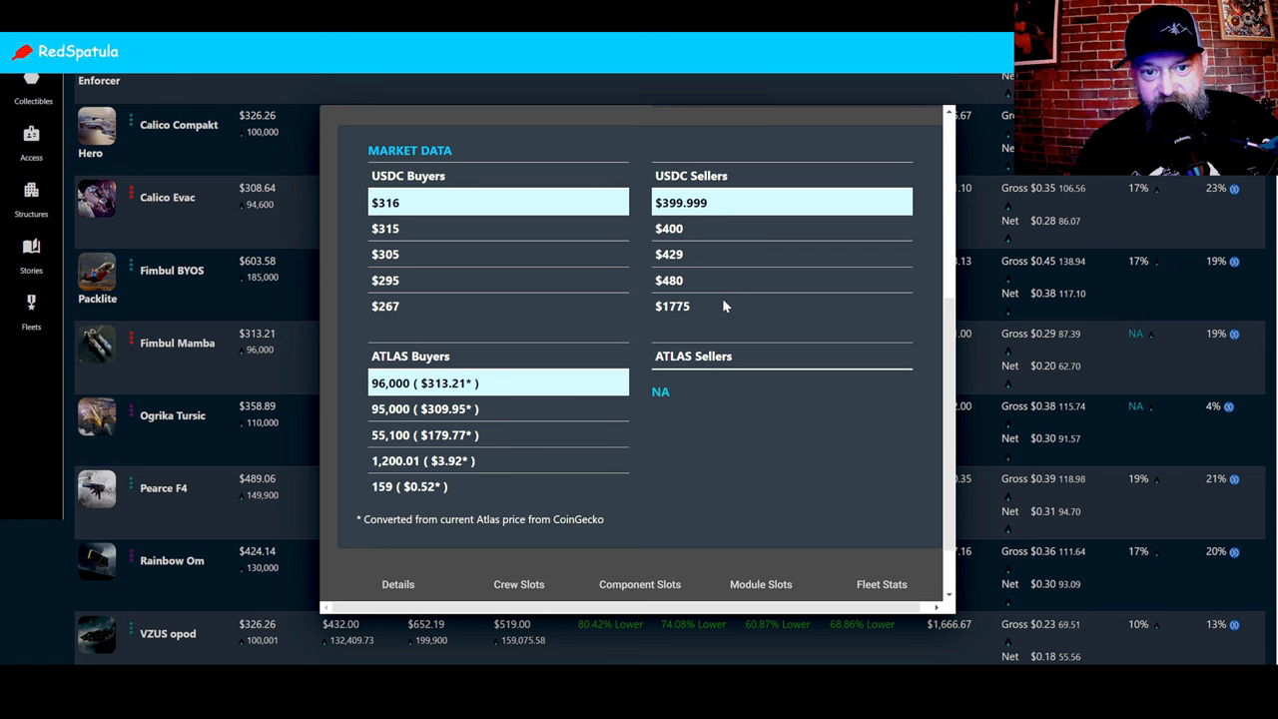
scroll(down, 3)
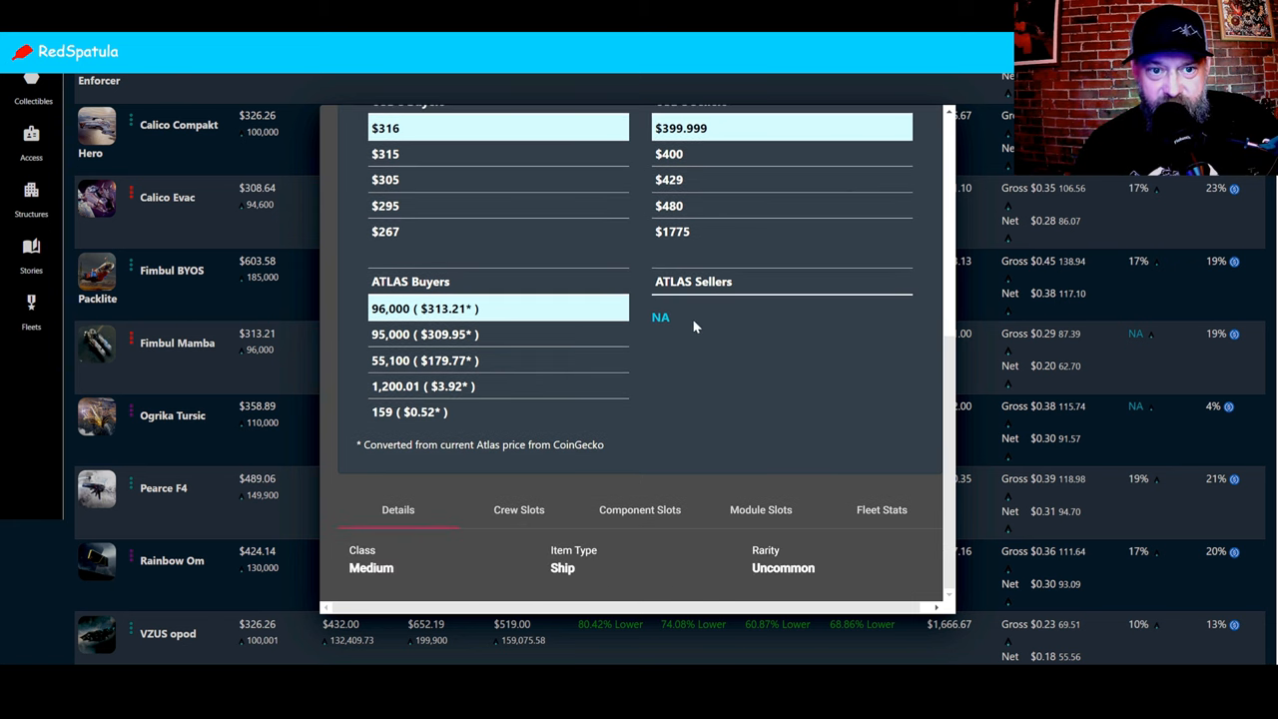
mouse_move(497, 320)
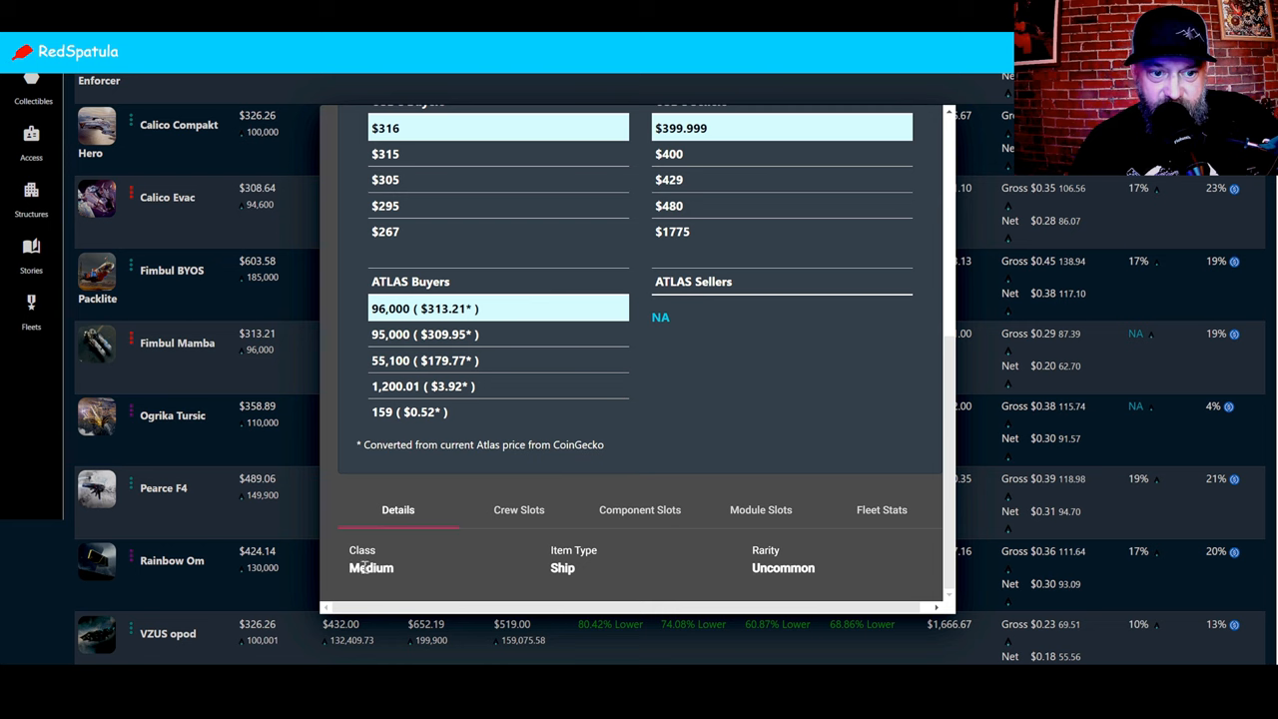
mouse_move(451, 520)
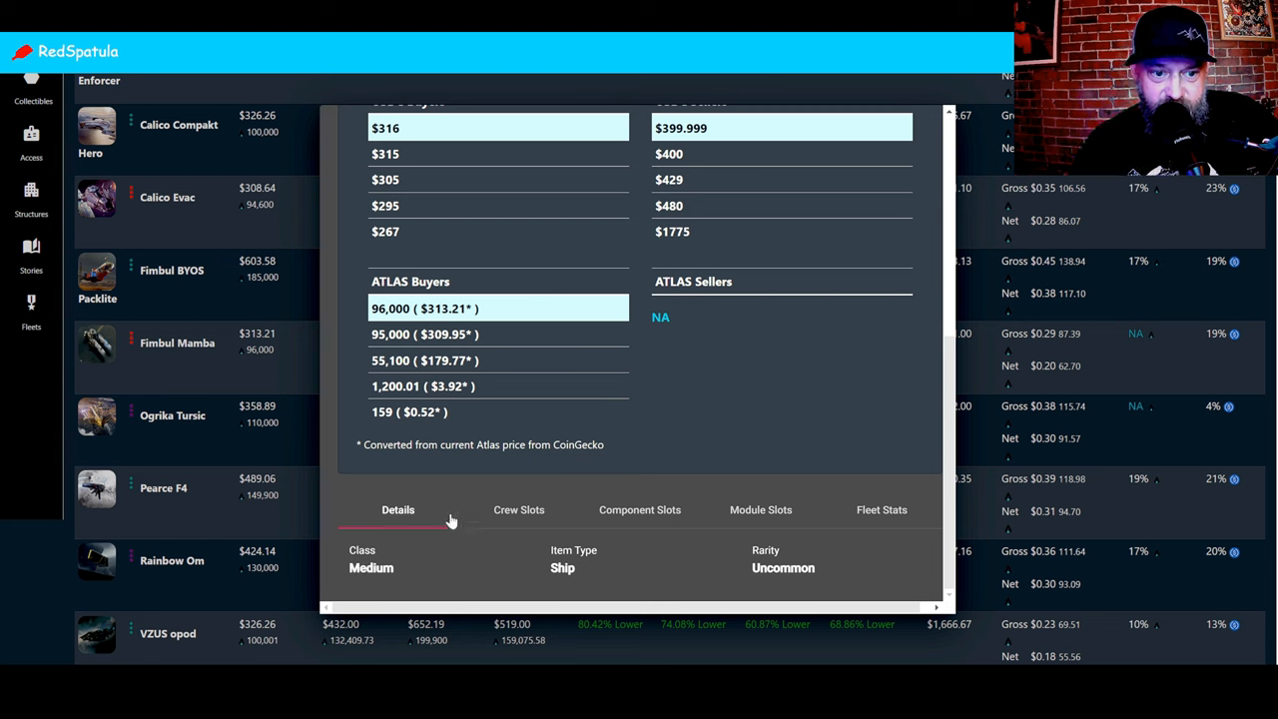
Step: Check the Fimbul Mamba's crew and component slots, then its Fleet Stats (62.70 Atlas daily profit)
click(519, 509)
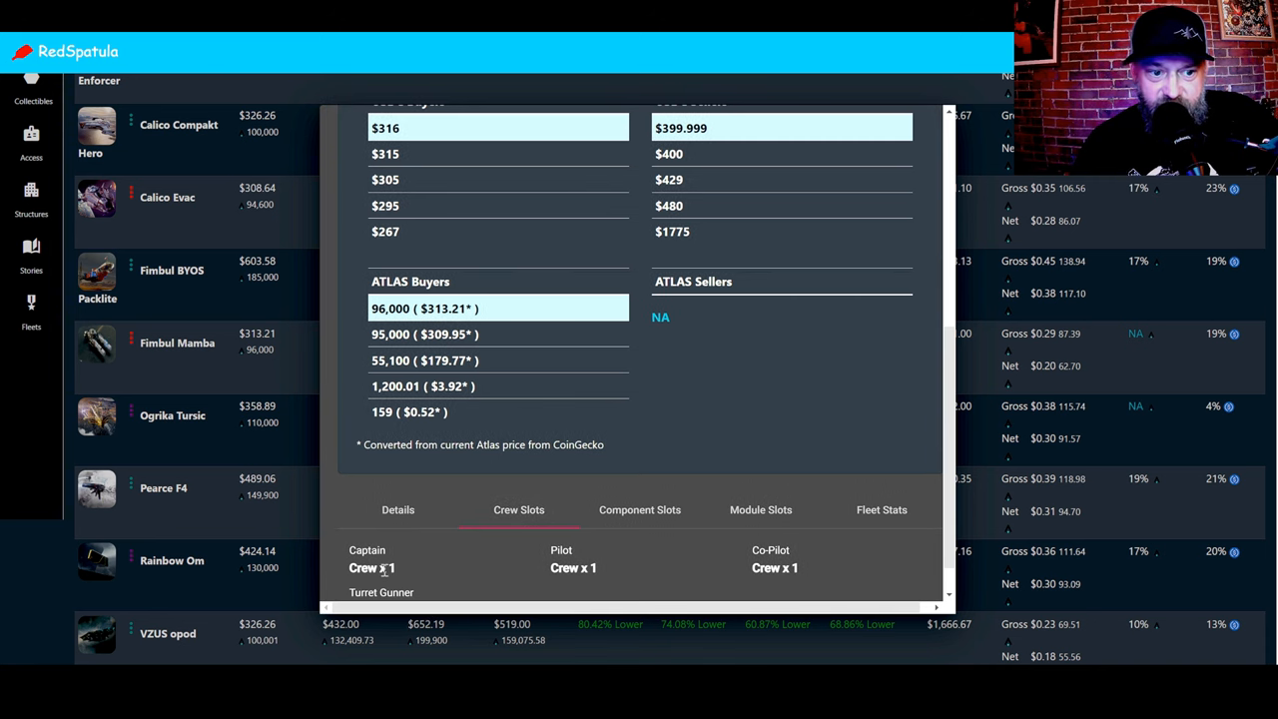
mouse_move(644, 536)
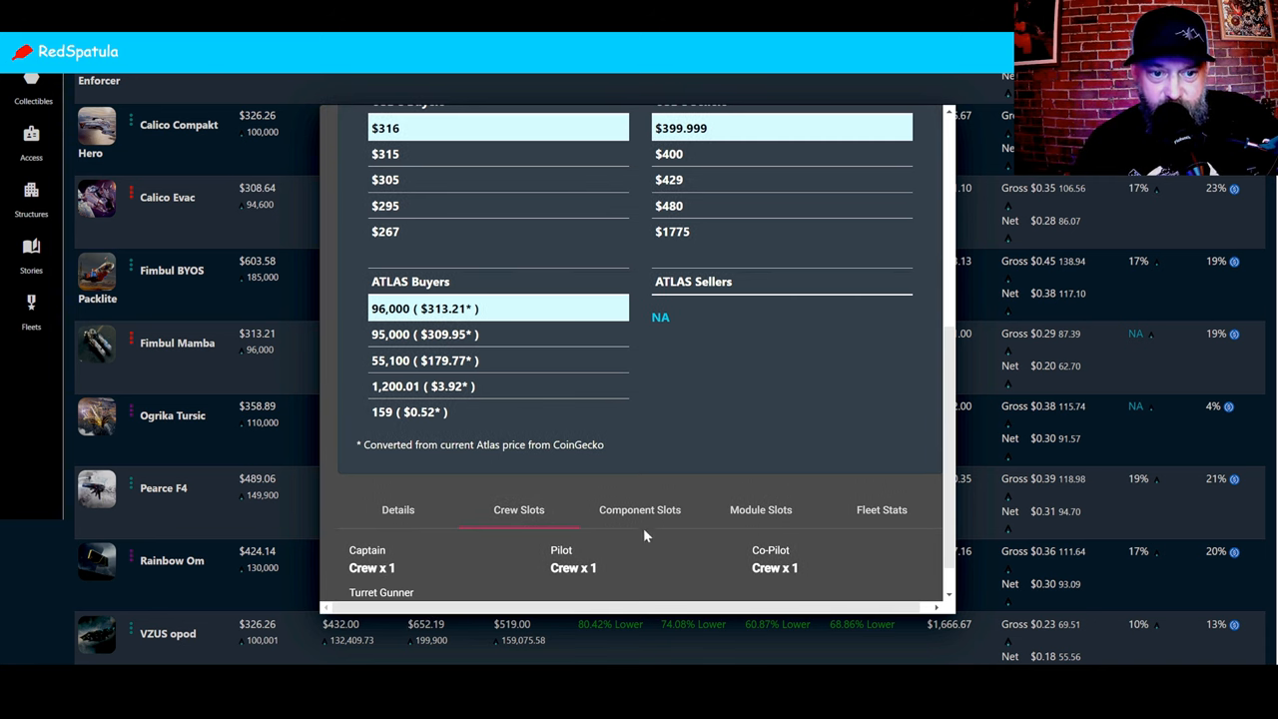
click(639, 510)
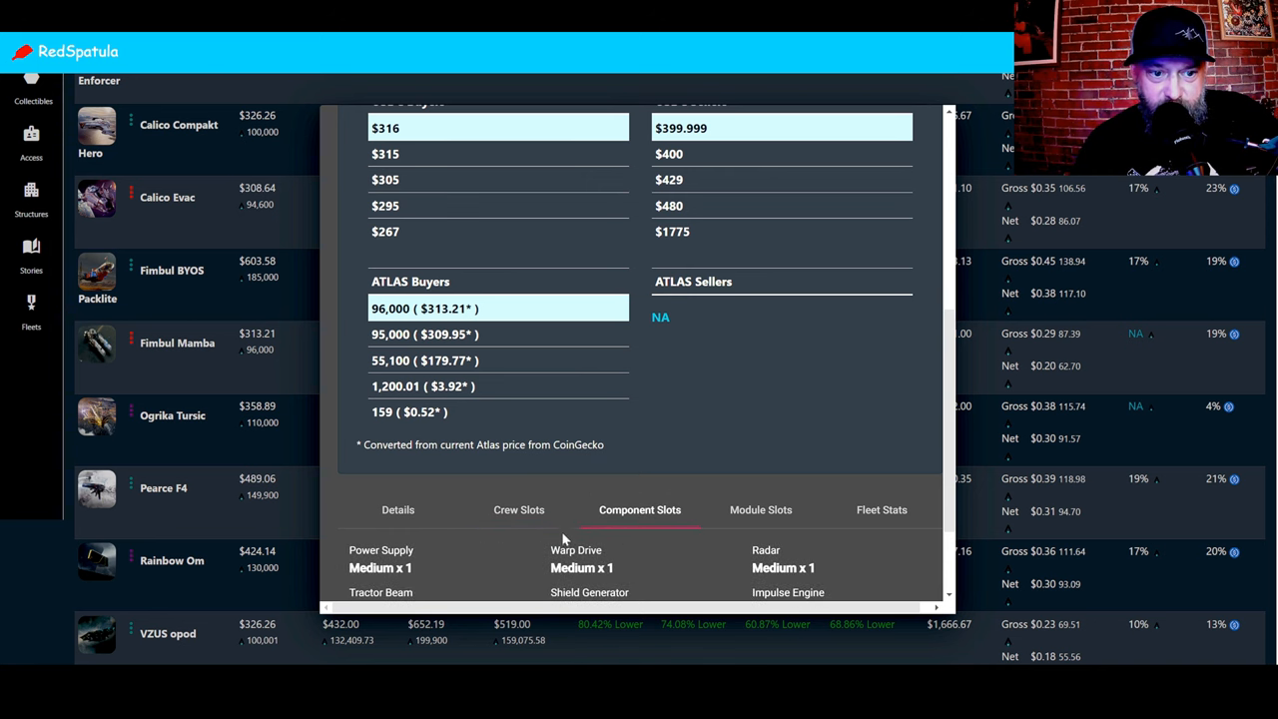
mouse_move(907, 527)
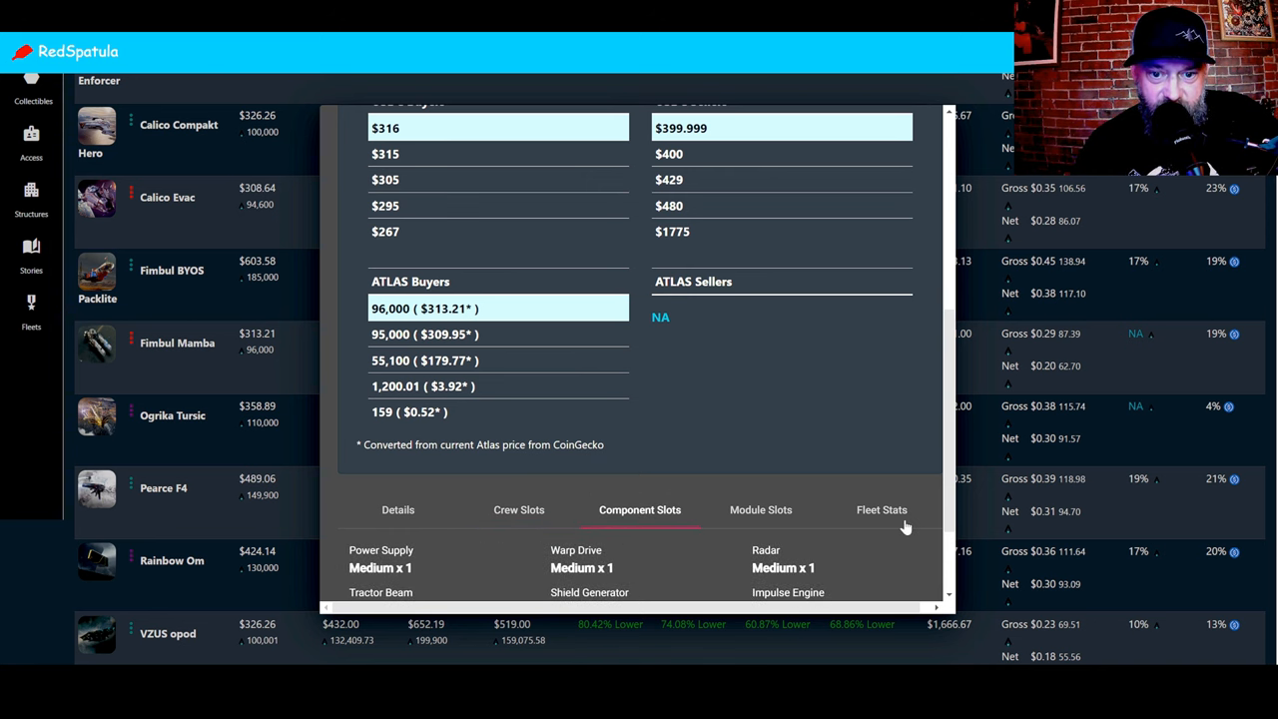
scroll(down, 3)
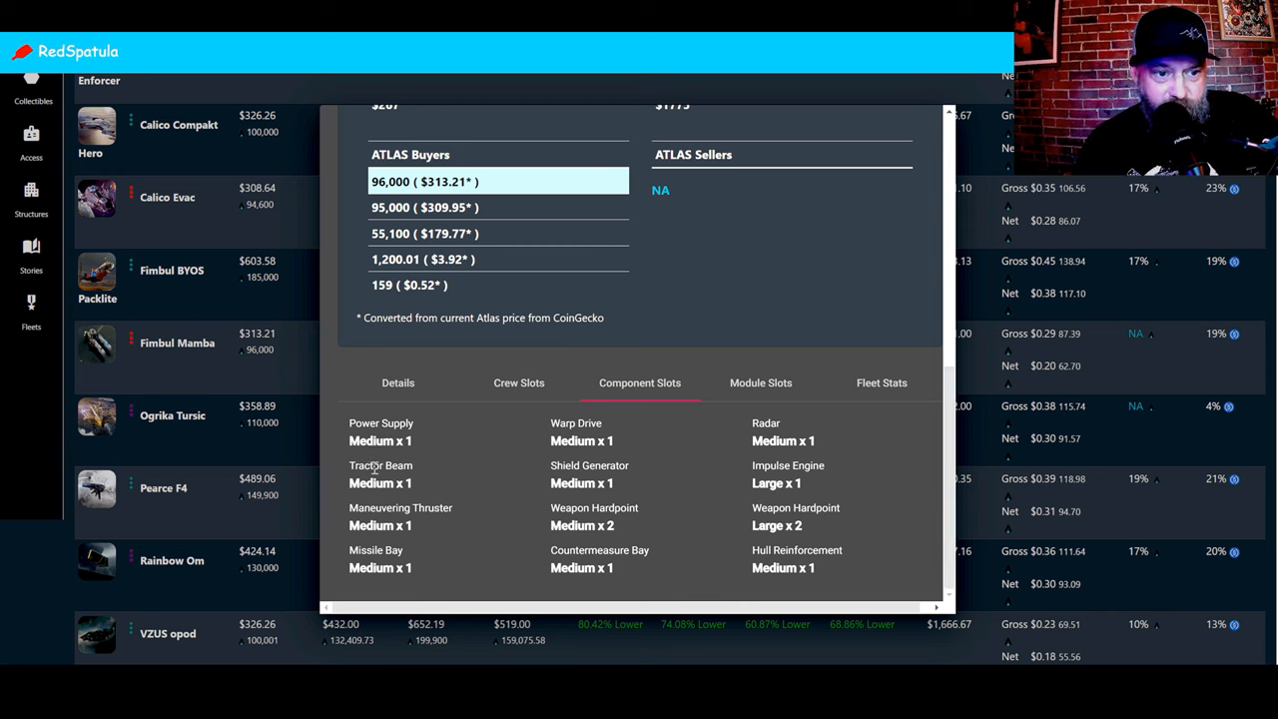
mouse_move(619, 529)
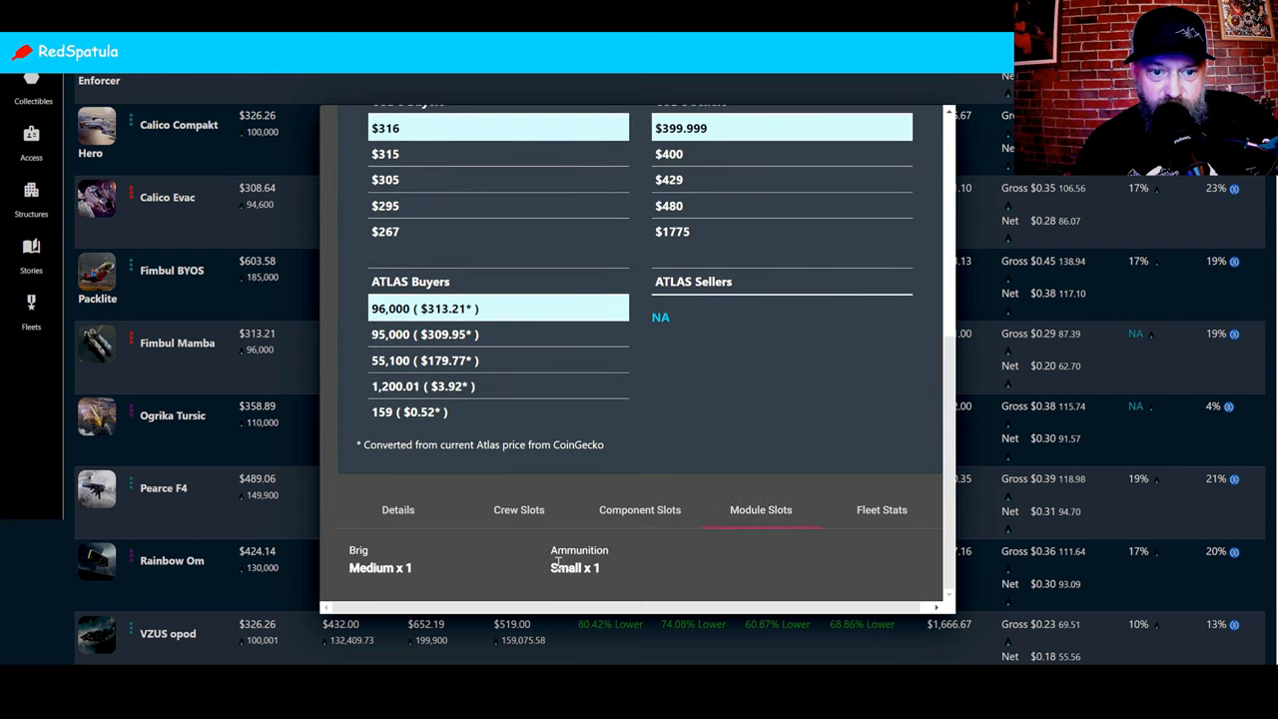
mouse_move(545, 577)
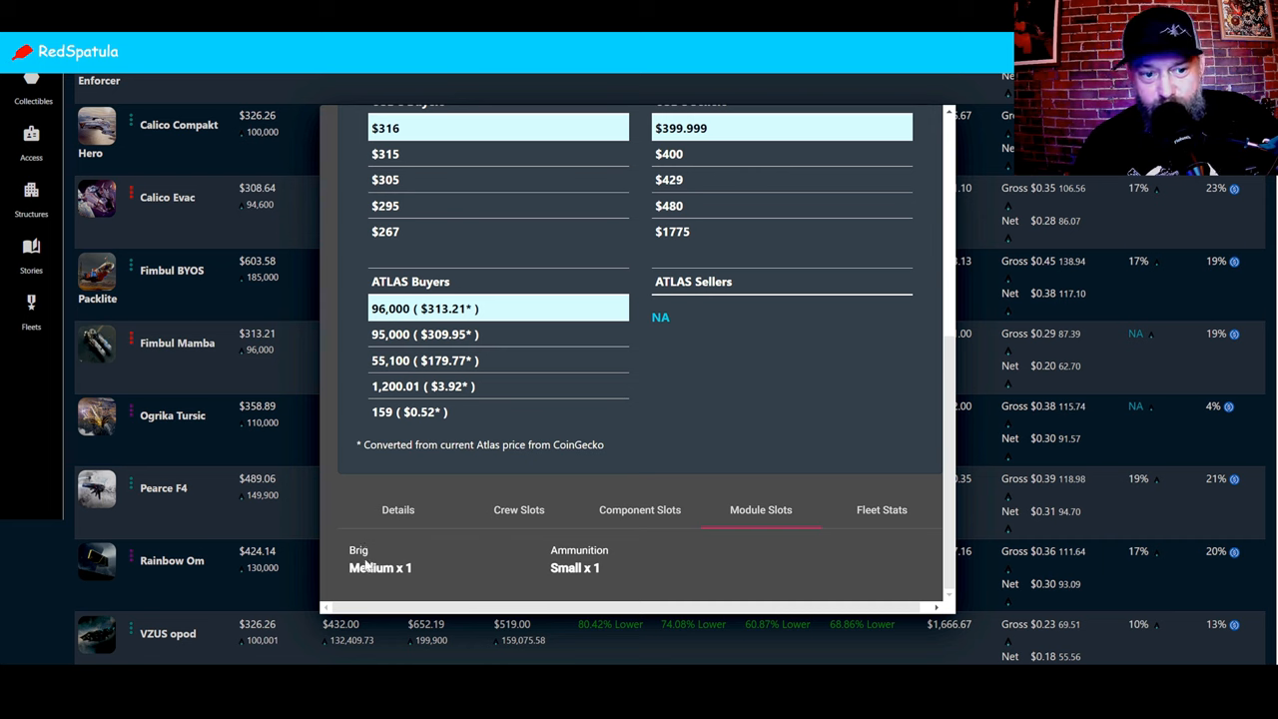
mouse_move(792, 539)
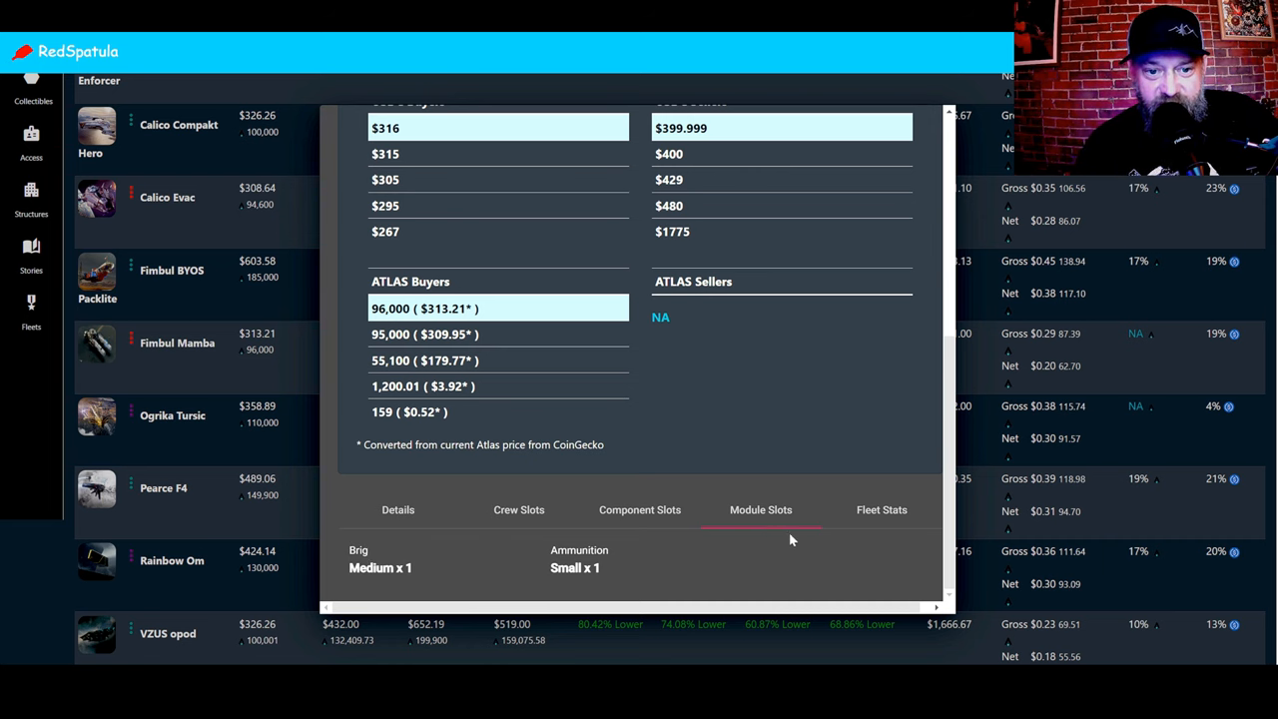
click(881, 509)
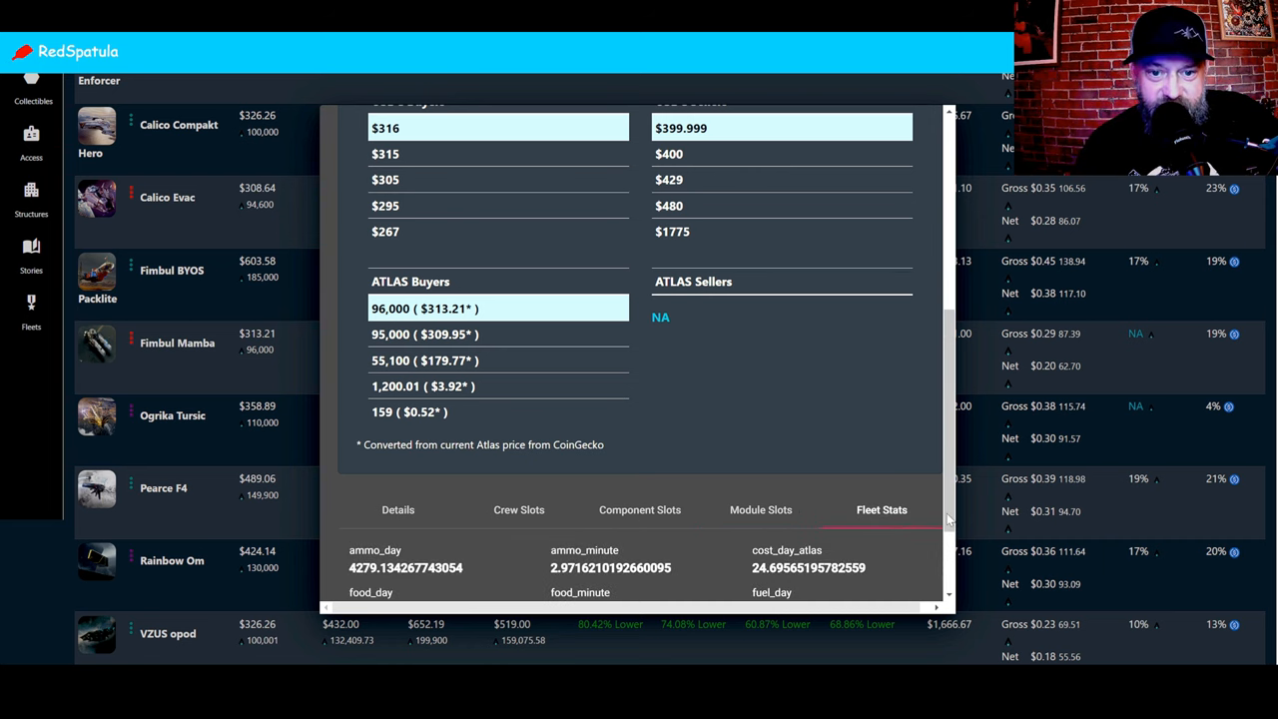
scroll(down, 3)
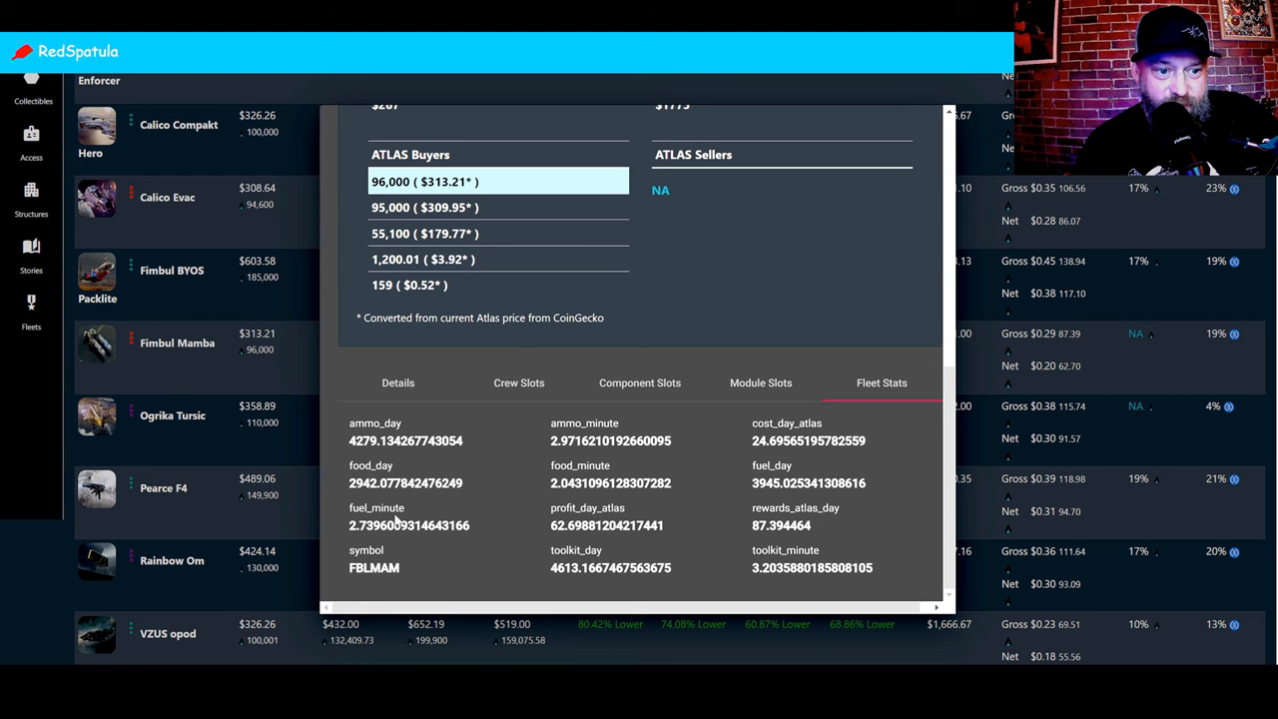
mouse_move(889, 432)
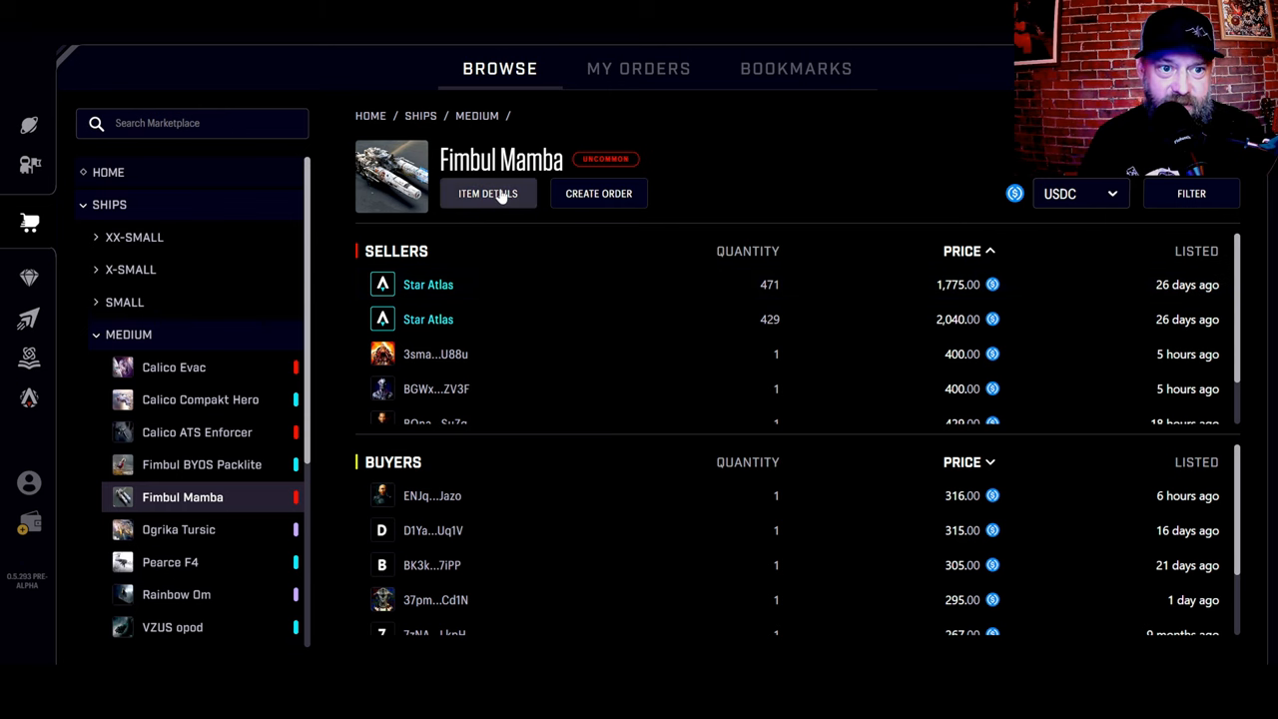
Step: Read the Fimbul Mamba item details, then scroll sellers from 400 USDC and buyers to 316 USDC
click(487, 193)
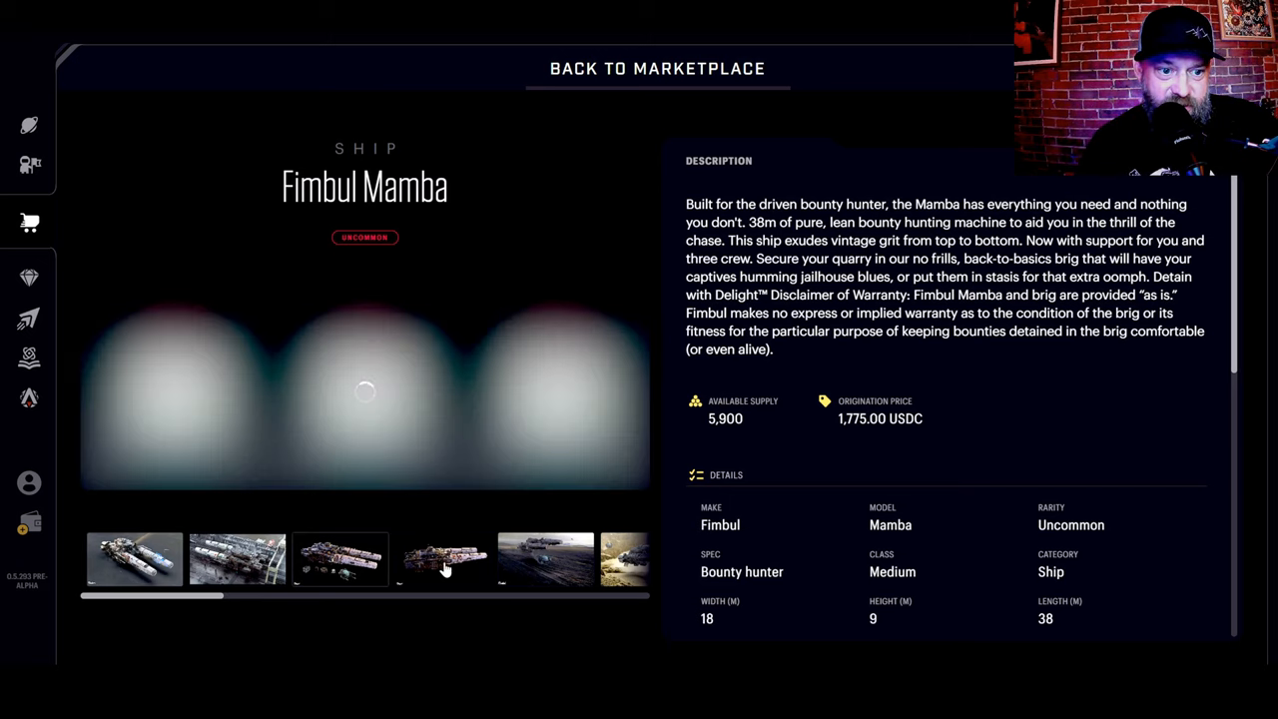
click(442, 558)
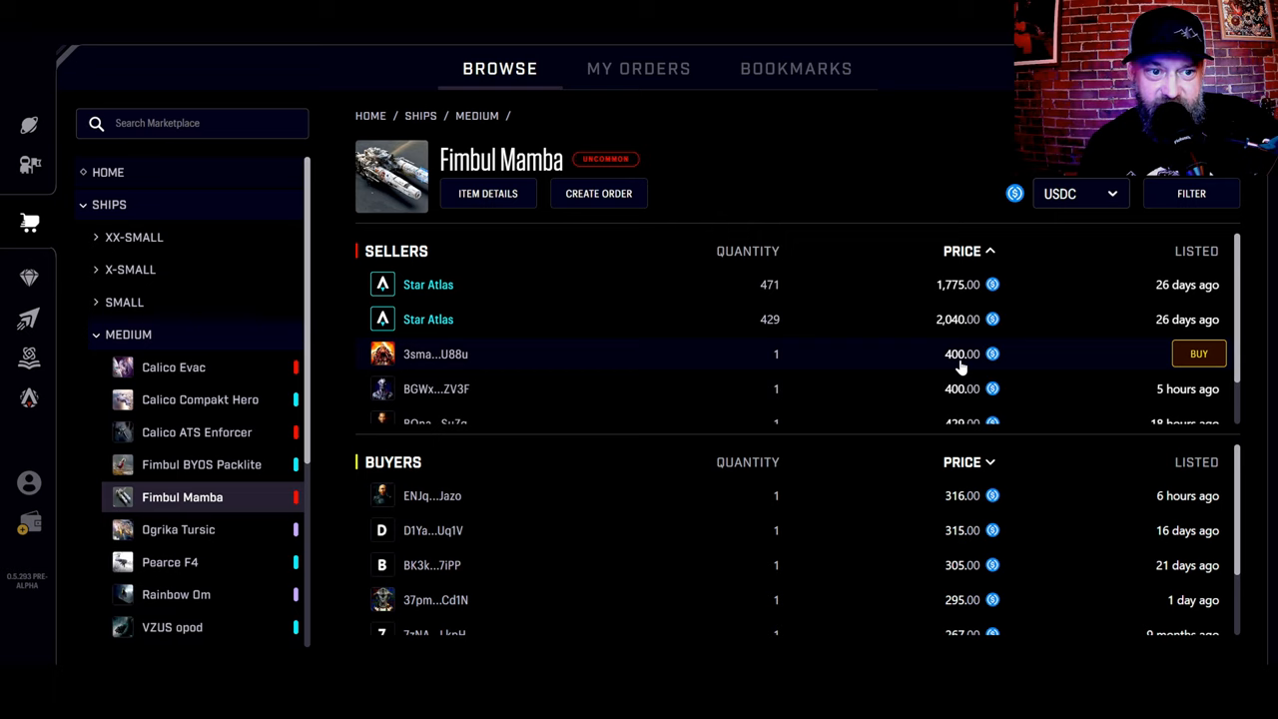
scroll(down, 3)
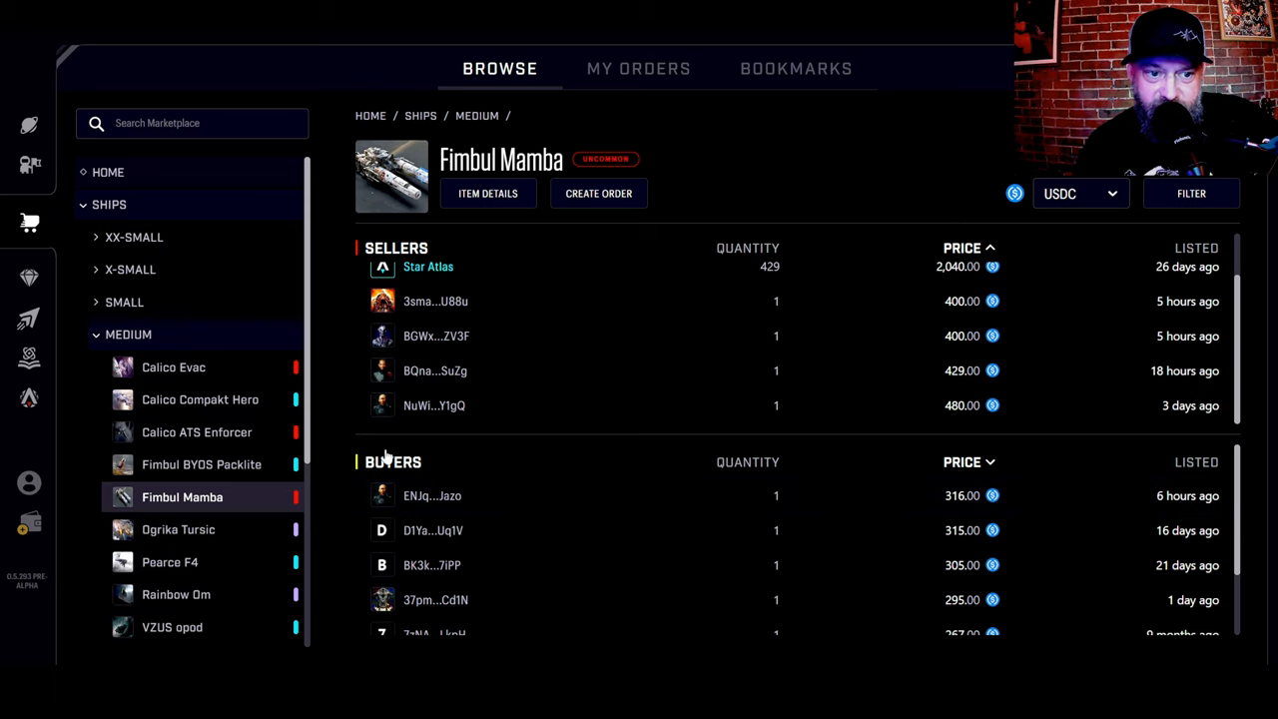
mouse_move(957, 504)
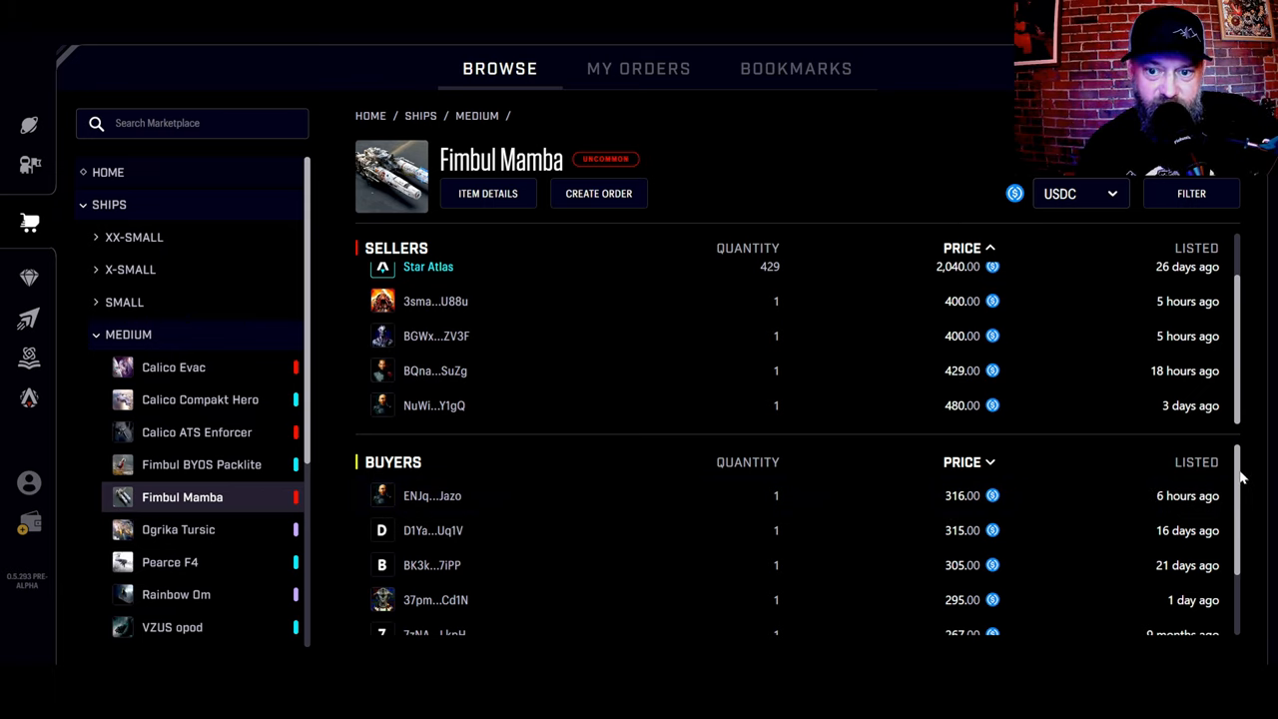
mouse_move(737, 474)
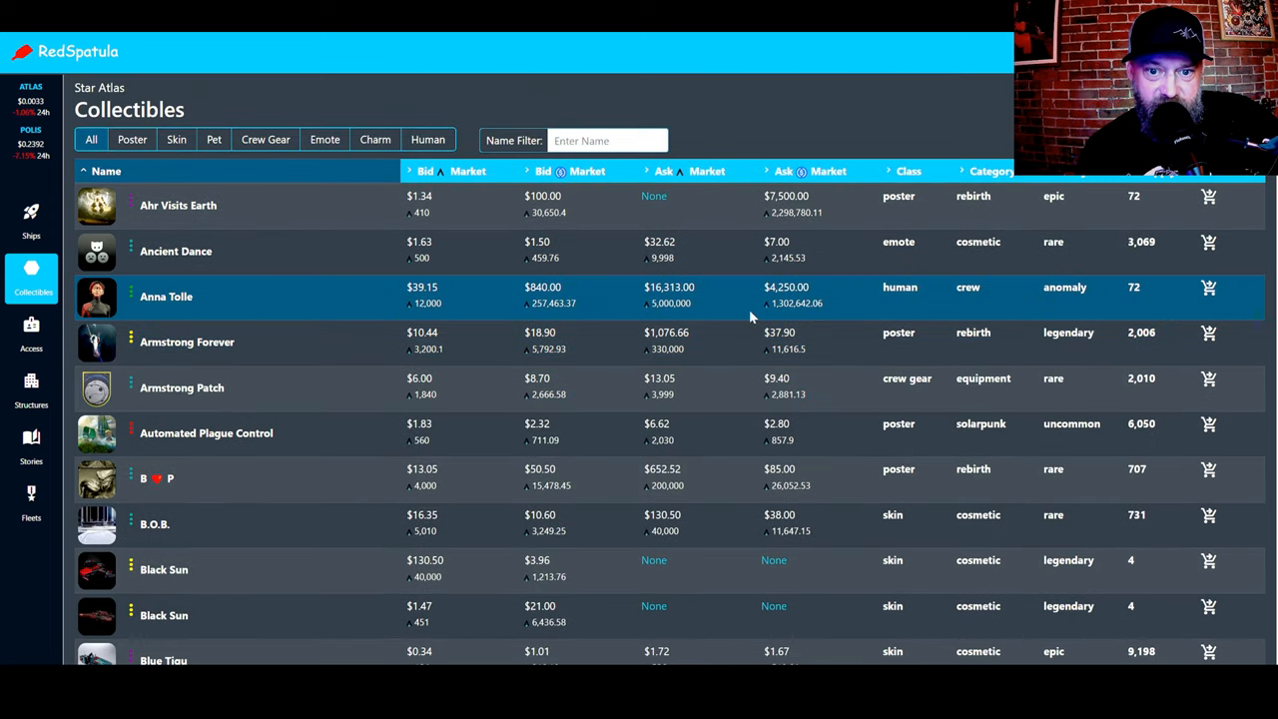
scroll(down, 3)
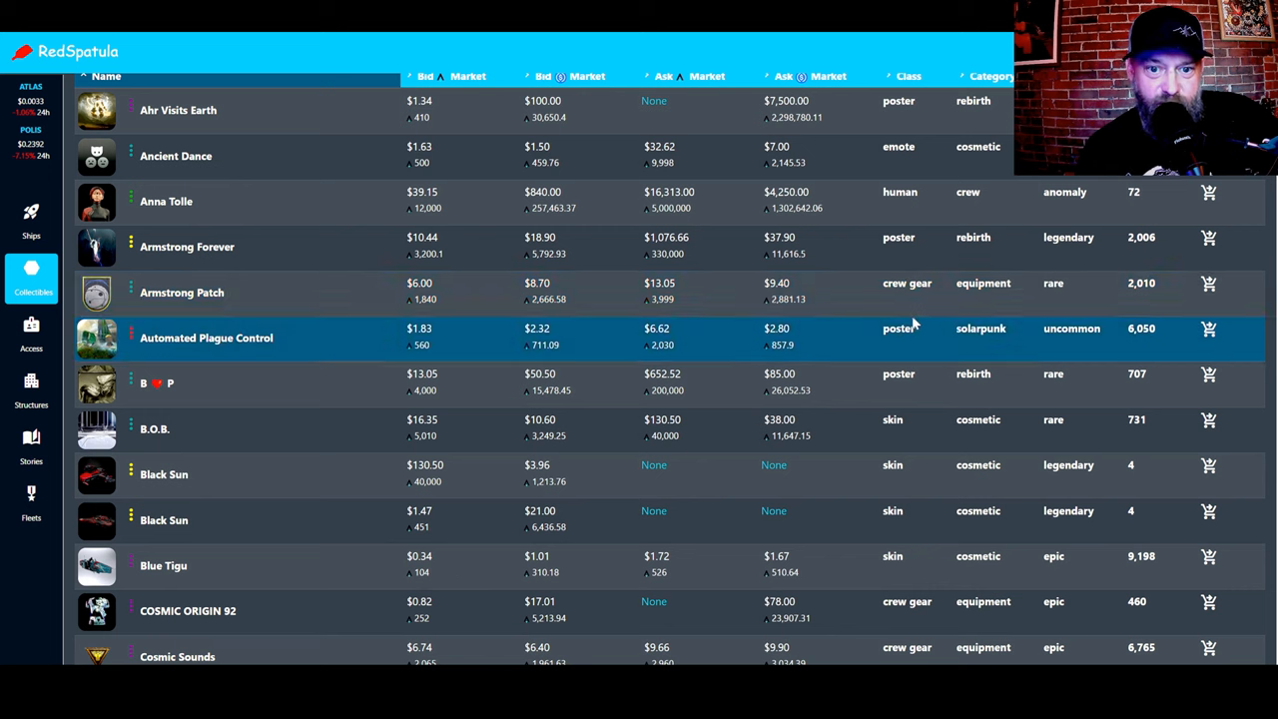
mouse_move(914, 373)
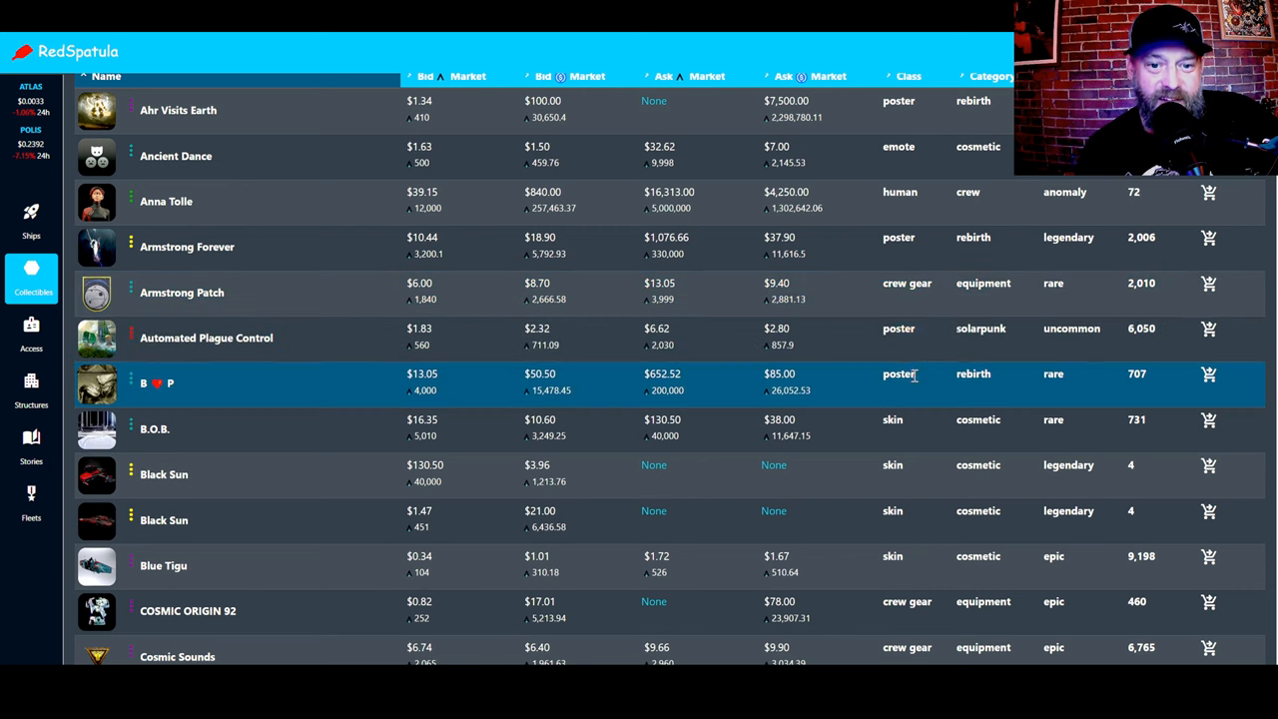
scroll(down, 3)
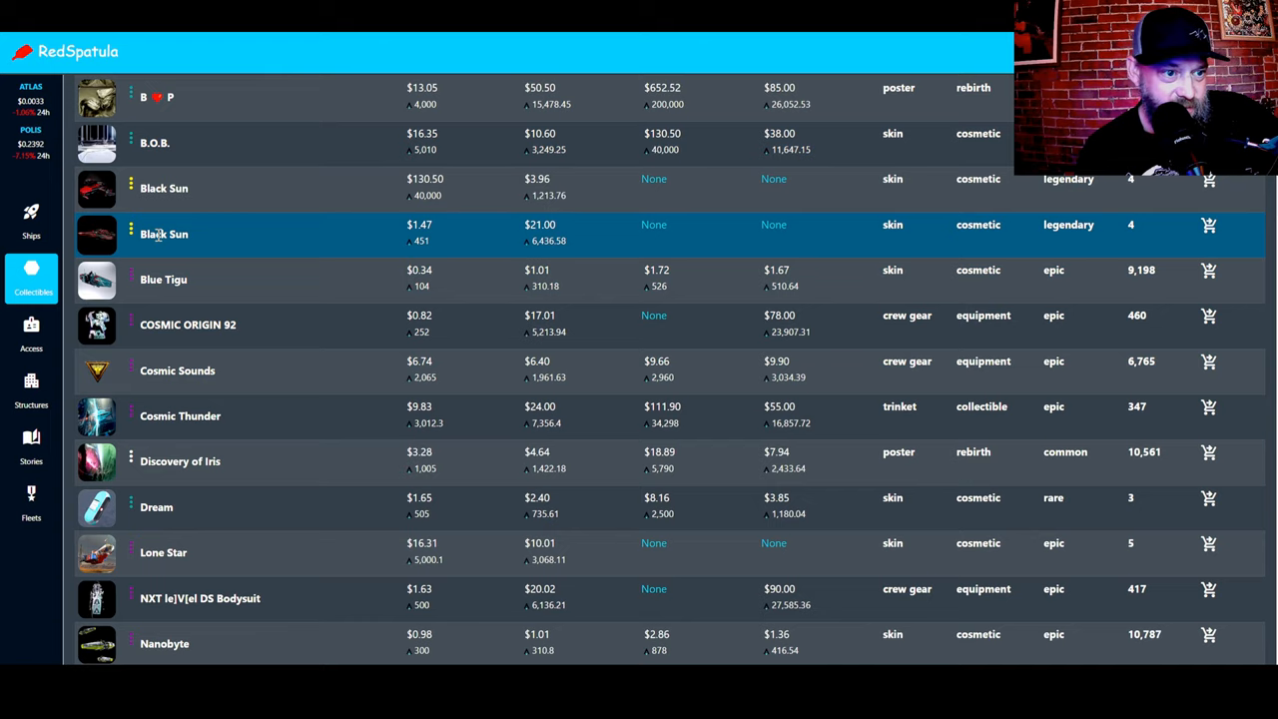
scroll(down, 3)
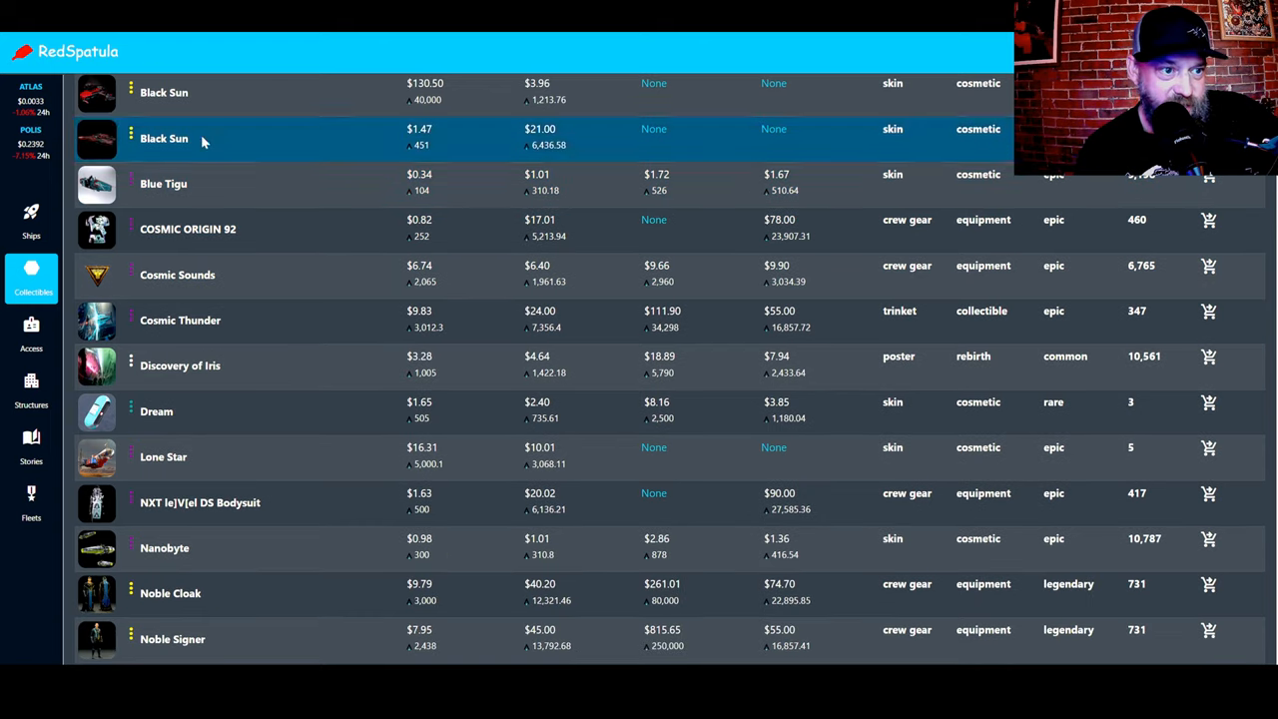
mouse_move(277, 92)
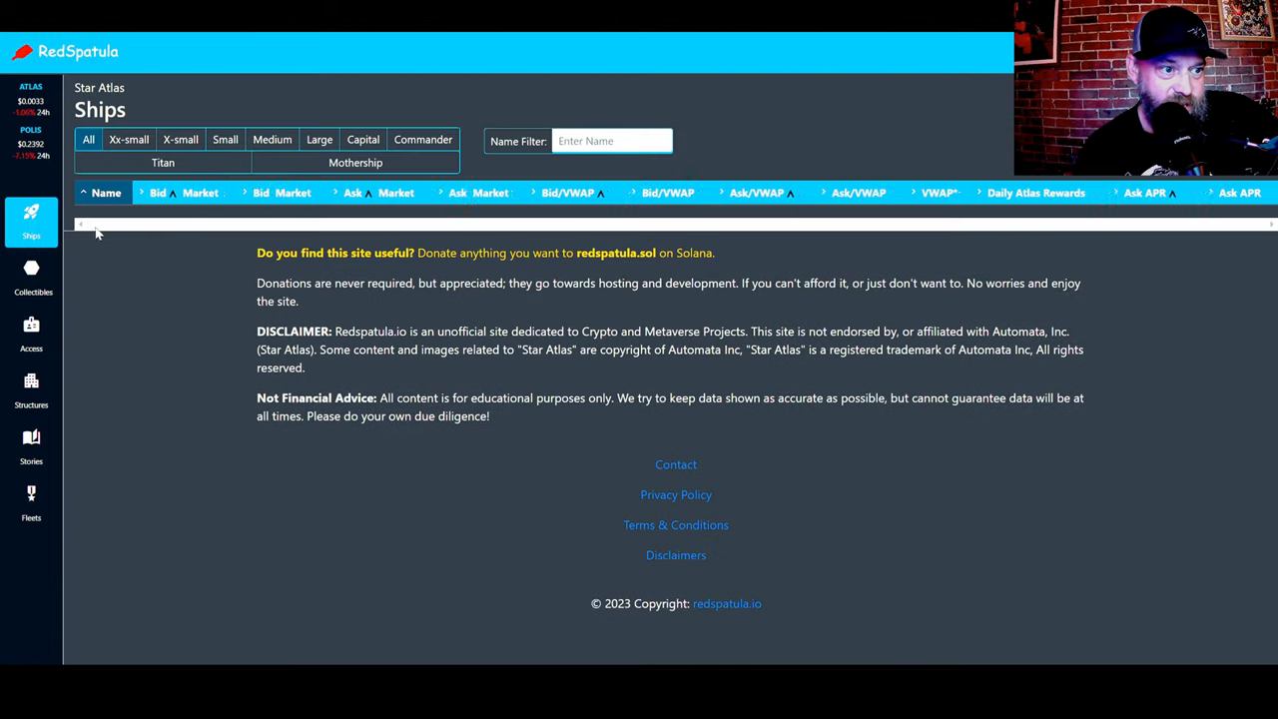
click(128, 138)
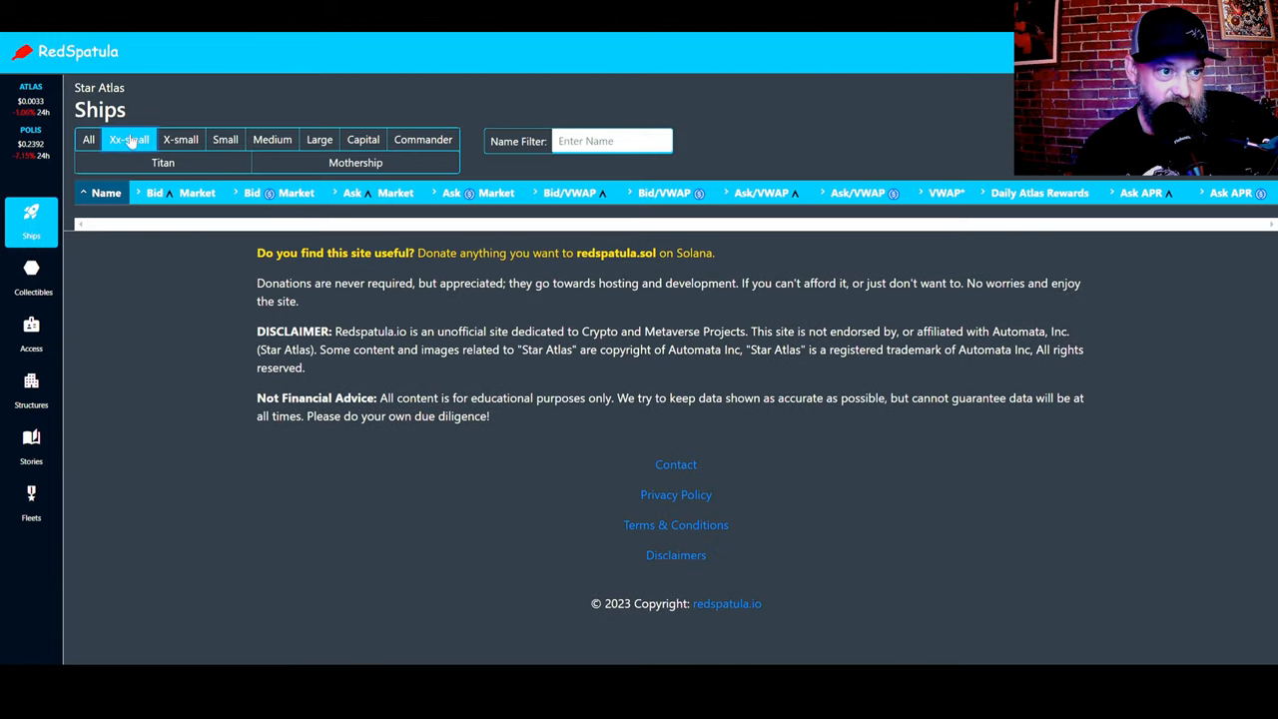
click(127, 139)
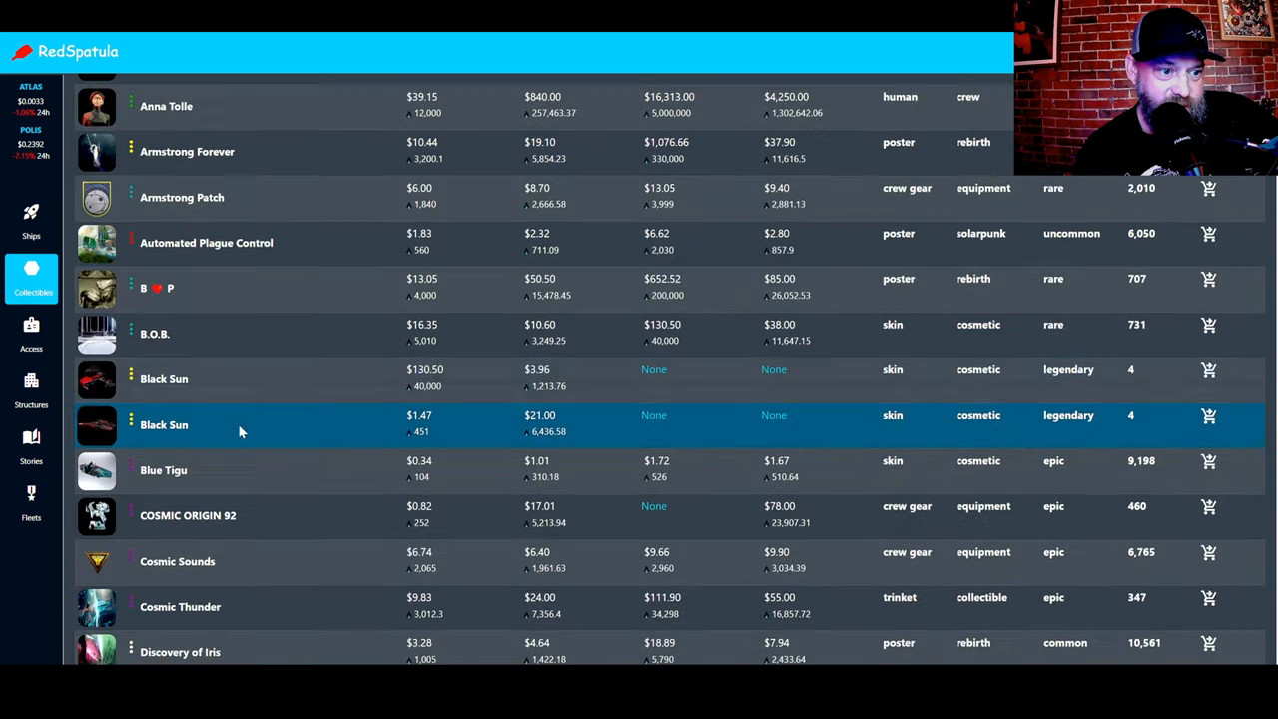
scroll(down, 3)
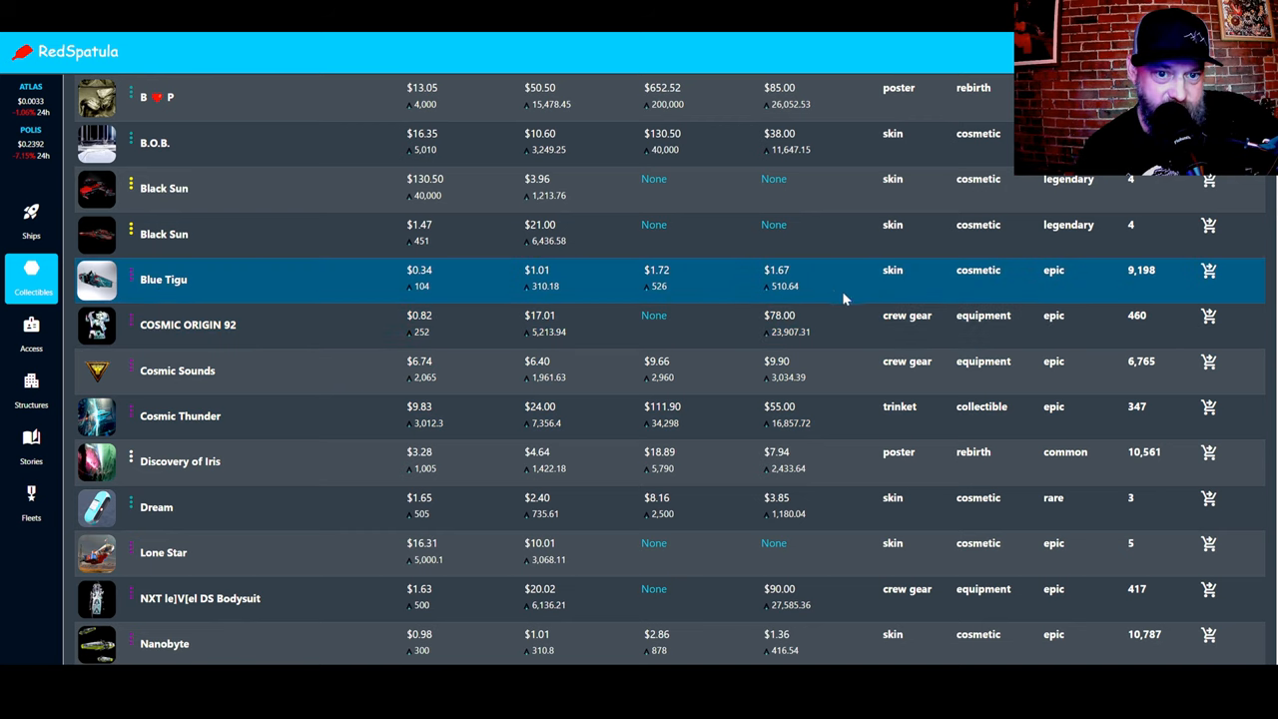
mouse_move(871, 285)
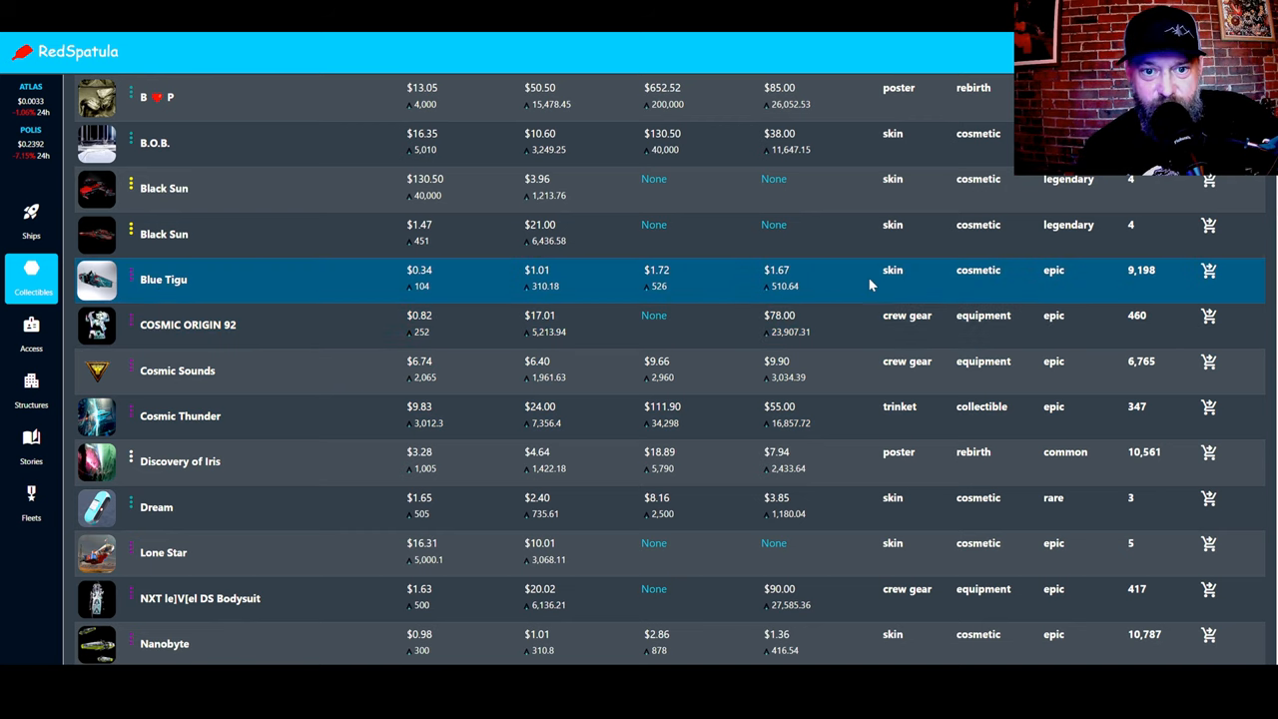
mouse_move(888, 296)
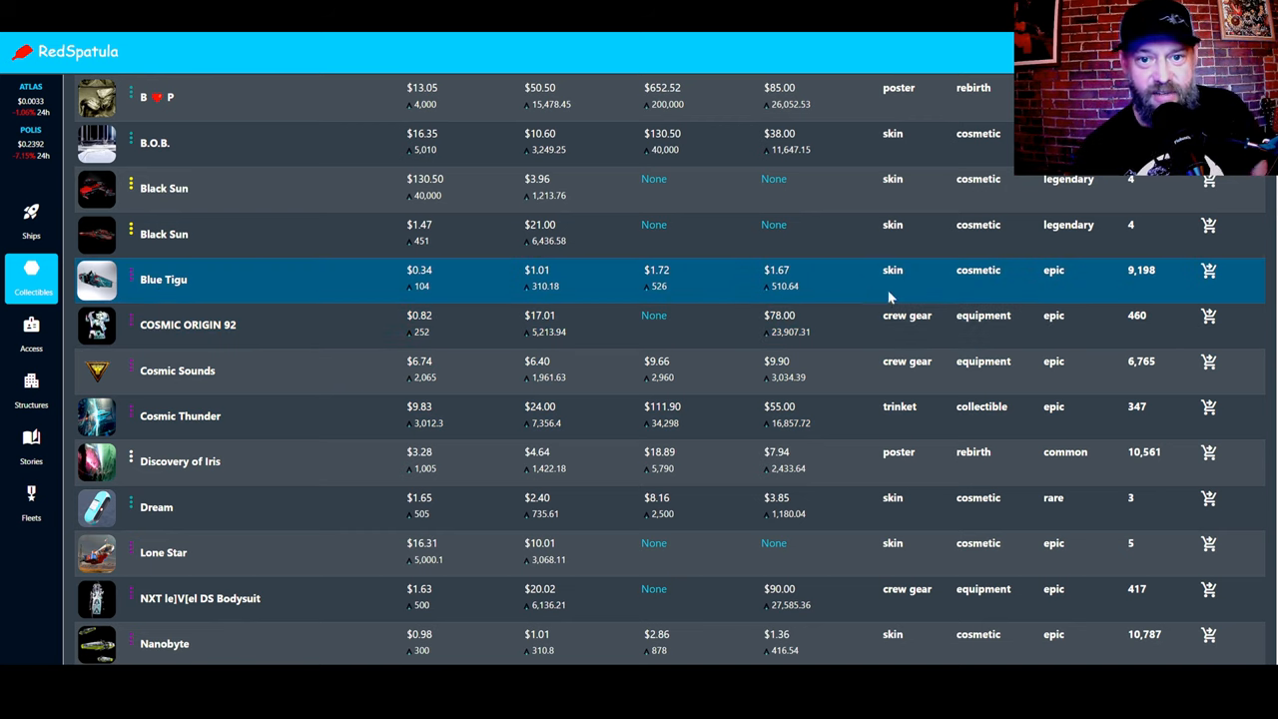
mouse_move(386, 262)
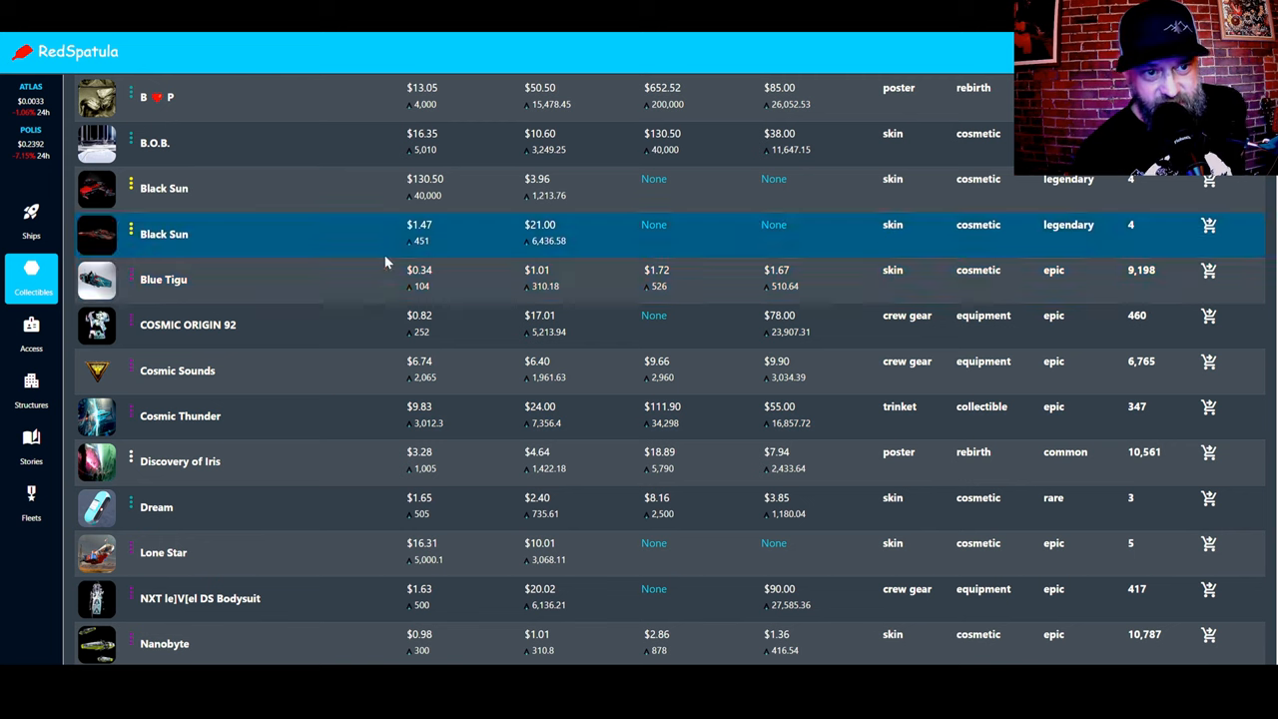
scroll(down, 3)
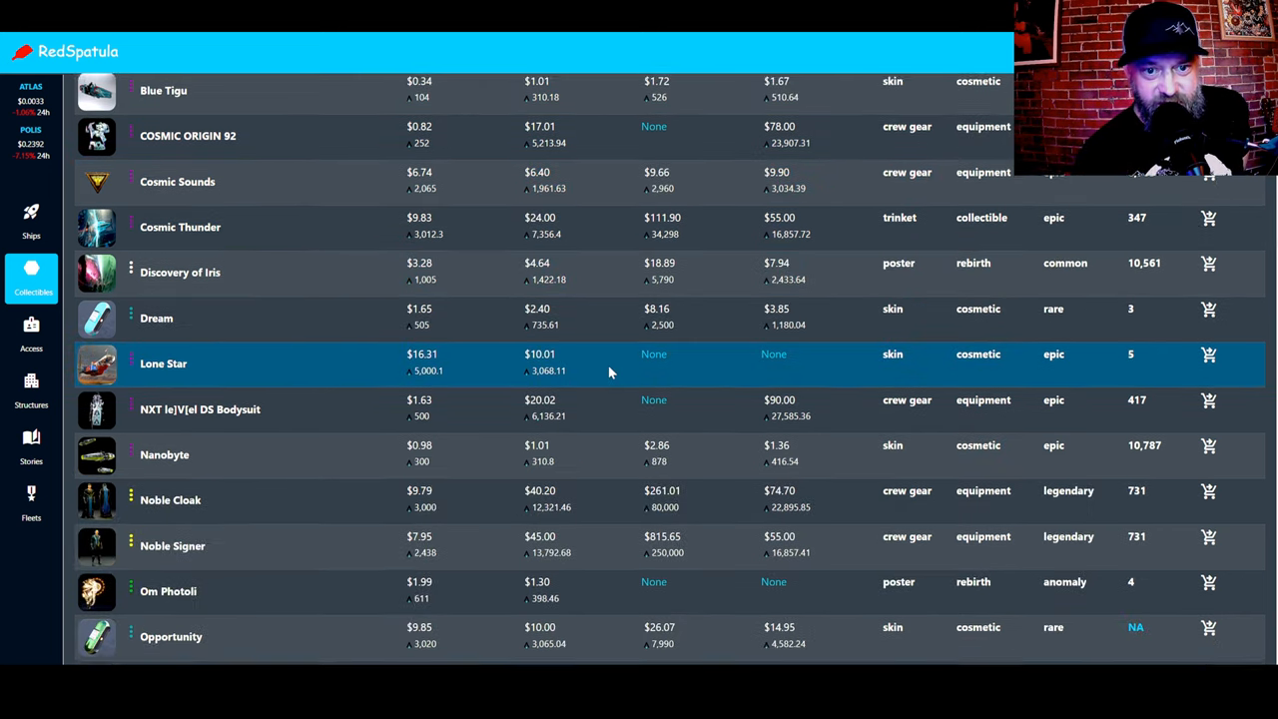
scroll(down, 3)
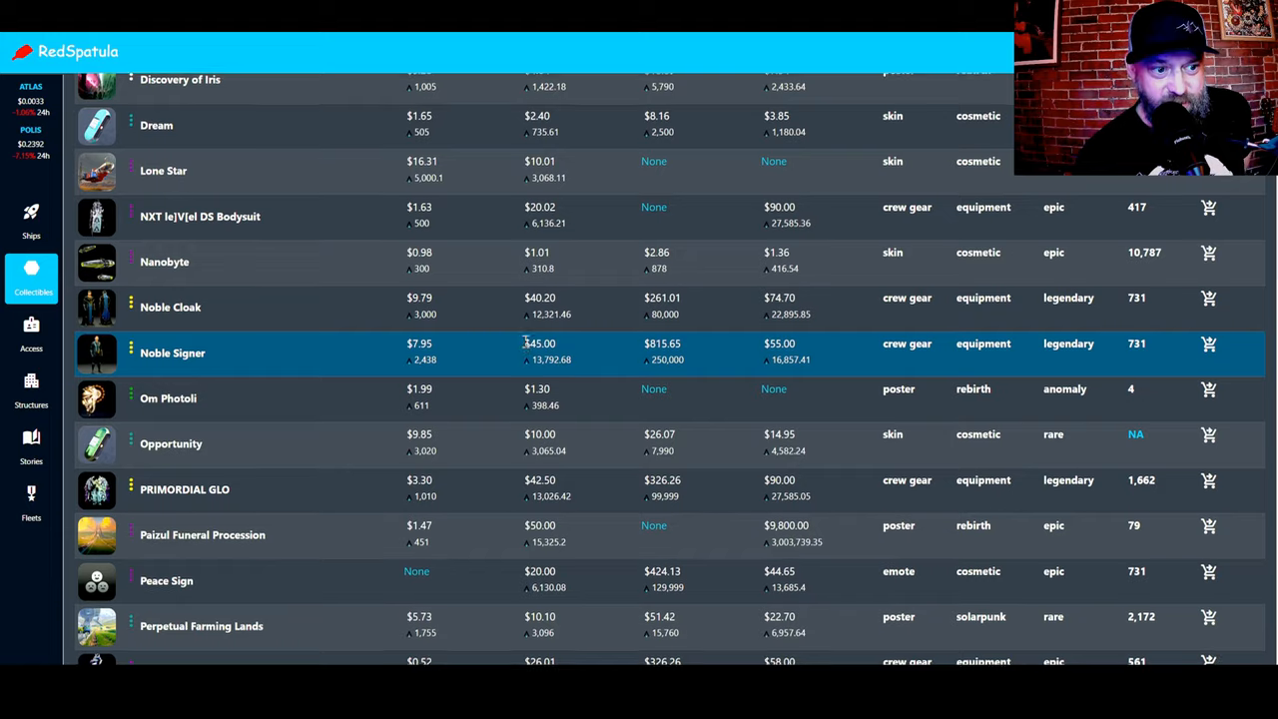
scroll(down, 3)
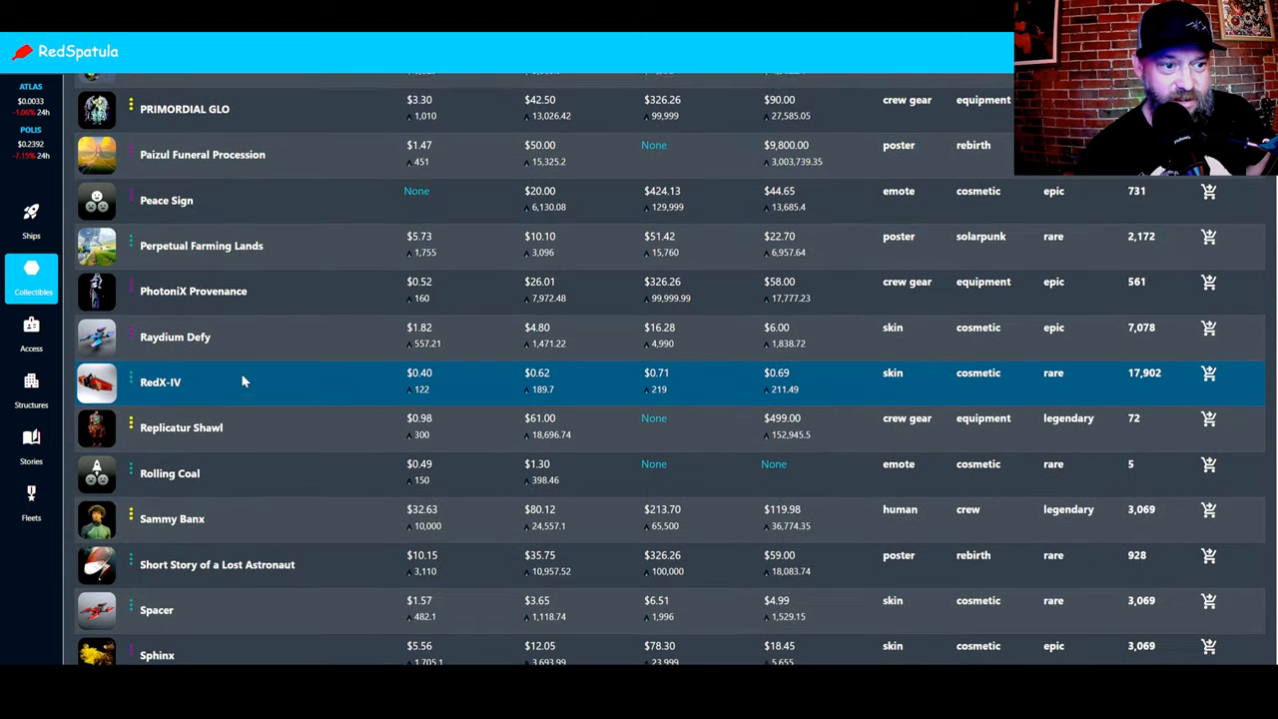
scroll(down, 3)
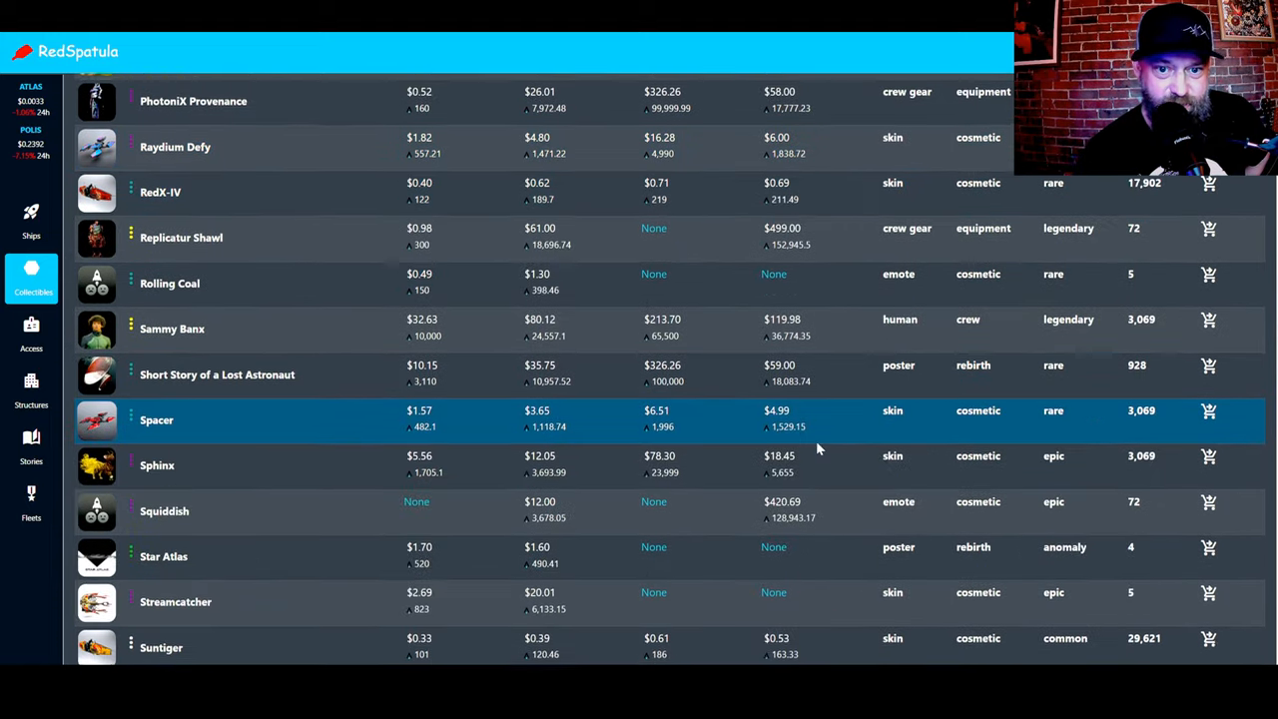
scroll(down, 3)
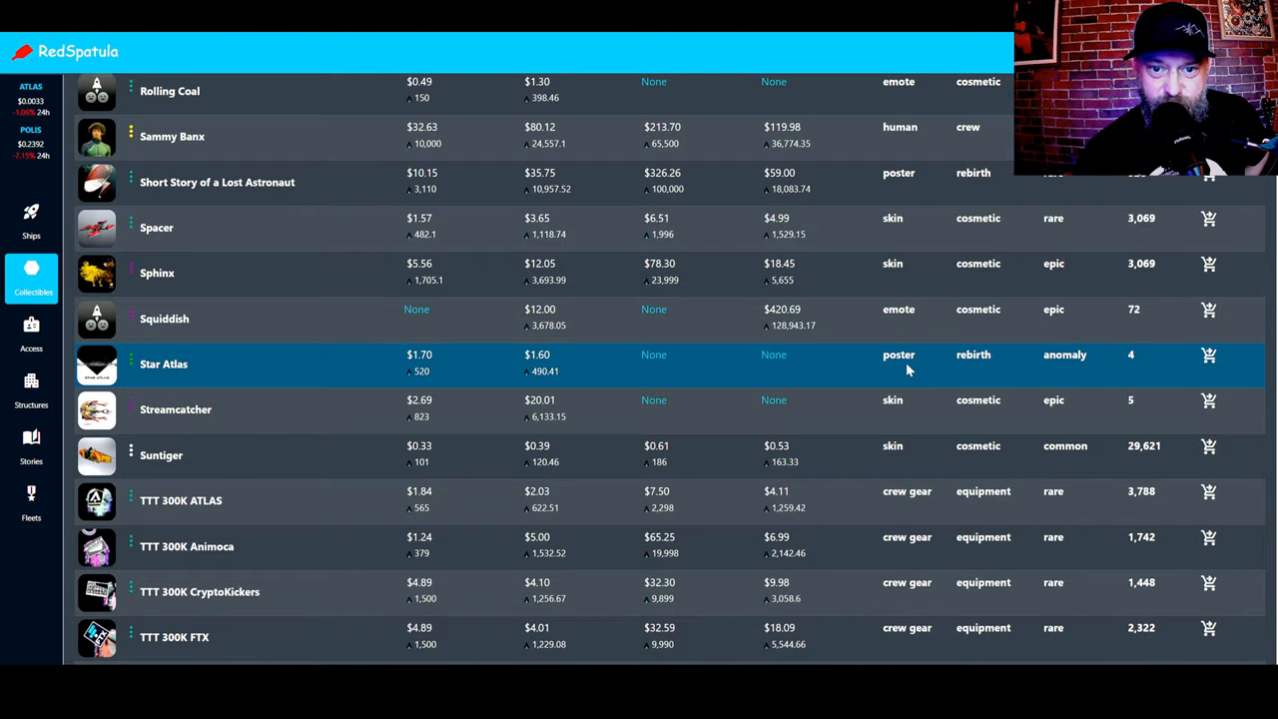
scroll(down, 3)
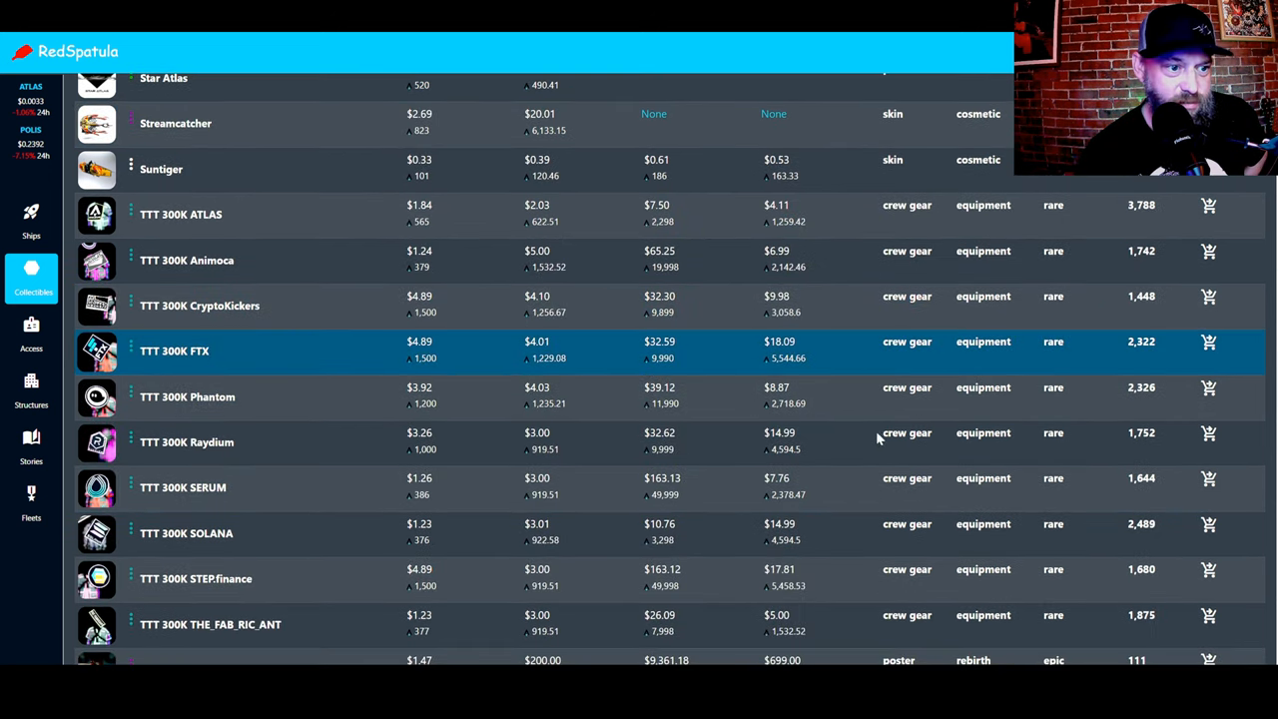
scroll(down, 3)
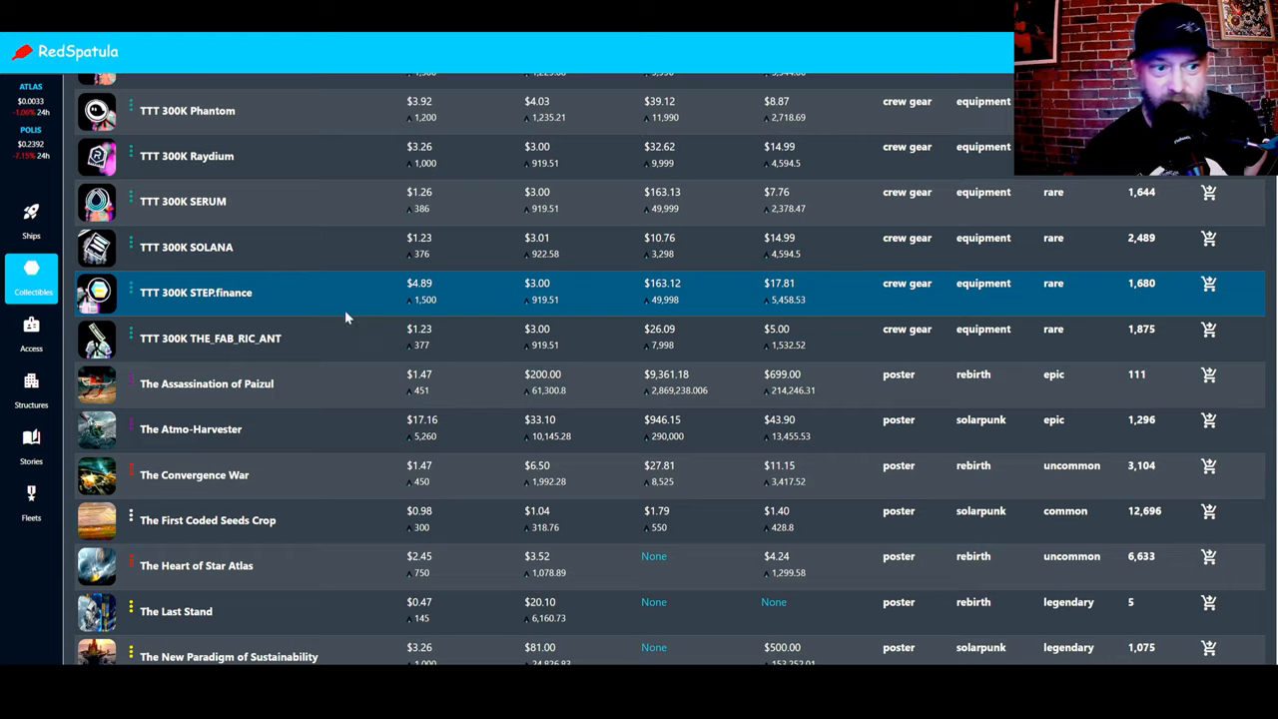
scroll(down, 3)
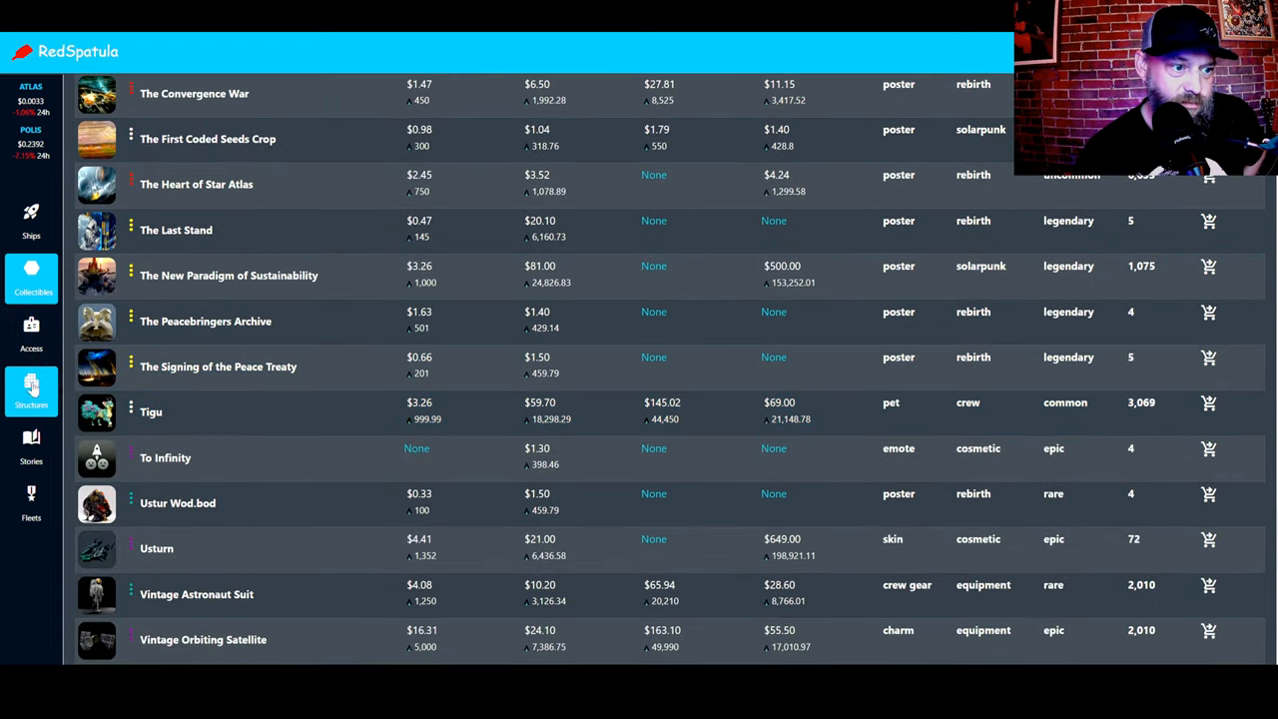
Step: Open the Star Atlas Structures price table and scroll down through its housing tiers
click(31, 389)
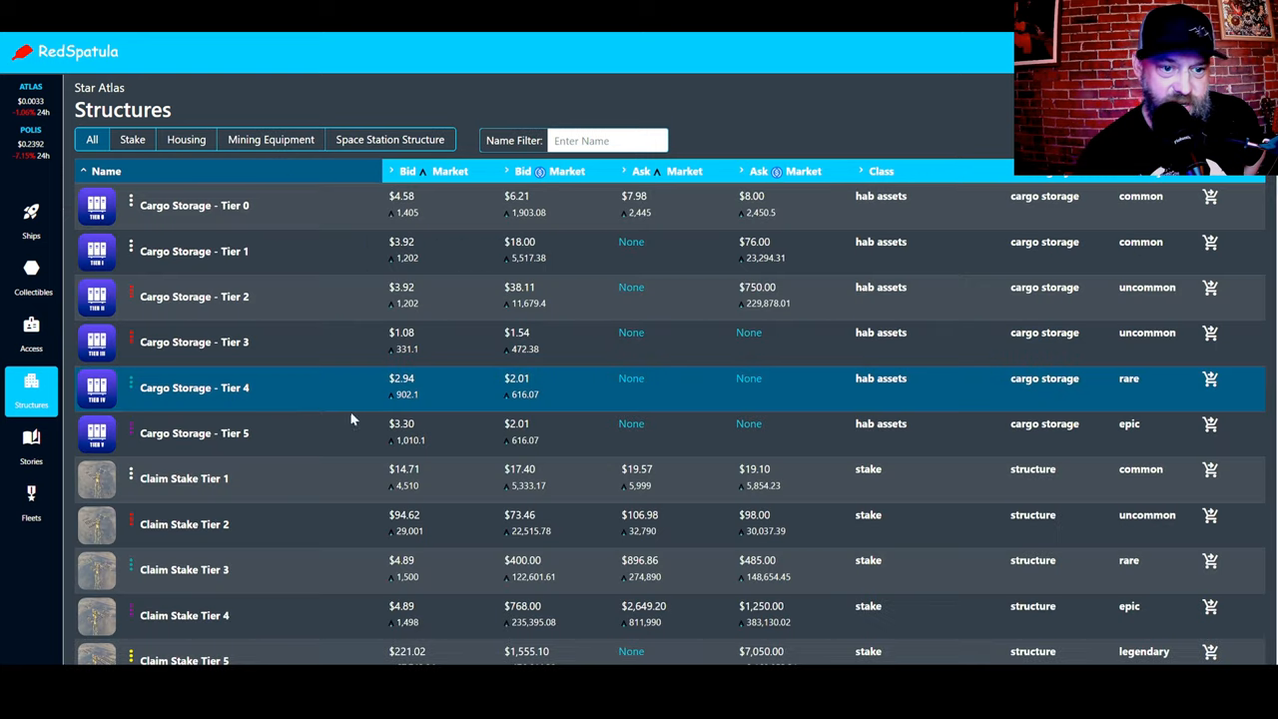
scroll(down, 3)
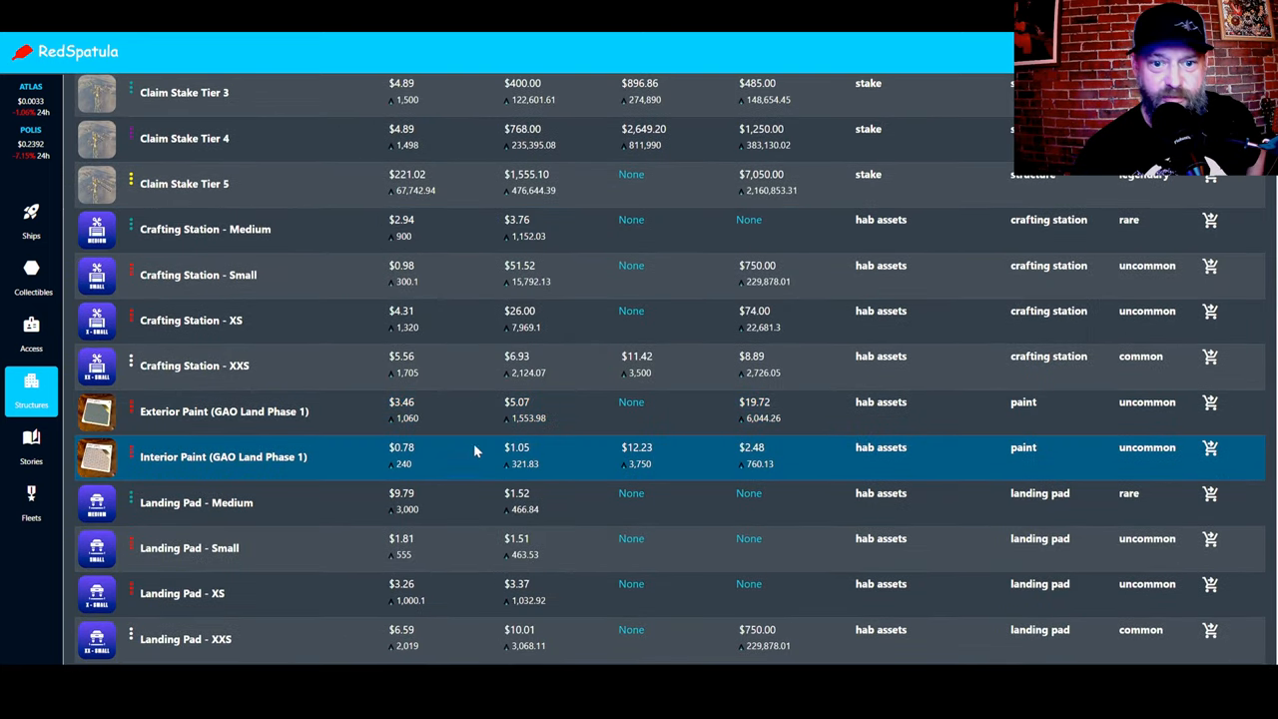
scroll(down, 3)
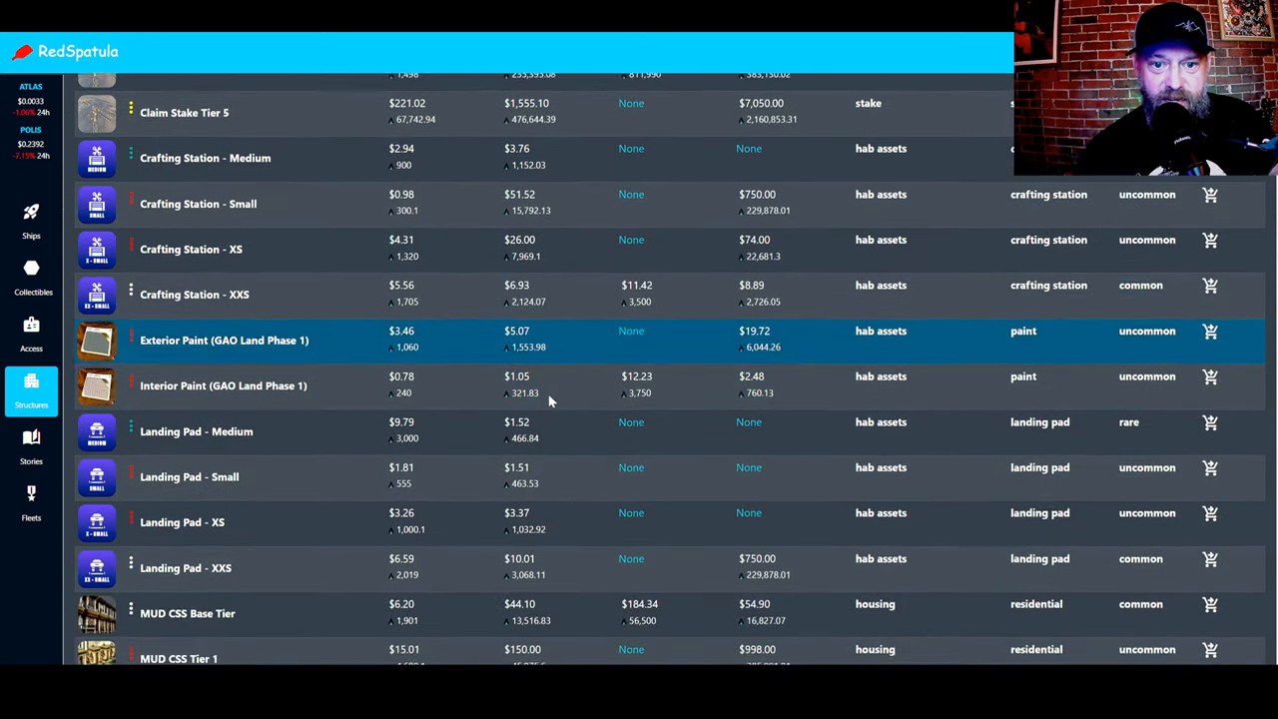
scroll(down, 3)
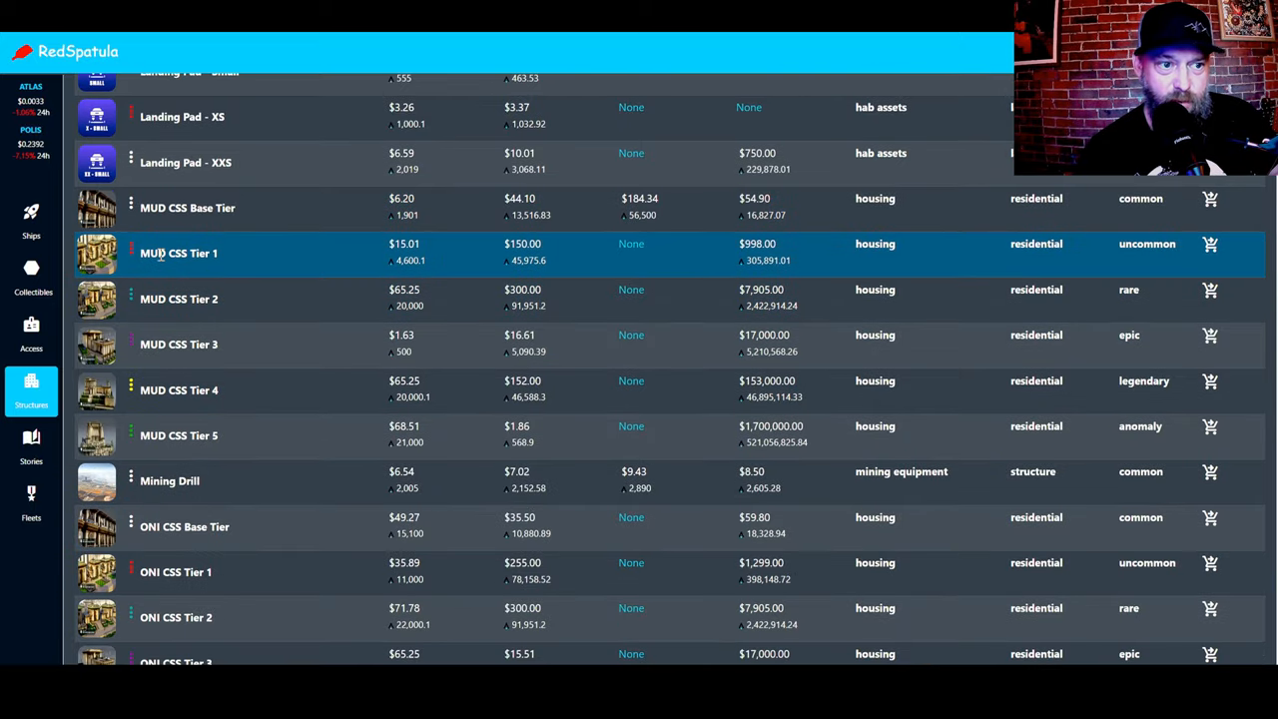
mouse_move(257, 247)
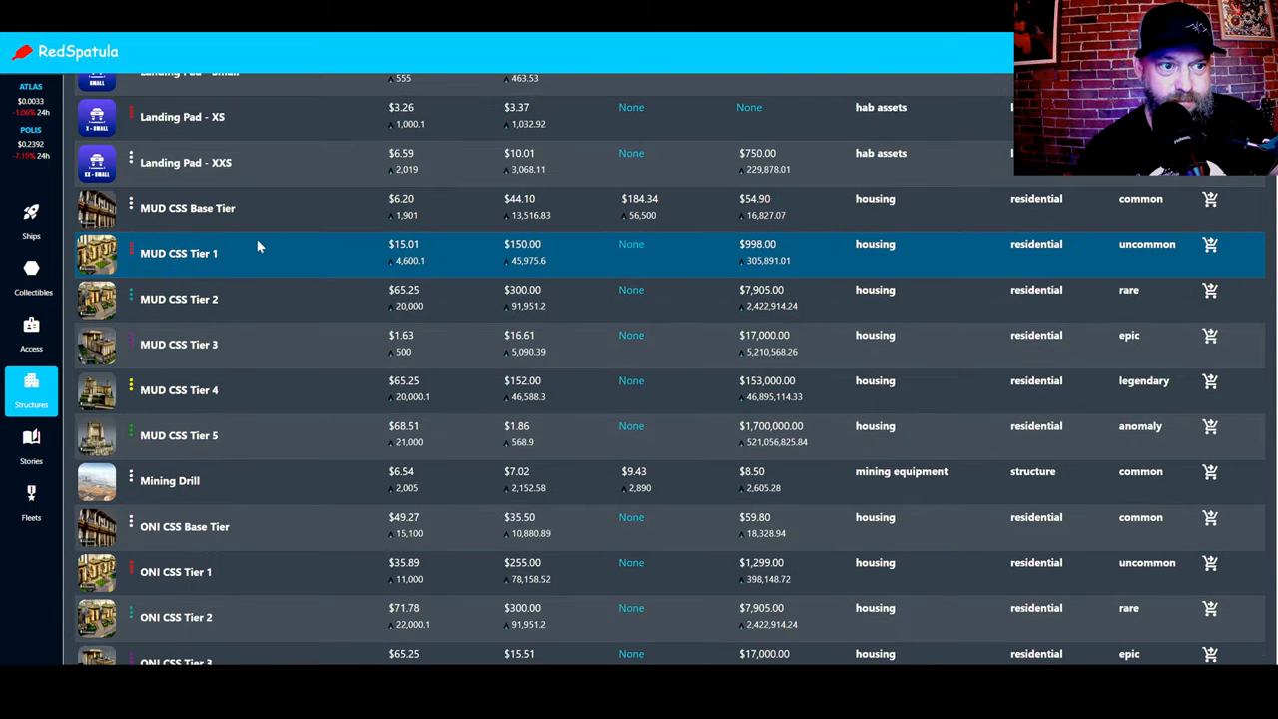
scroll(down, 3)
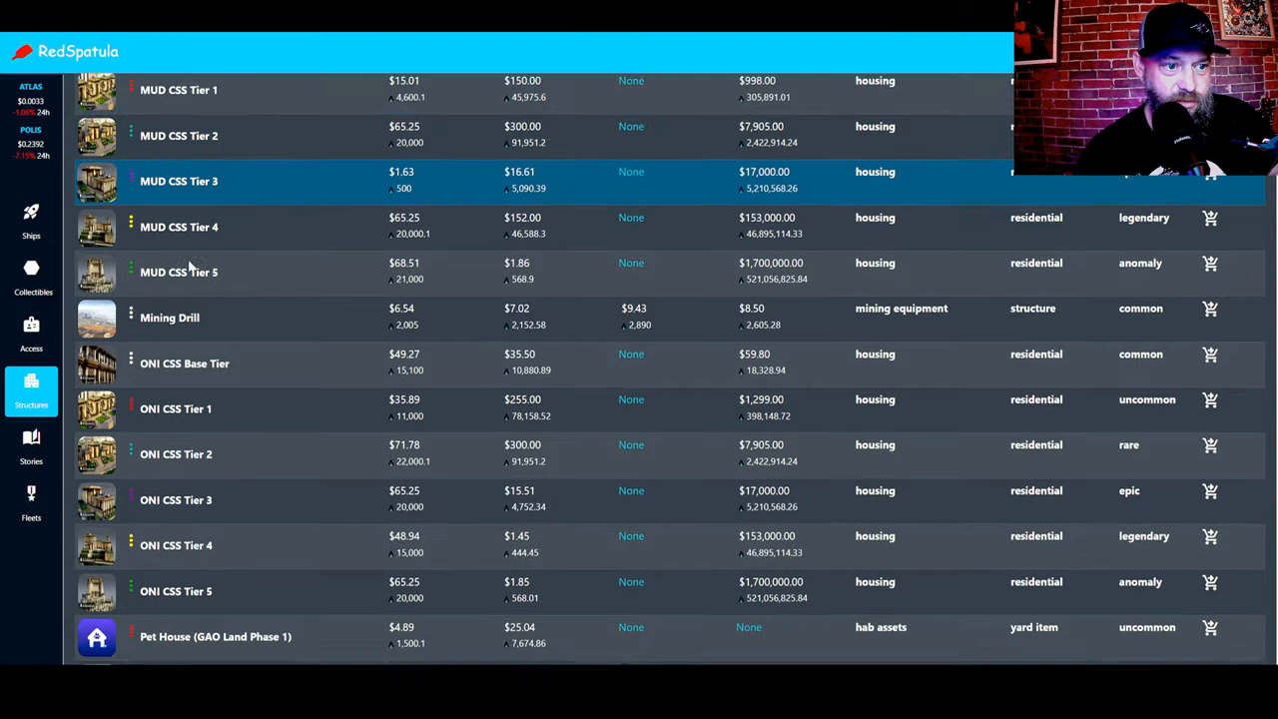
scroll(down, 3)
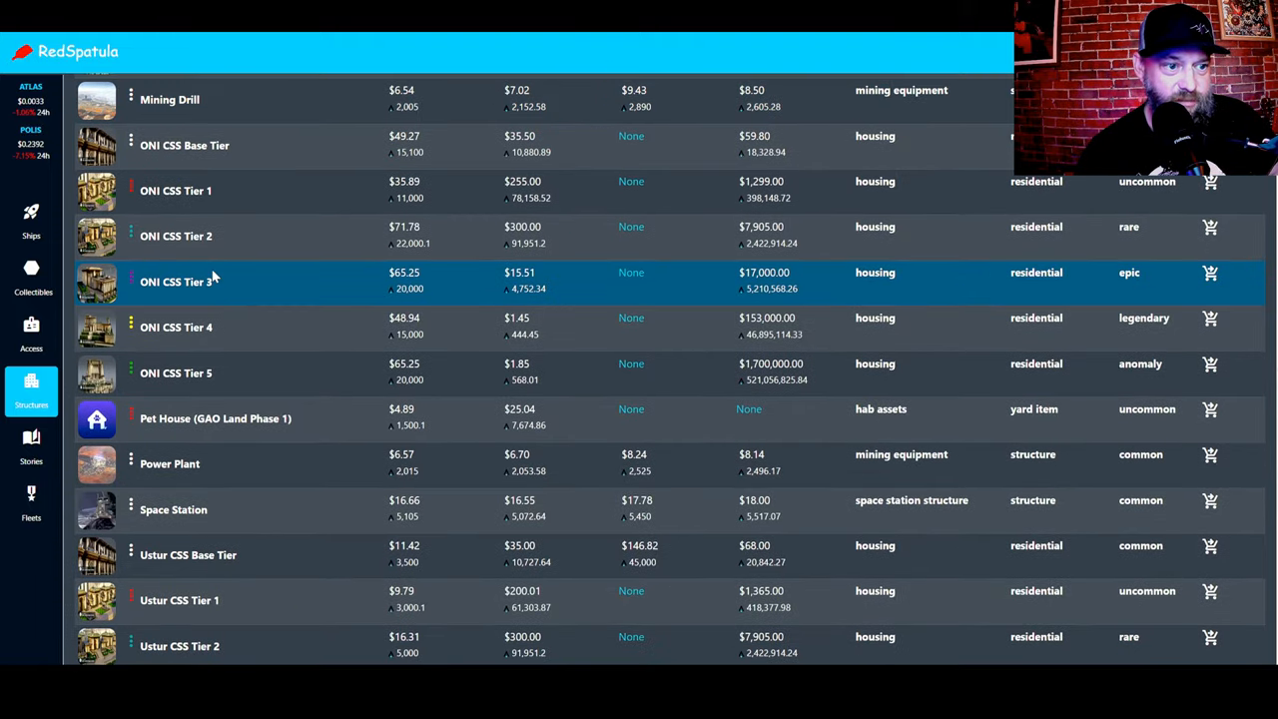
scroll(down, 3)
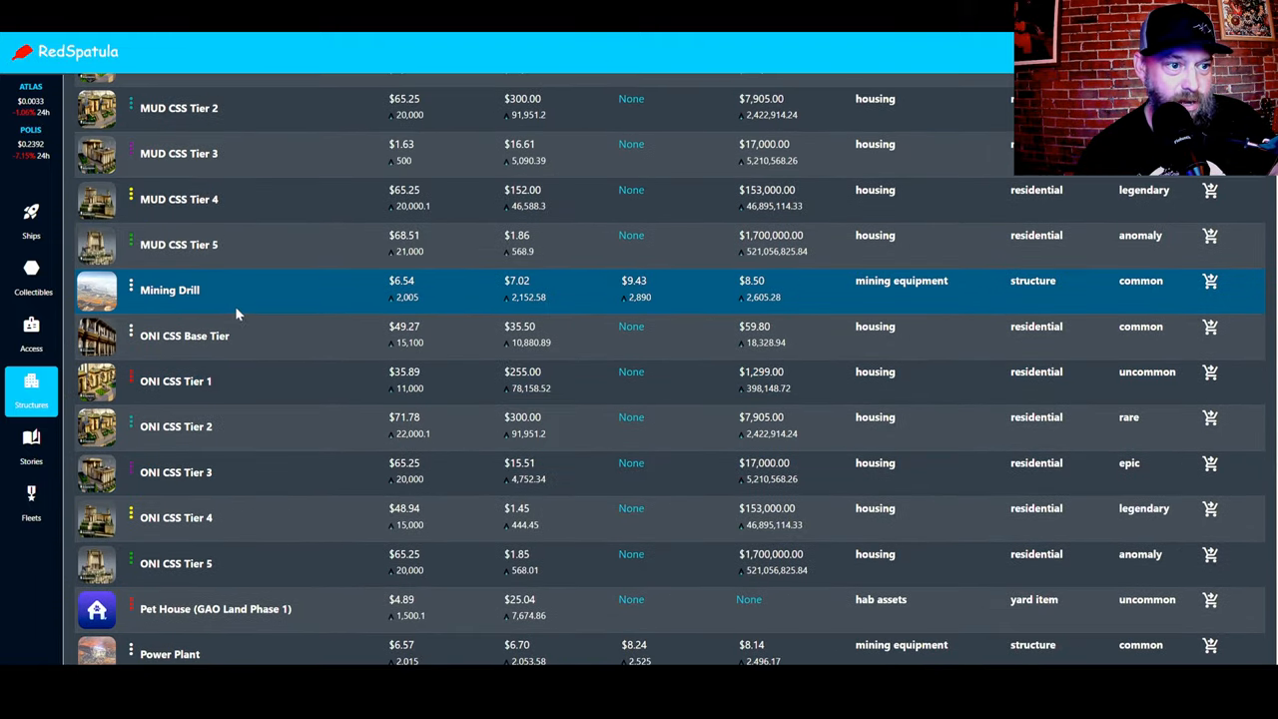
scroll(down, 3)
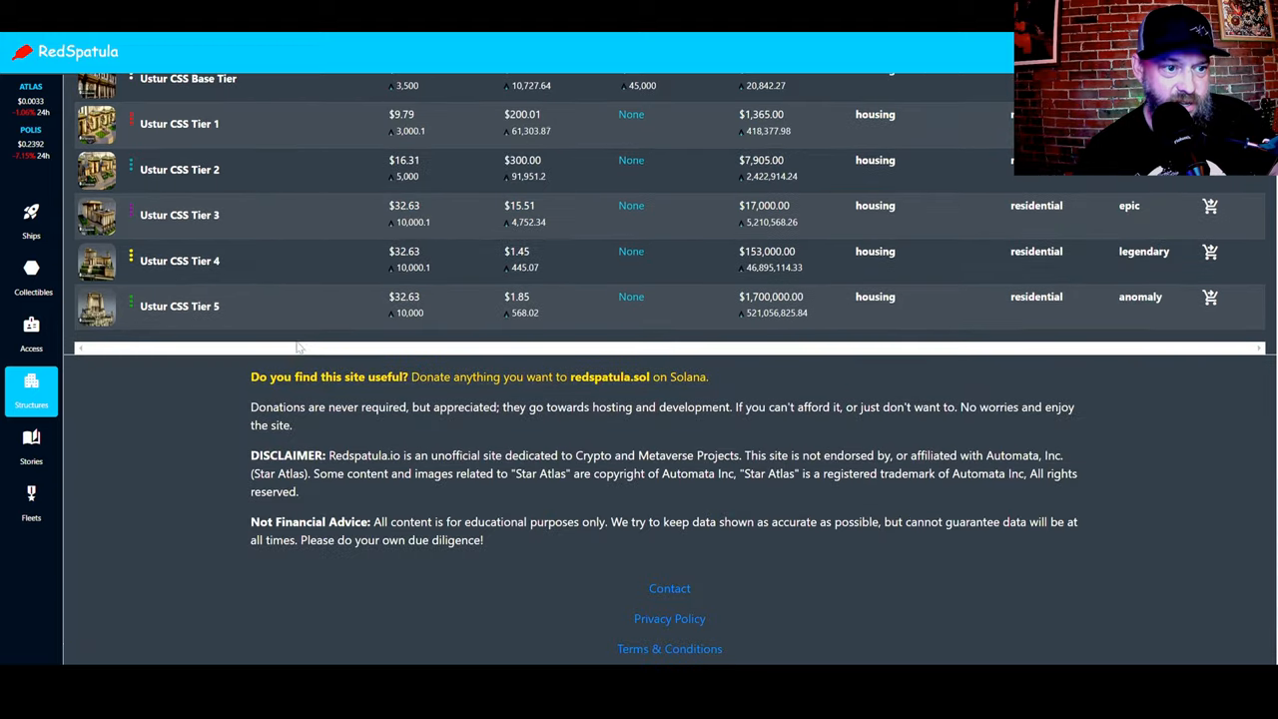
scroll(up, 3)
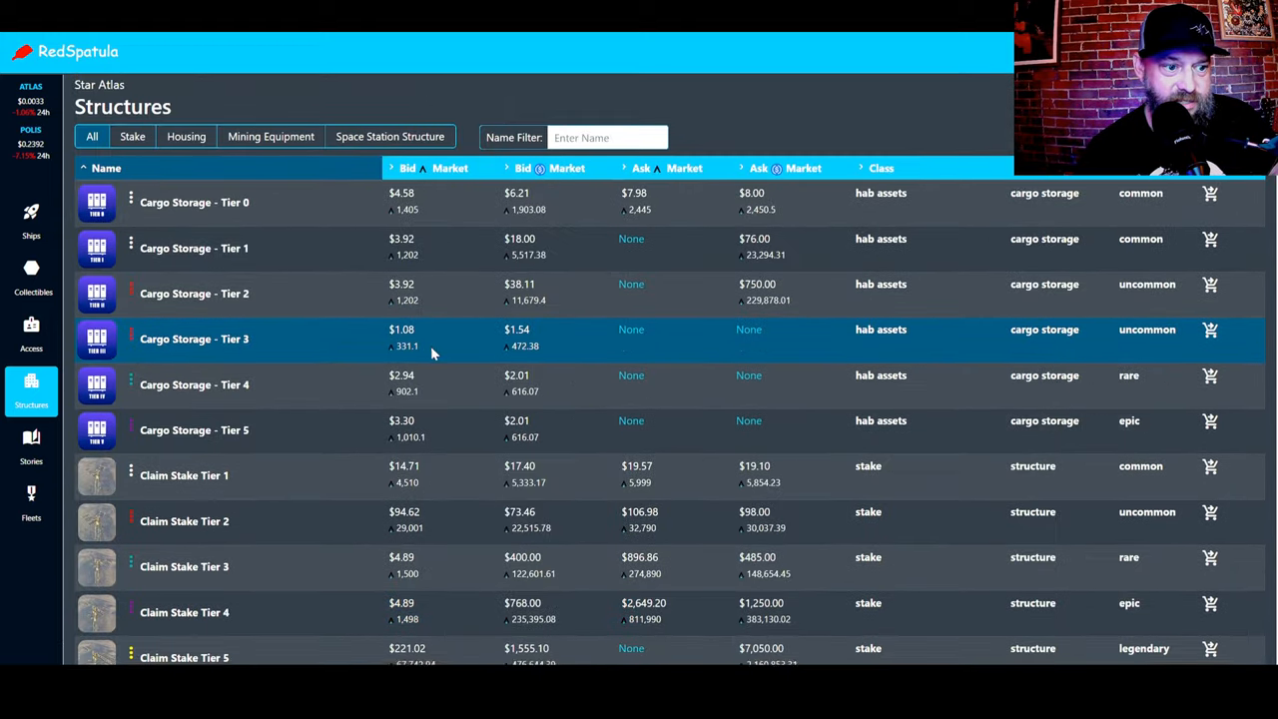
Step: Continue browsing the Structures table past Space Station and Ustur CSS items
scroll(down, 3)
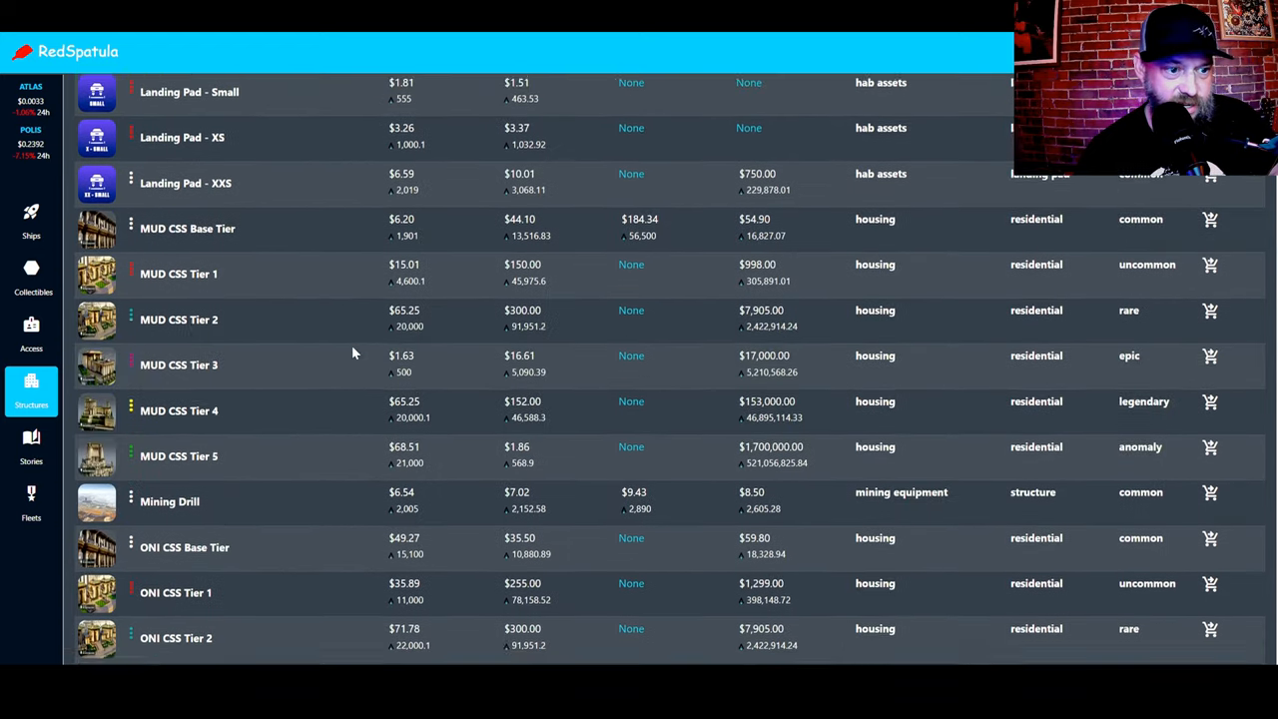
scroll(down, 3)
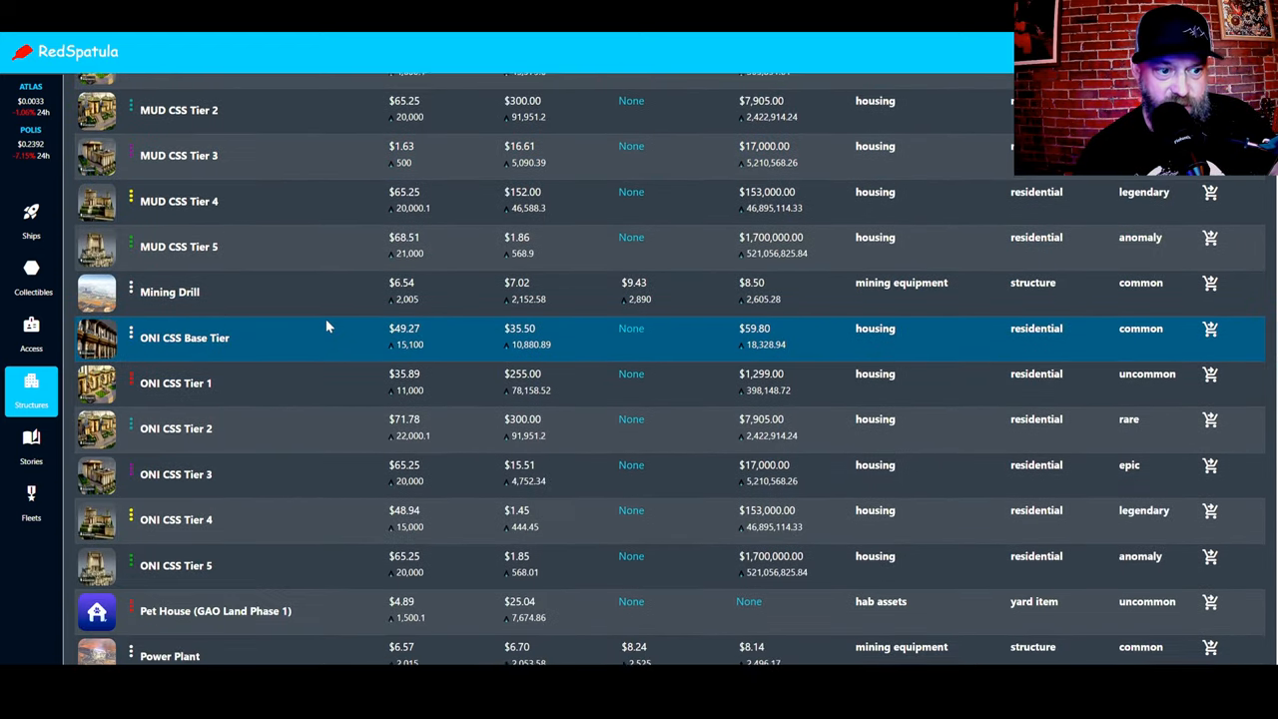
scroll(up, 3)
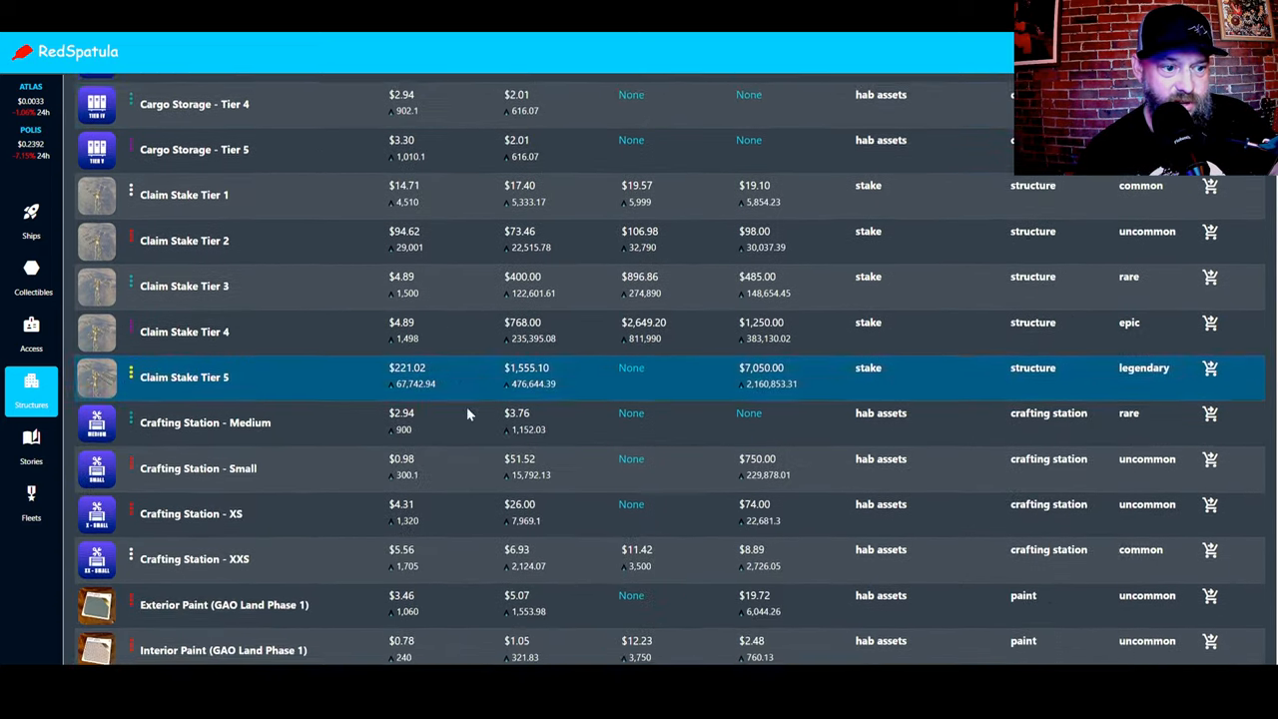
scroll(down, 3)
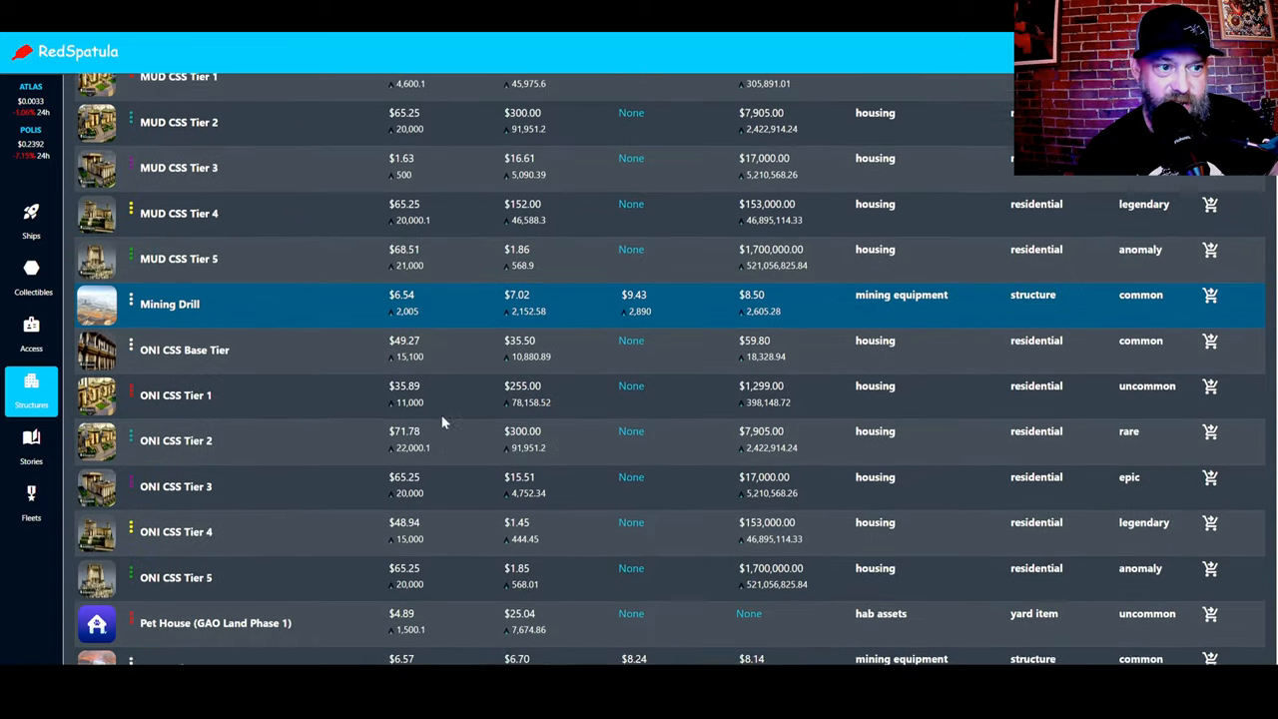
scroll(down, 3)
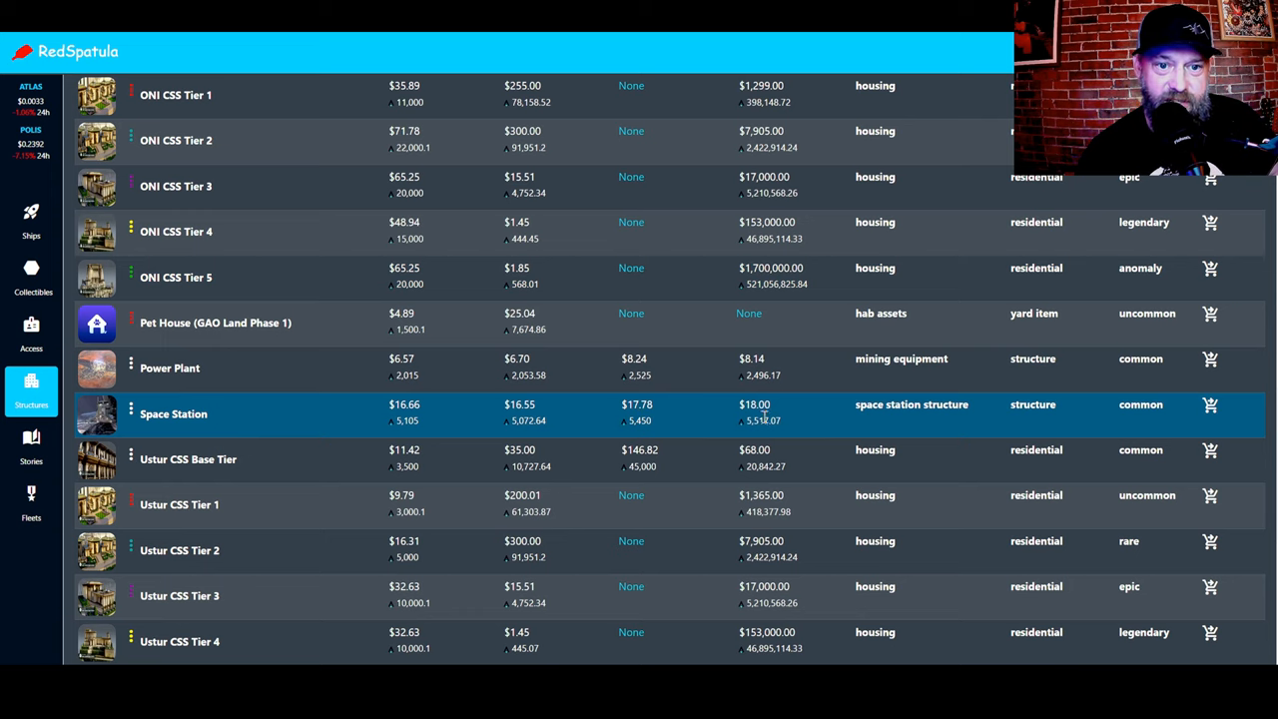
scroll(down, 3)
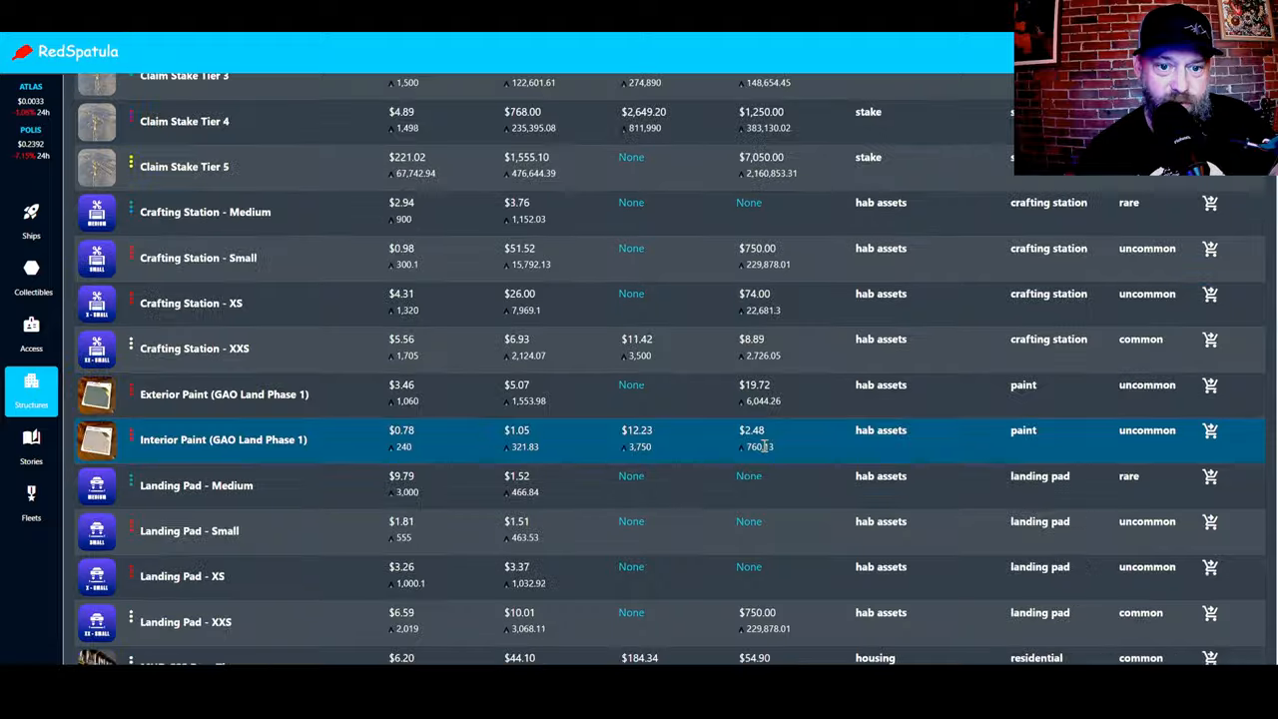
scroll(down, 3)
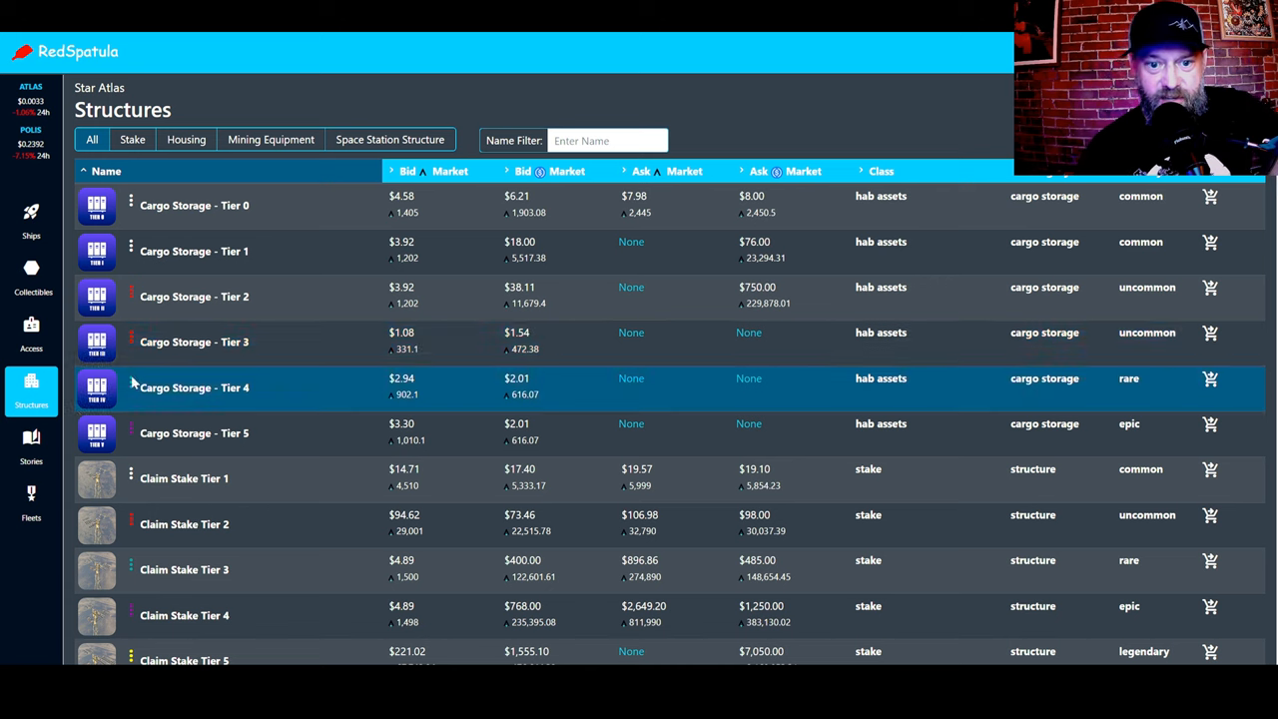
mouse_move(159, 405)
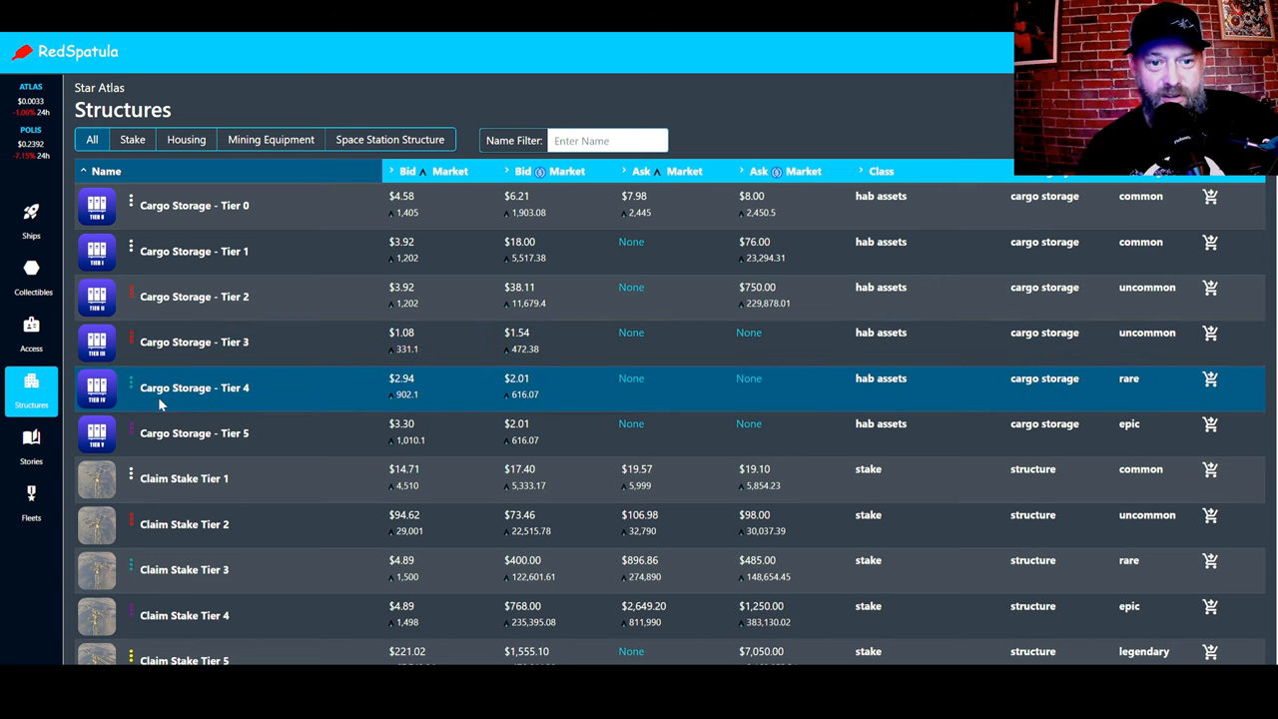
mouse_move(177, 387)
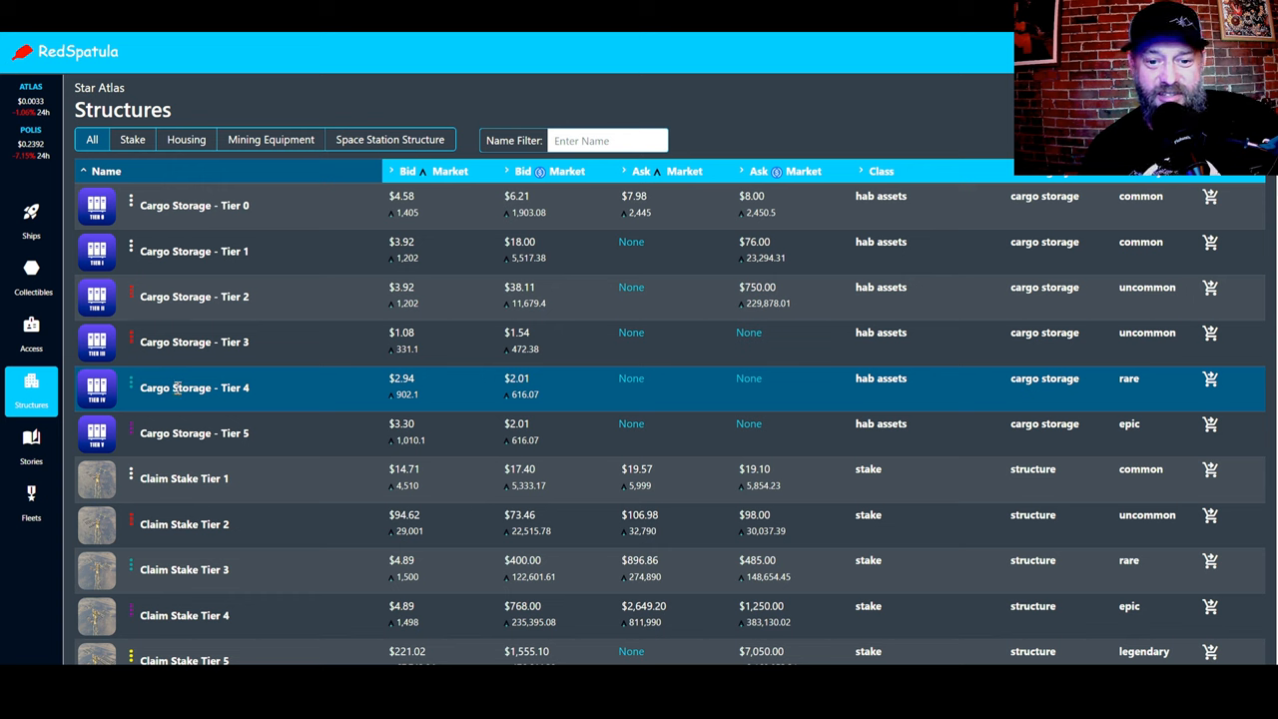
mouse_move(180, 387)
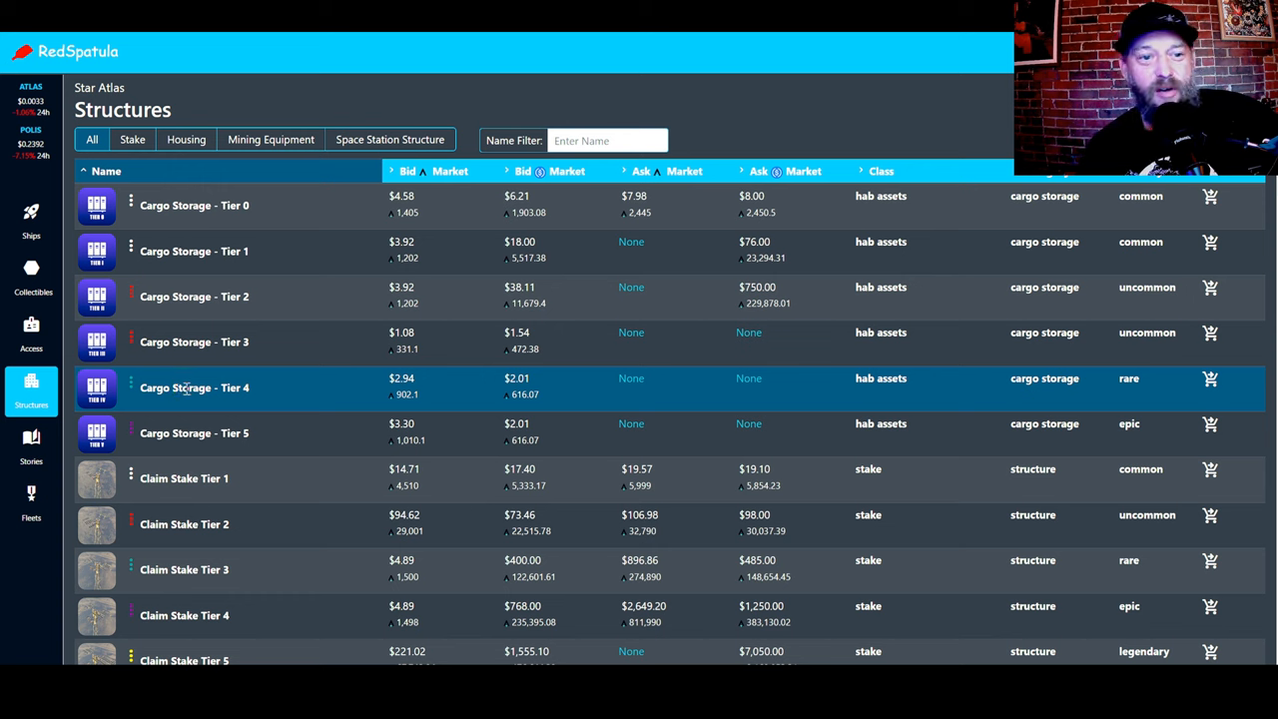
mouse_move(186, 400)
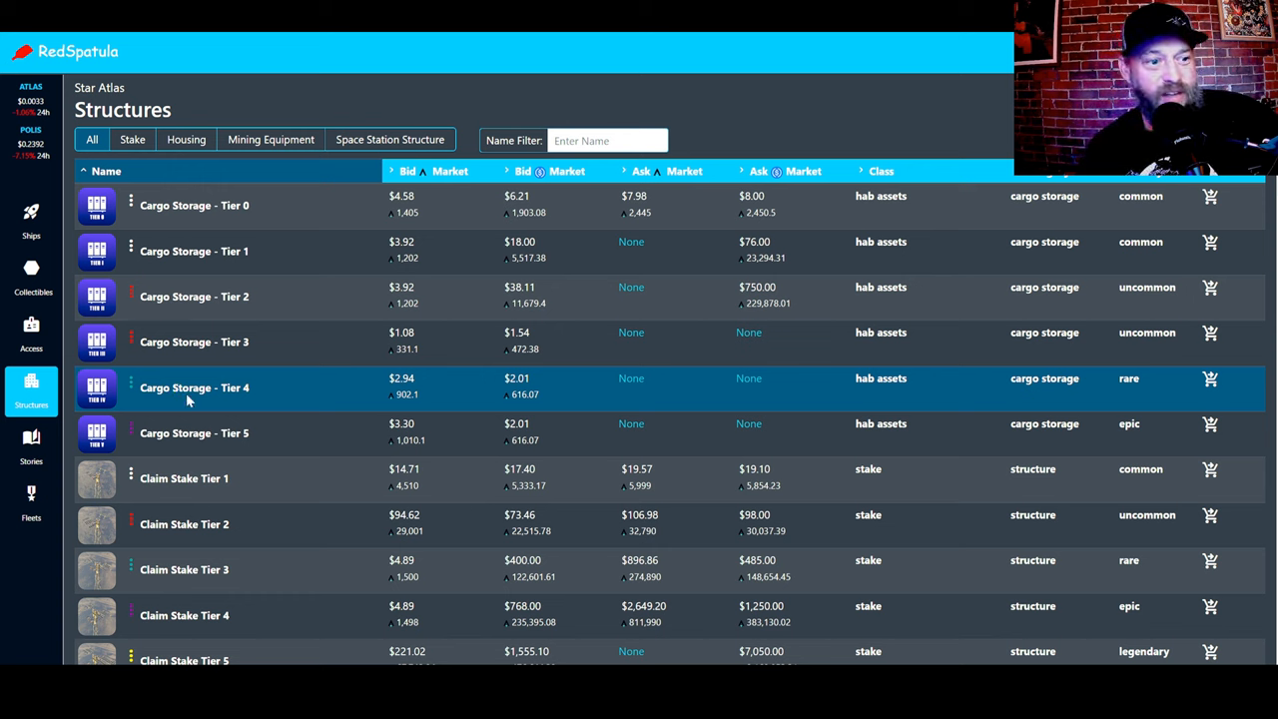